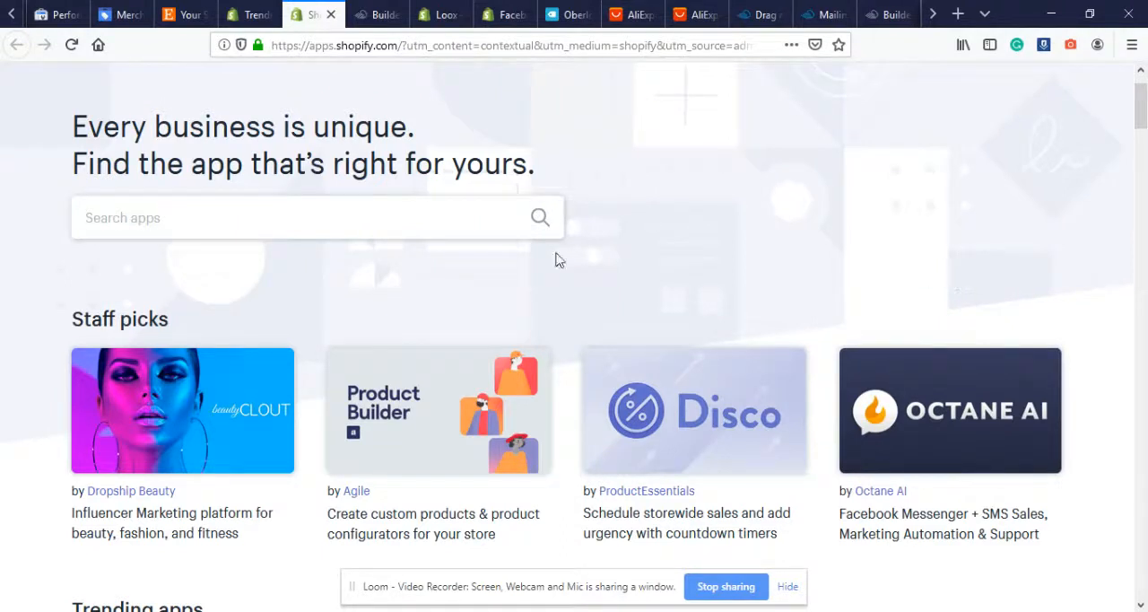
# Search the app store for 'vitals' via the autocomplete suggestion to list matching apps
pyautogui.click(314, 217)
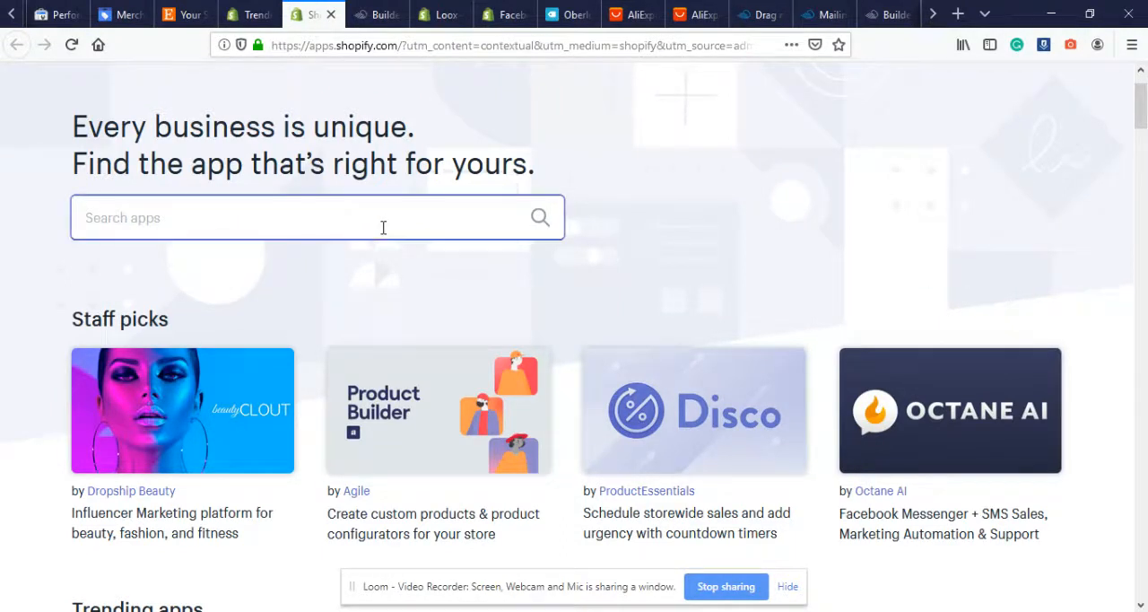
pyautogui.write('vit')
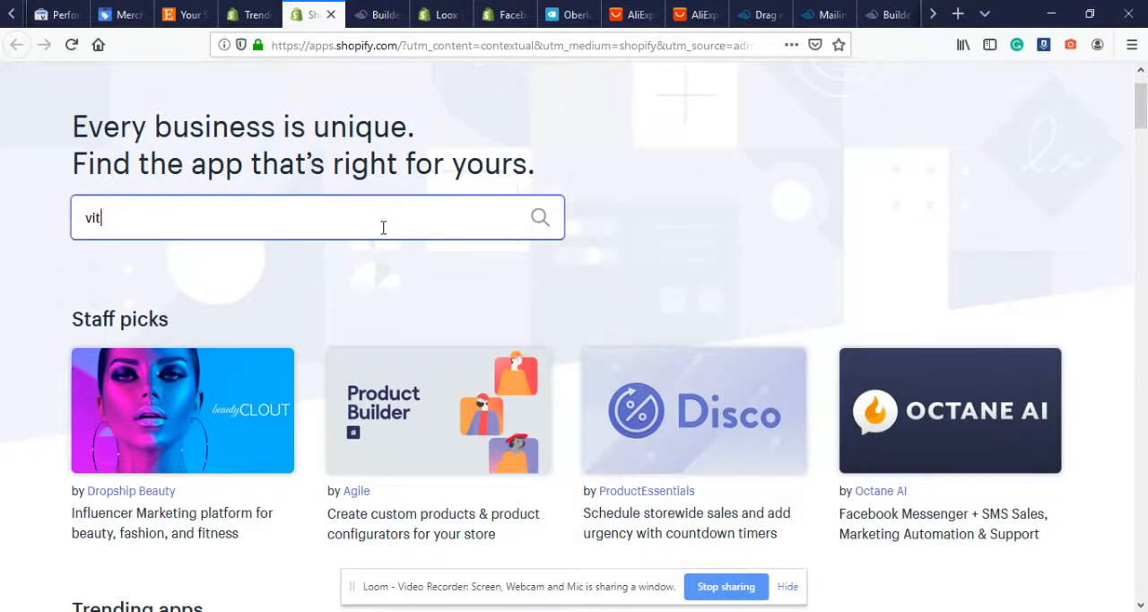
pyautogui.write('al')
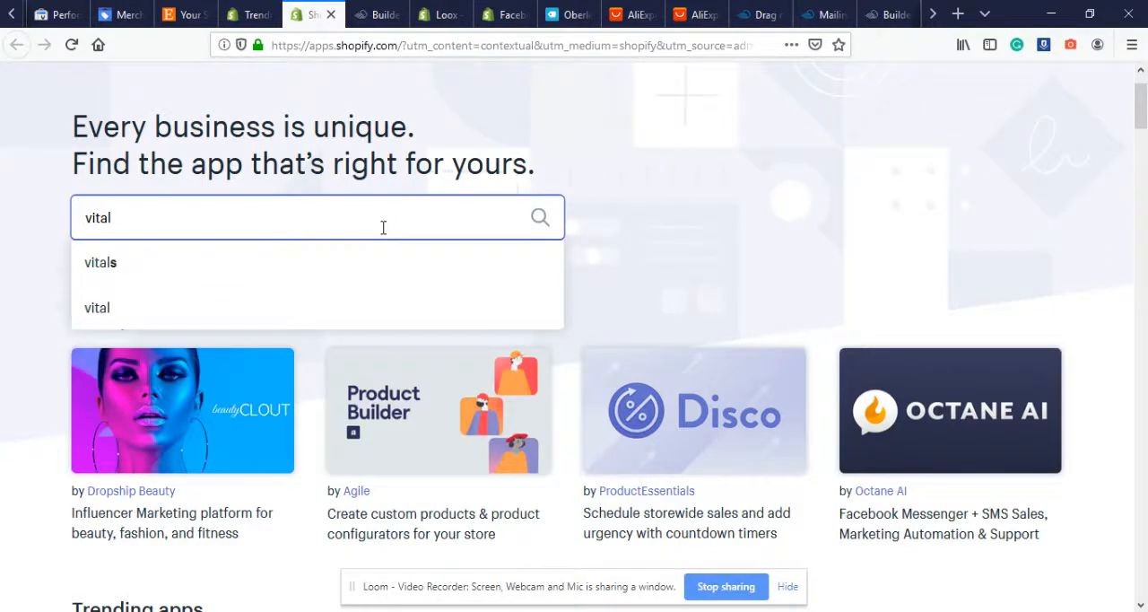
pyautogui.moveTo(122, 273)
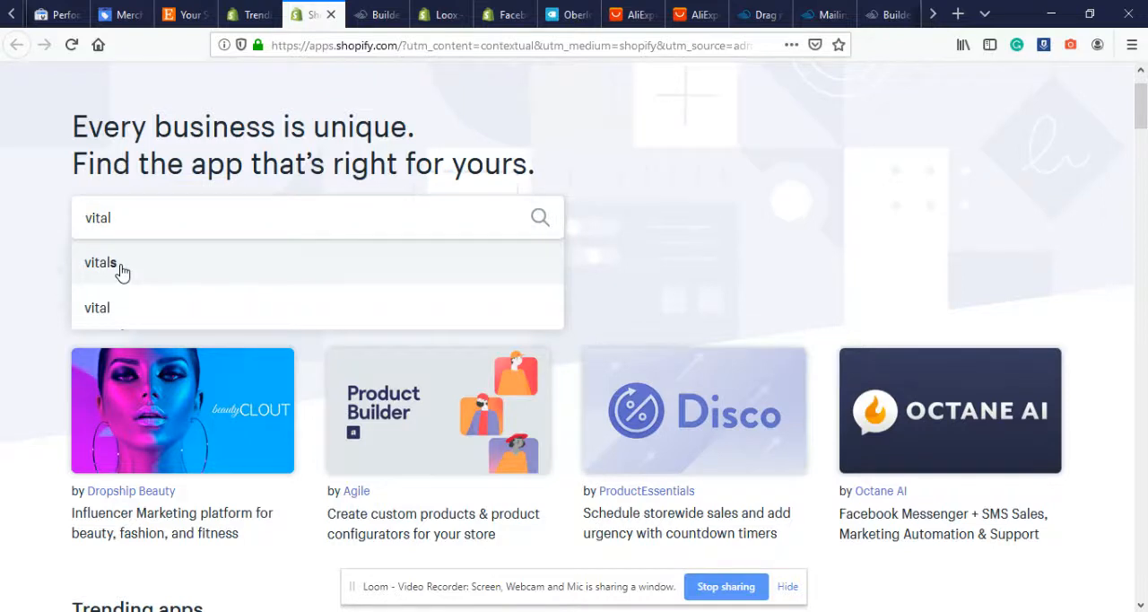
pyautogui.click(101, 261)
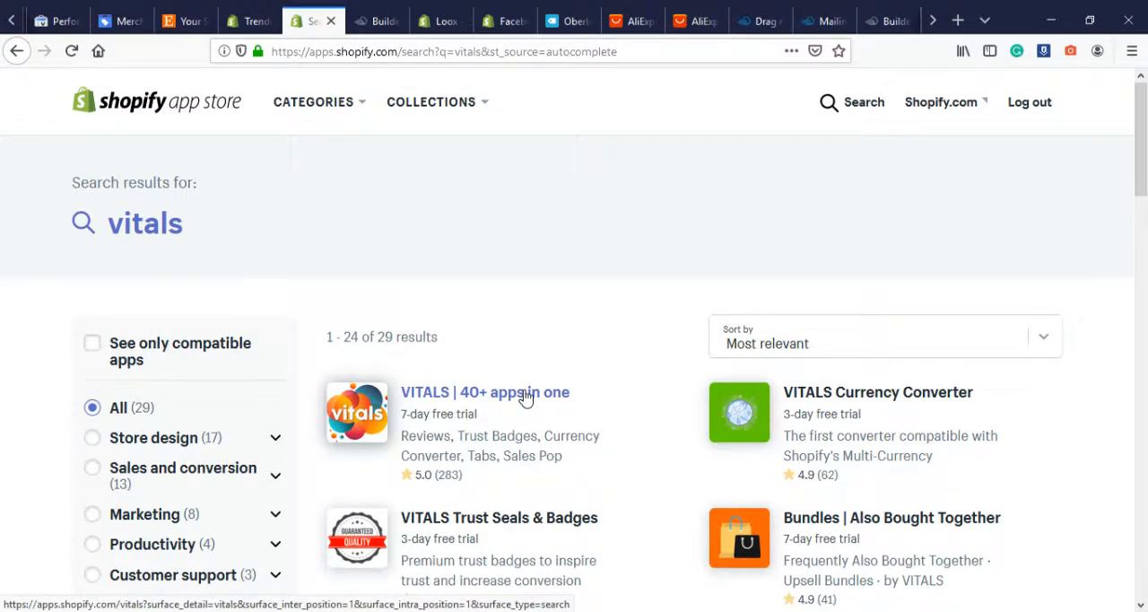
# Open the 'VITALS | 40+ apps in one' result showing its $29.99/month price and 7-day trial
pyautogui.click(484, 391)
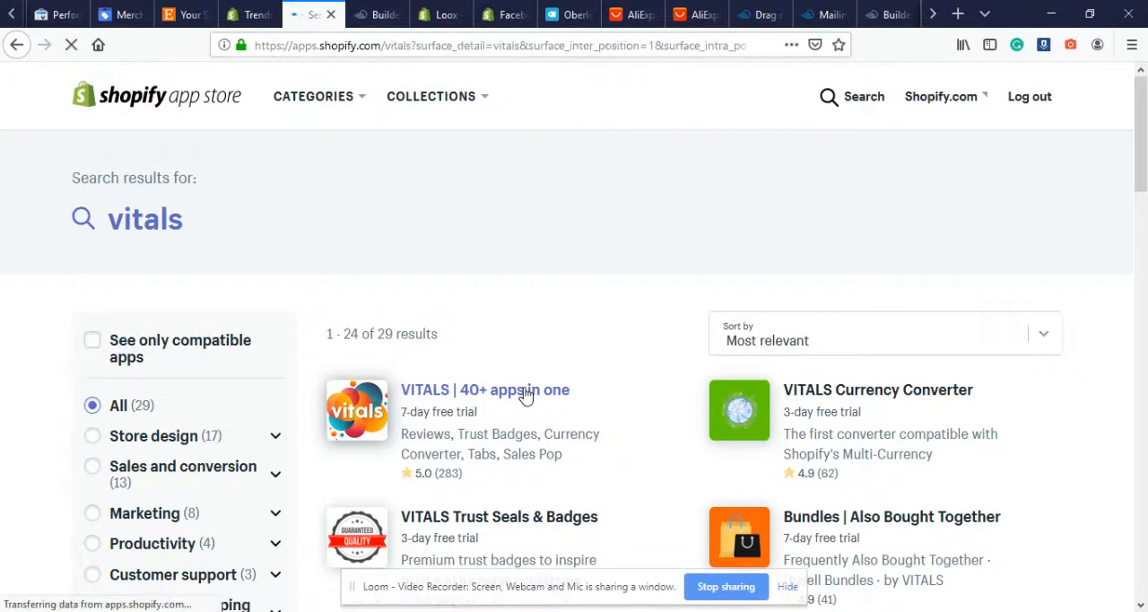
pyautogui.click(484, 390)
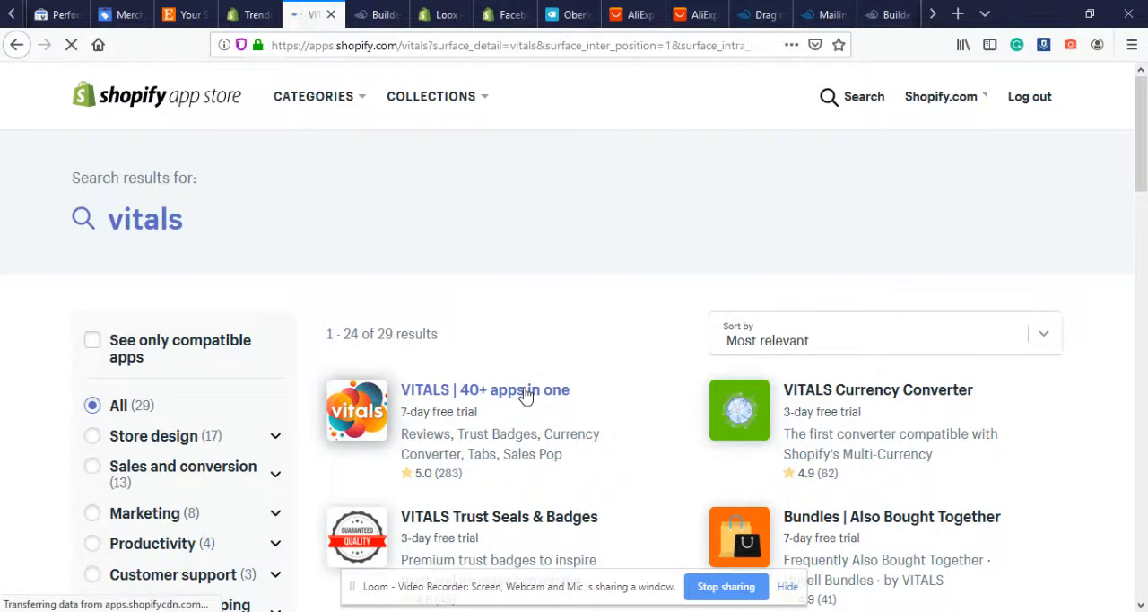
pyautogui.click(484, 389)
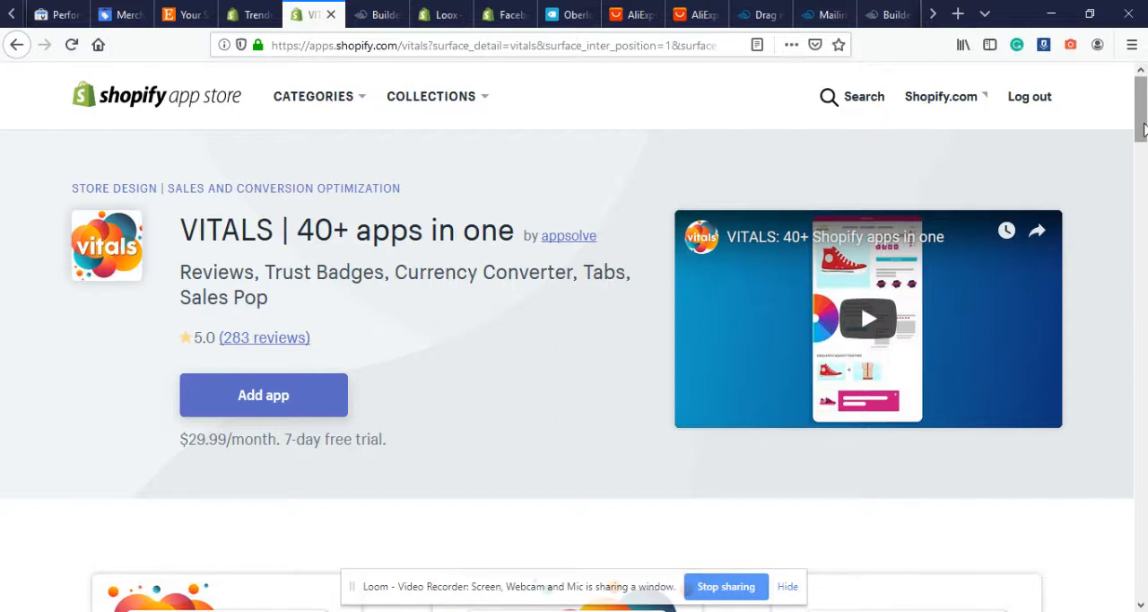
# Play the start of the VITALS promo video, then pause it
pyautogui.scroll(-3)
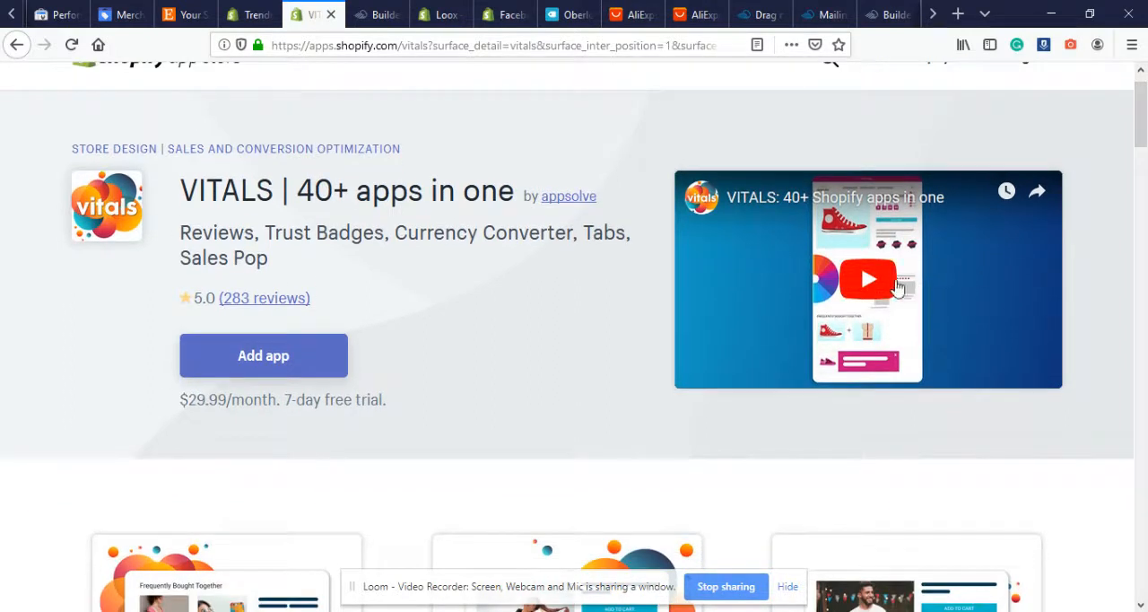
pyautogui.click(868, 280)
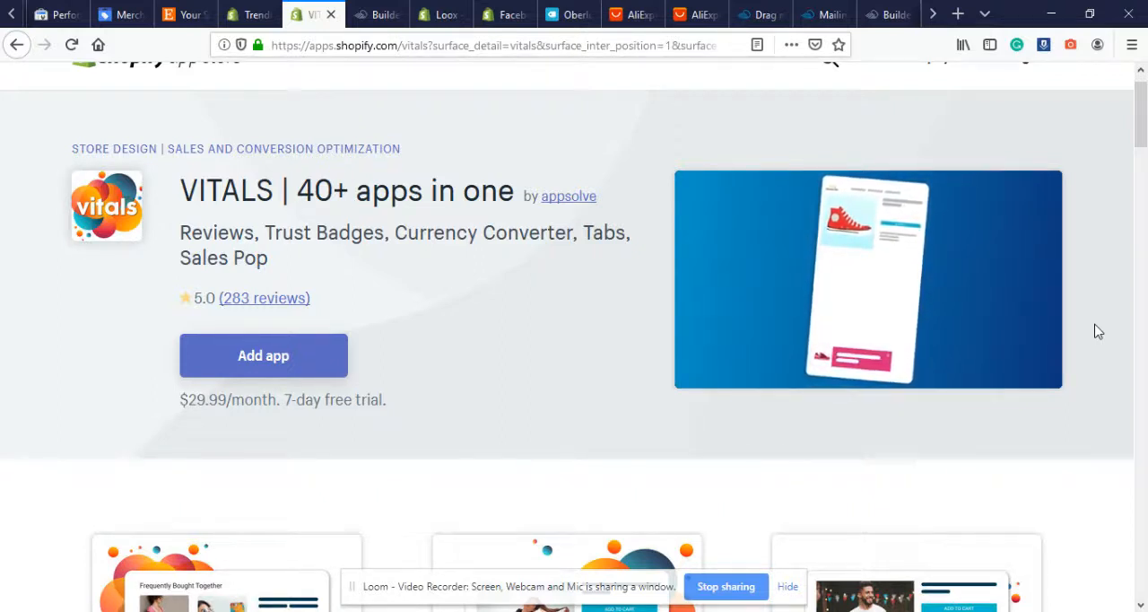
pyautogui.click(866, 278)
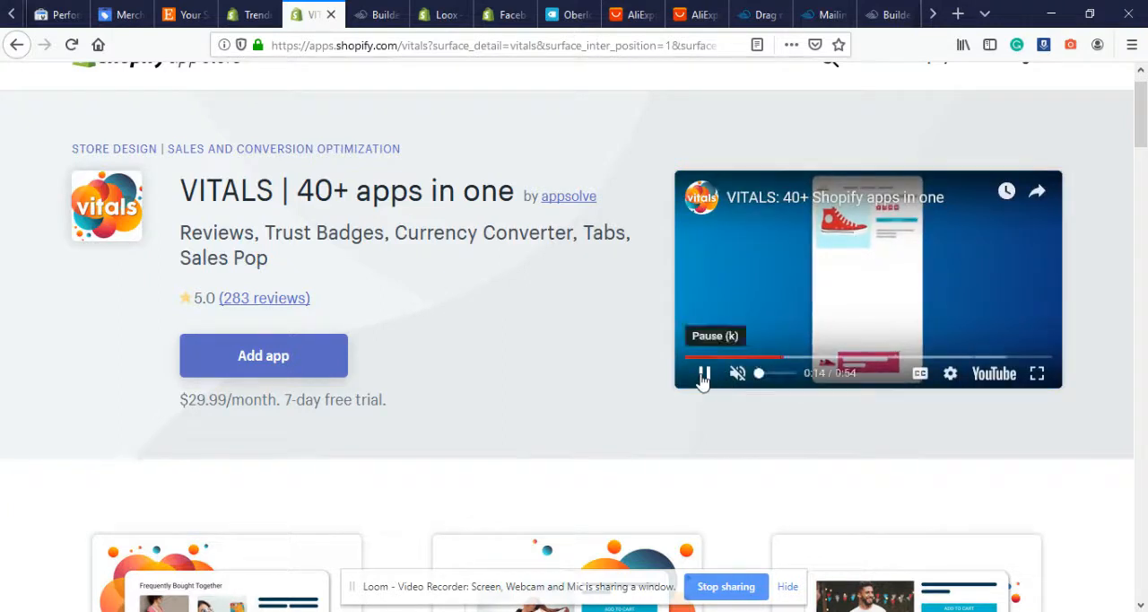
pyautogui.click(703, 373)
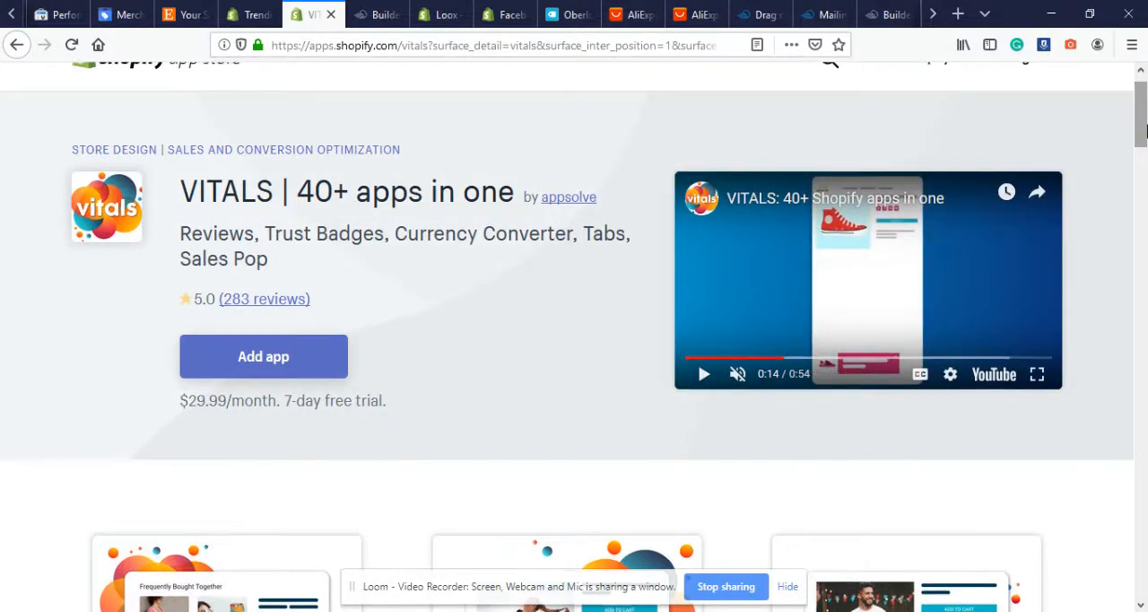
# Expand the app's full description with 'Show full description' and return to its top
pyautogui.scroll(-3)
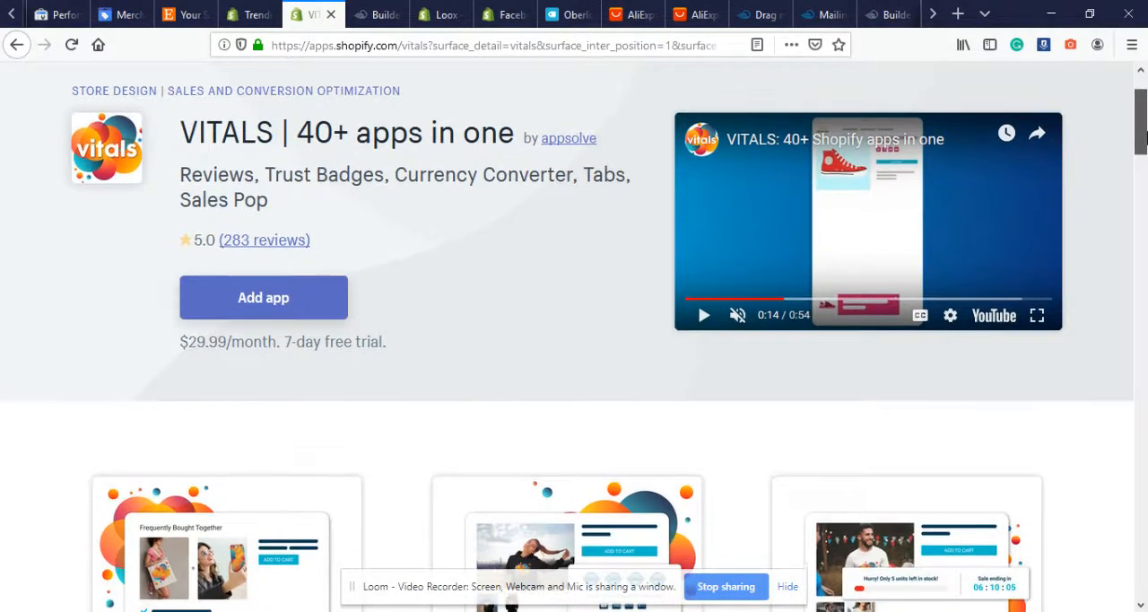
pyautogui.scroll(-3)
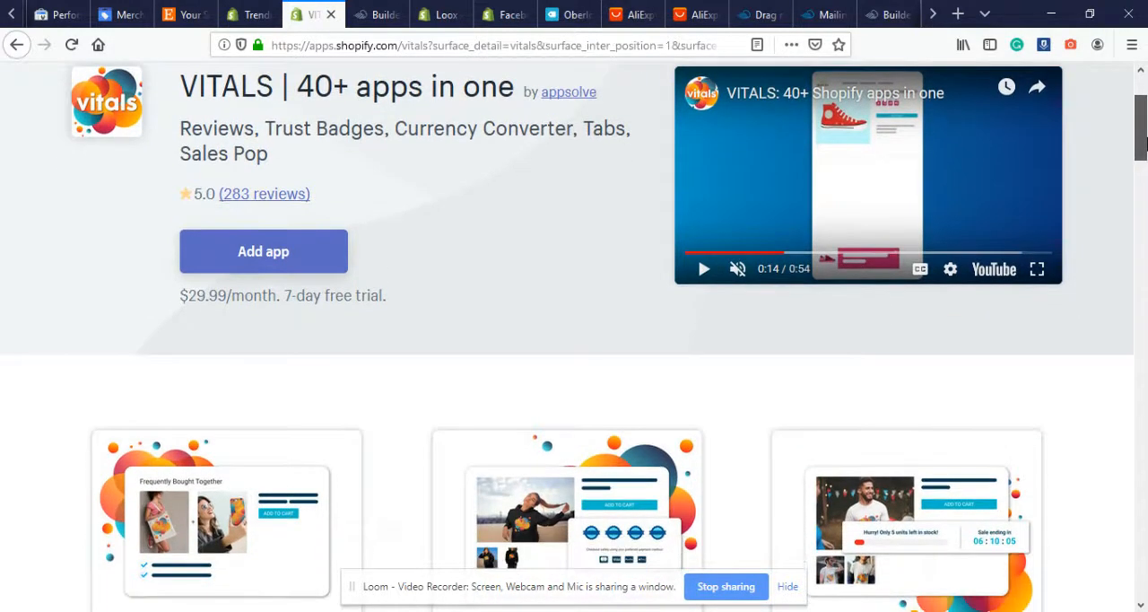
pyautogui.scroll(-3)
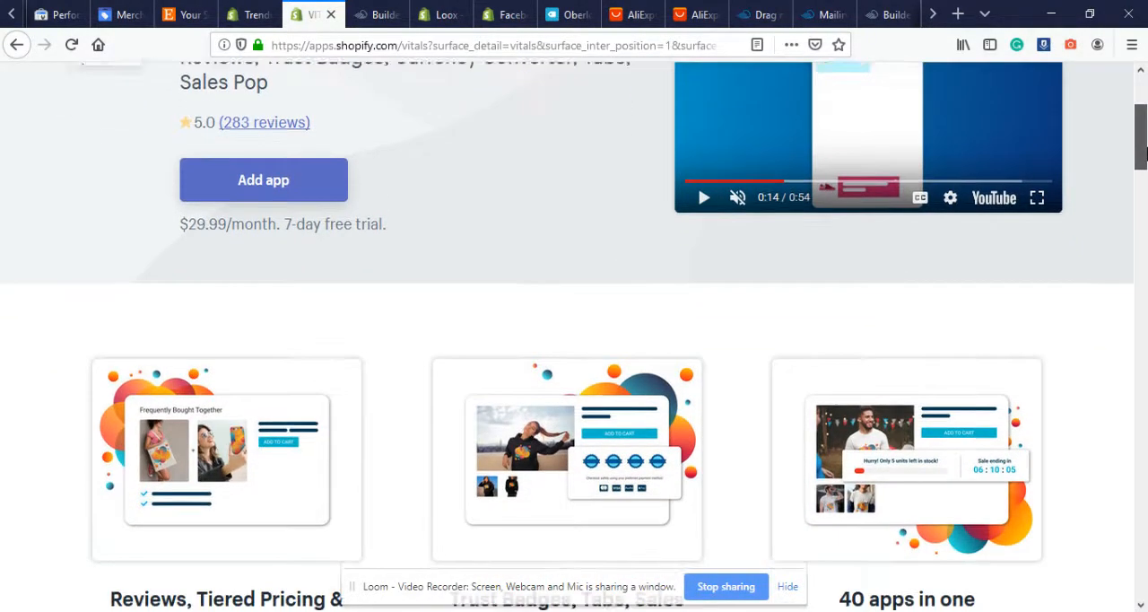
pyautogui.scroll(-3)
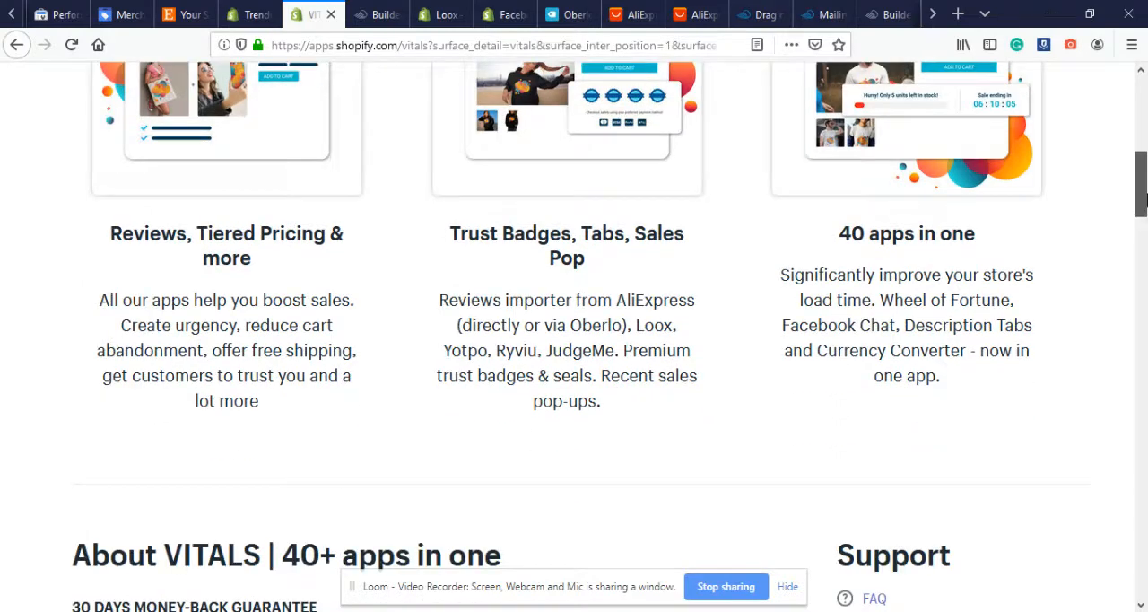
pyautogui.scroll(-3)
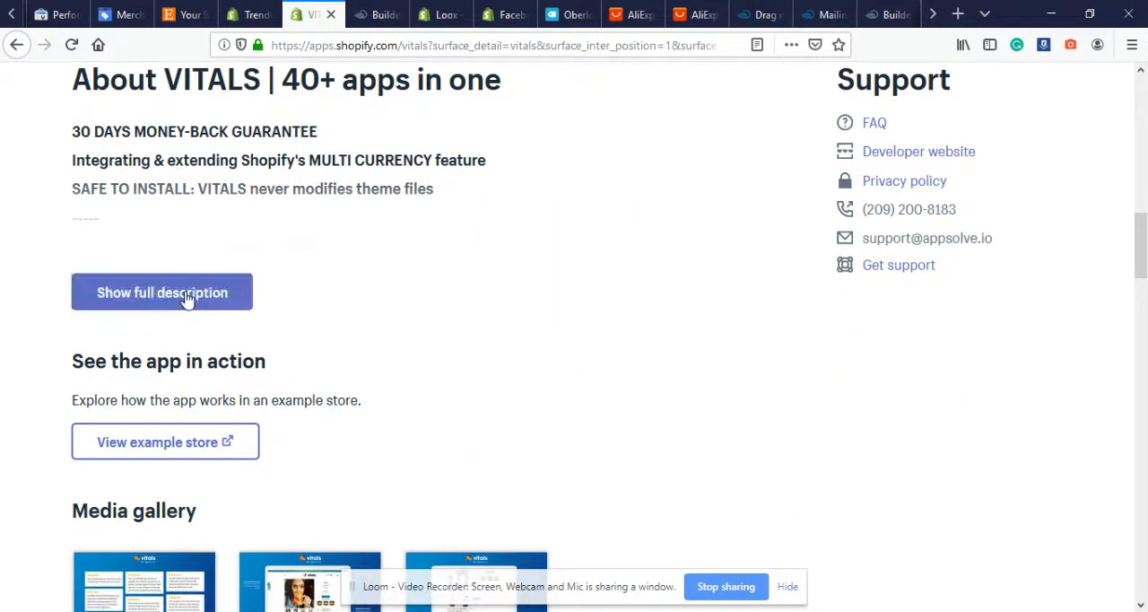
pyautogui.click(162, 290)
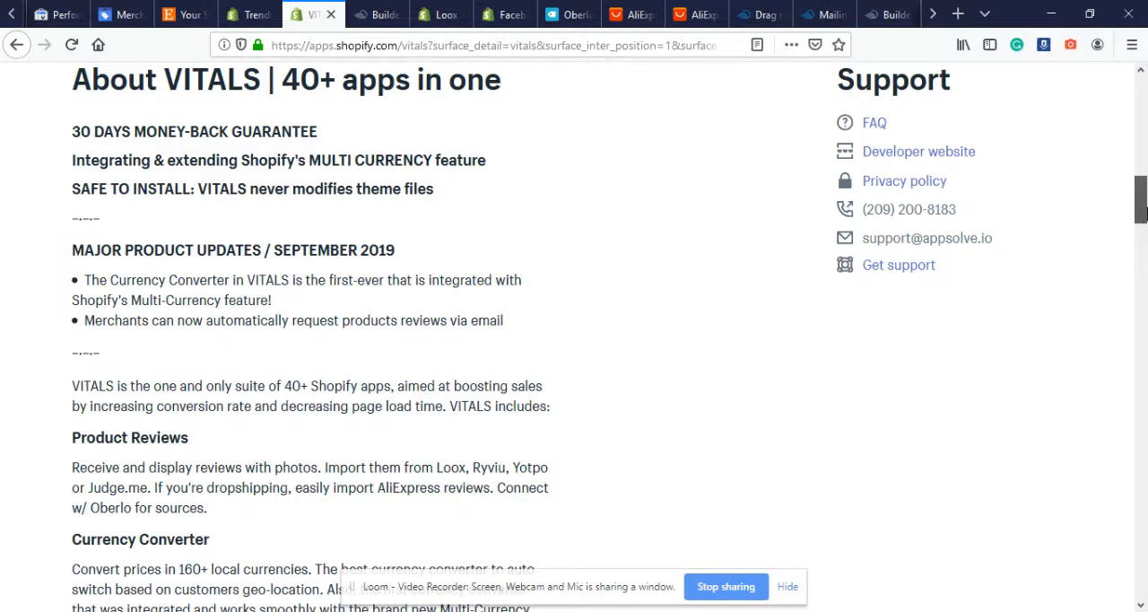
pyautogui.scroll(3)
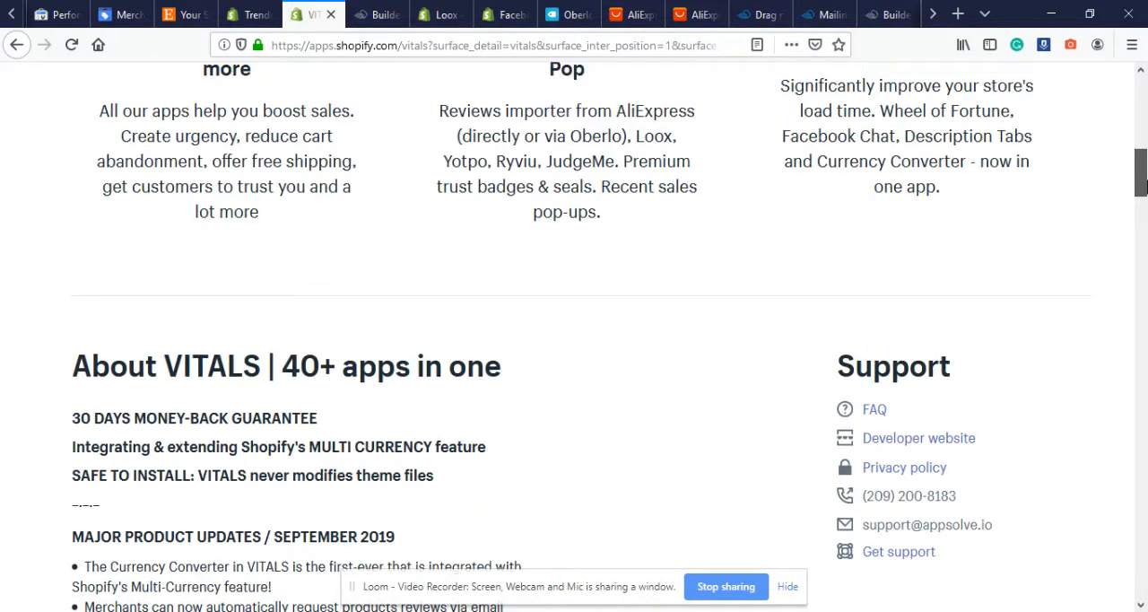
pyautogui.scroll(3)
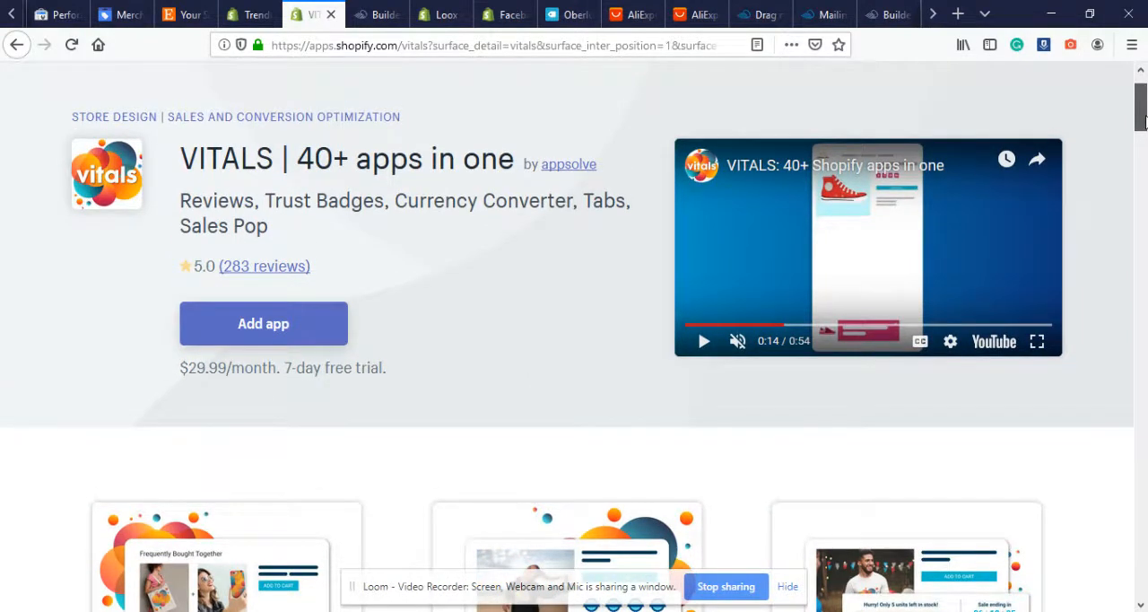
pyautogui.scroll(-3)
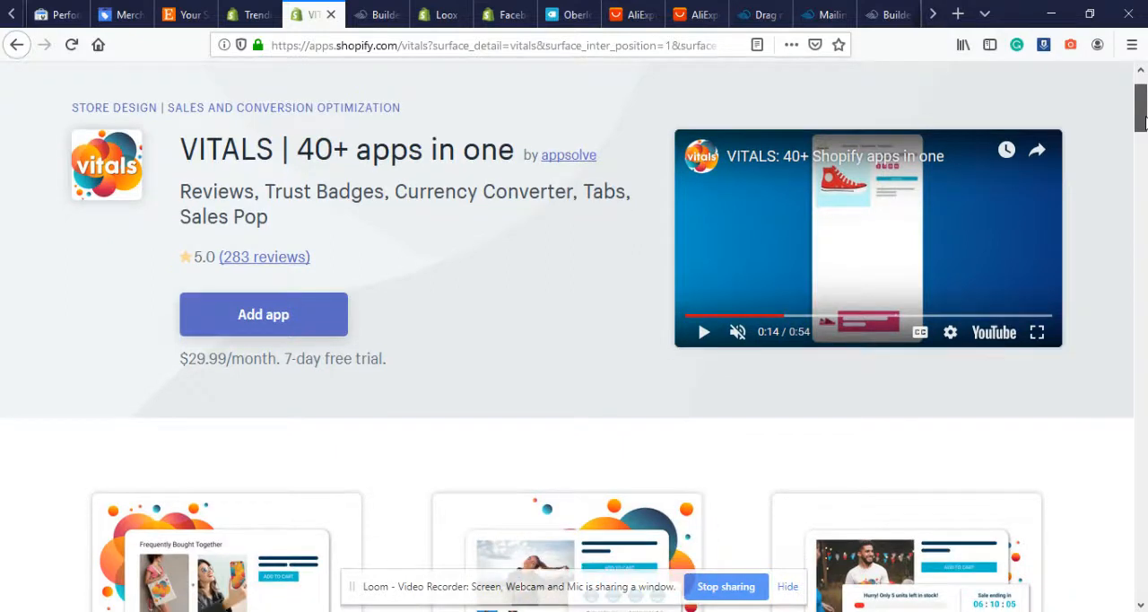
pyautogui.scroll(-3)
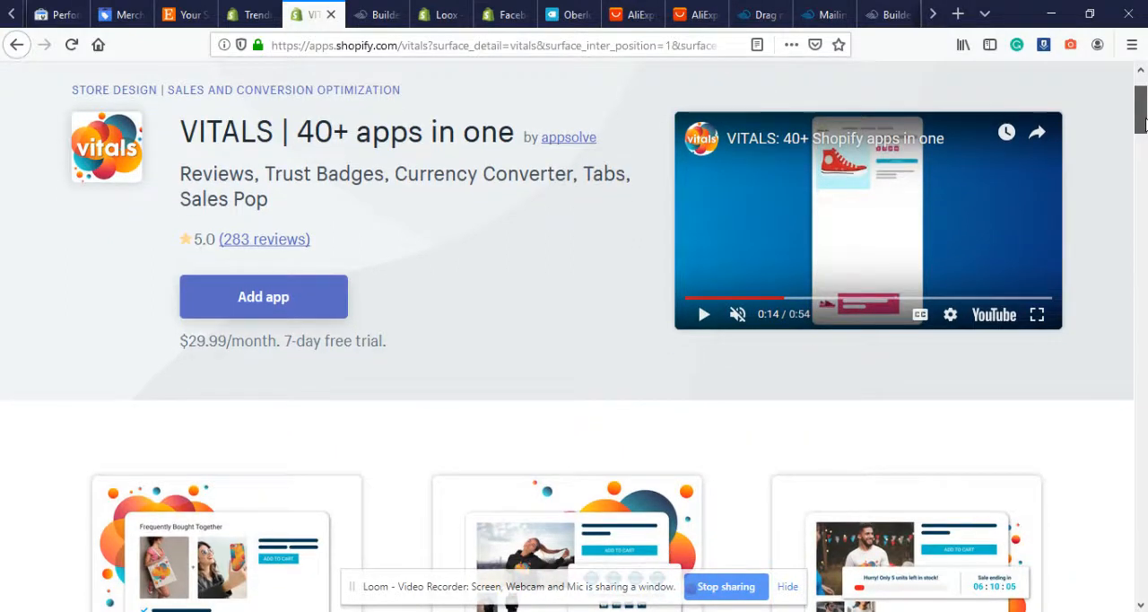
pyautogui.scroll(-3)
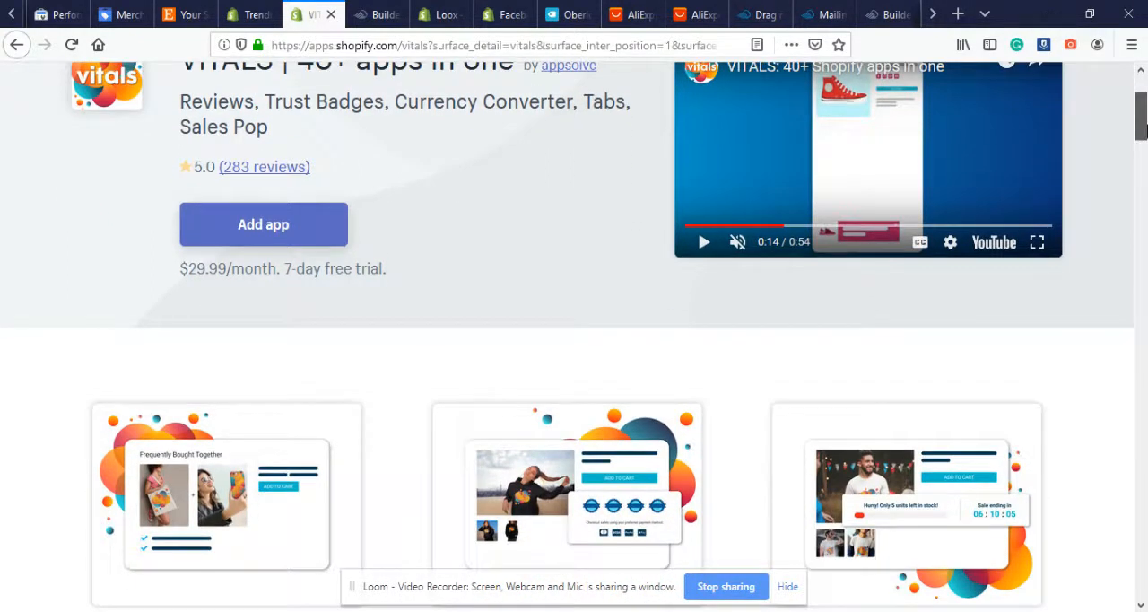
pyautogui.scroll(-3)
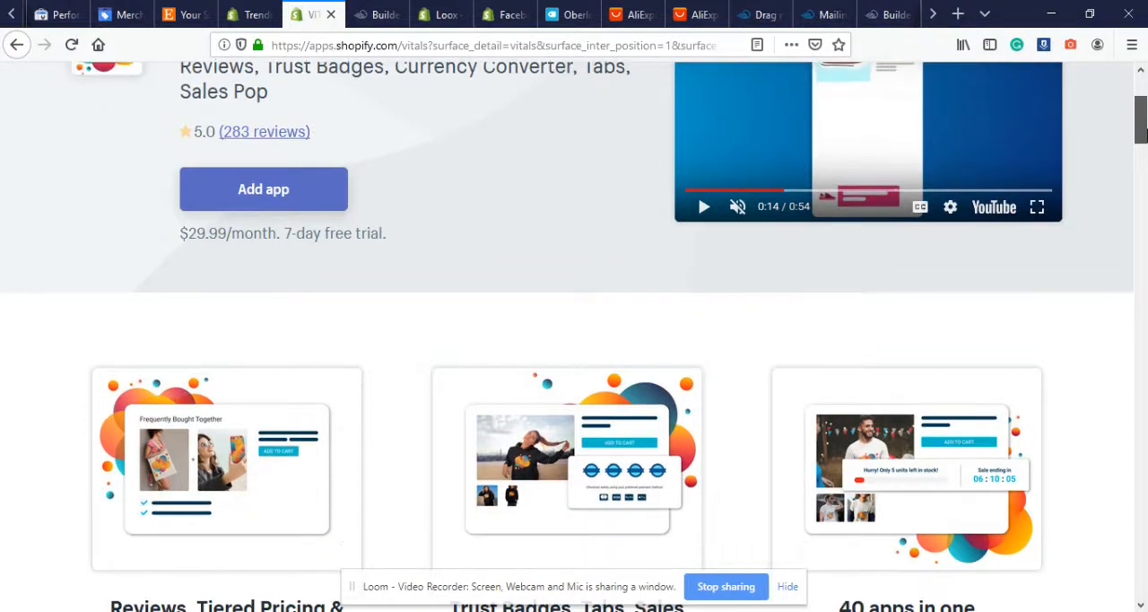
pyautogui.scroll(-3)
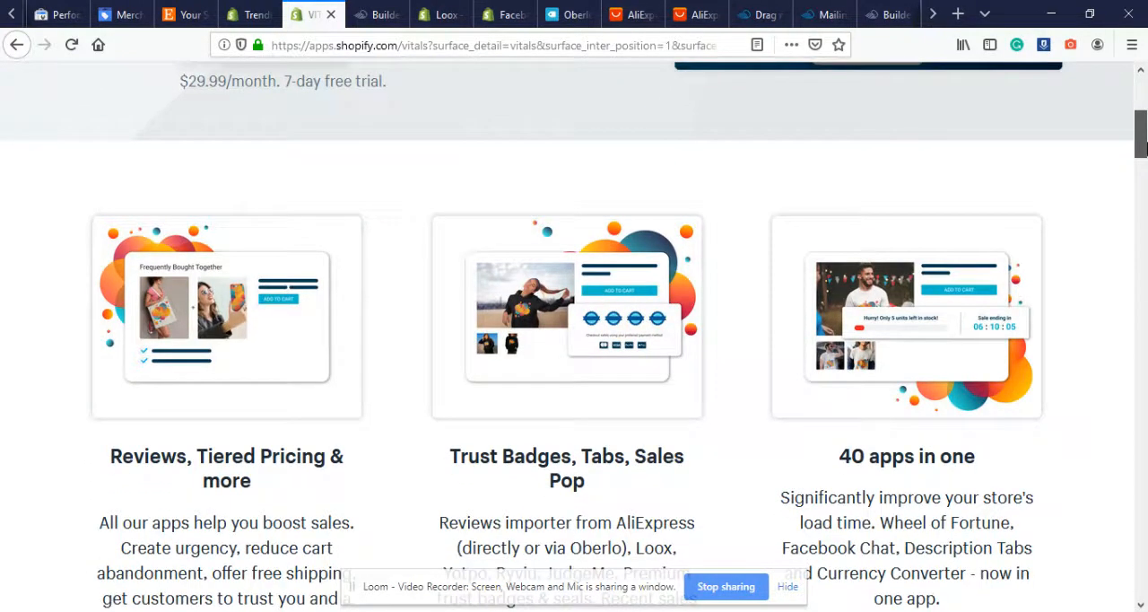
pyautogui.scroll(-3)
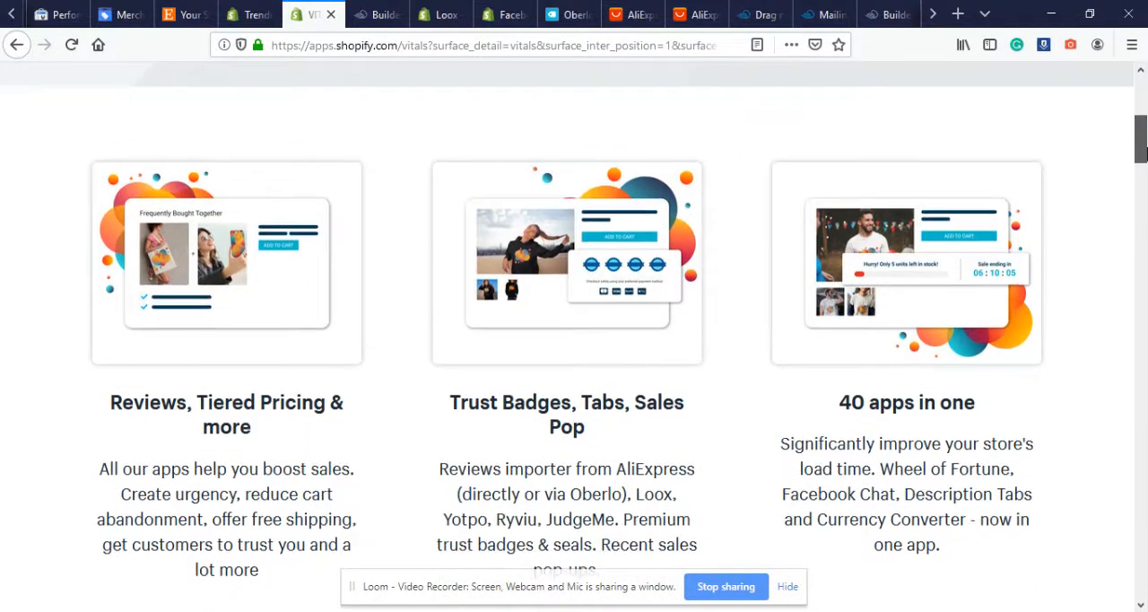
pyautogui.scroll(-3)
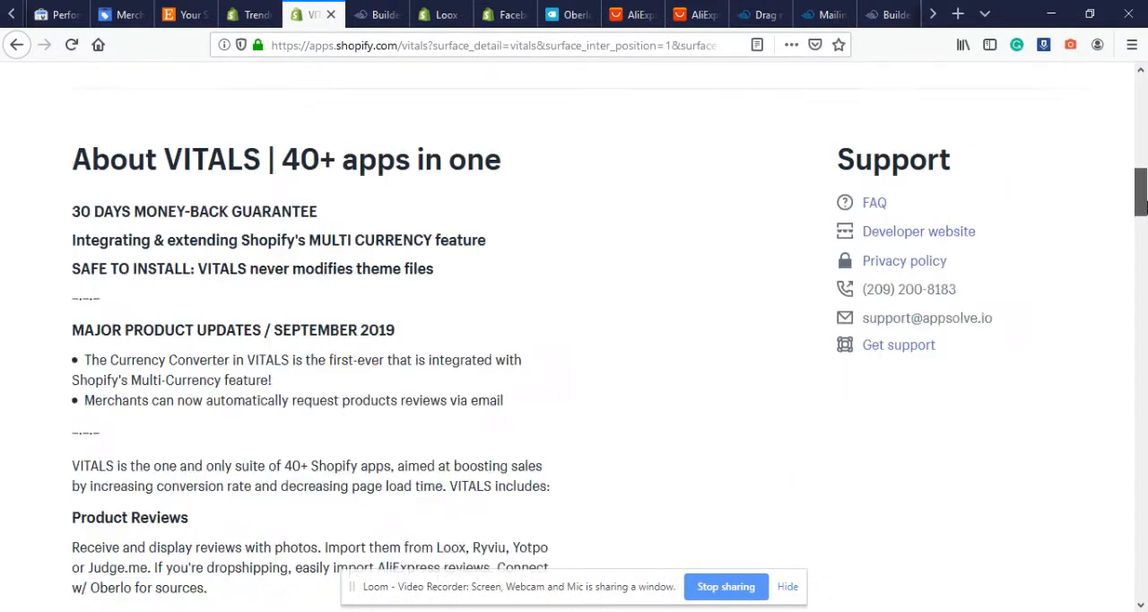
pyautogui.scroll(-3)
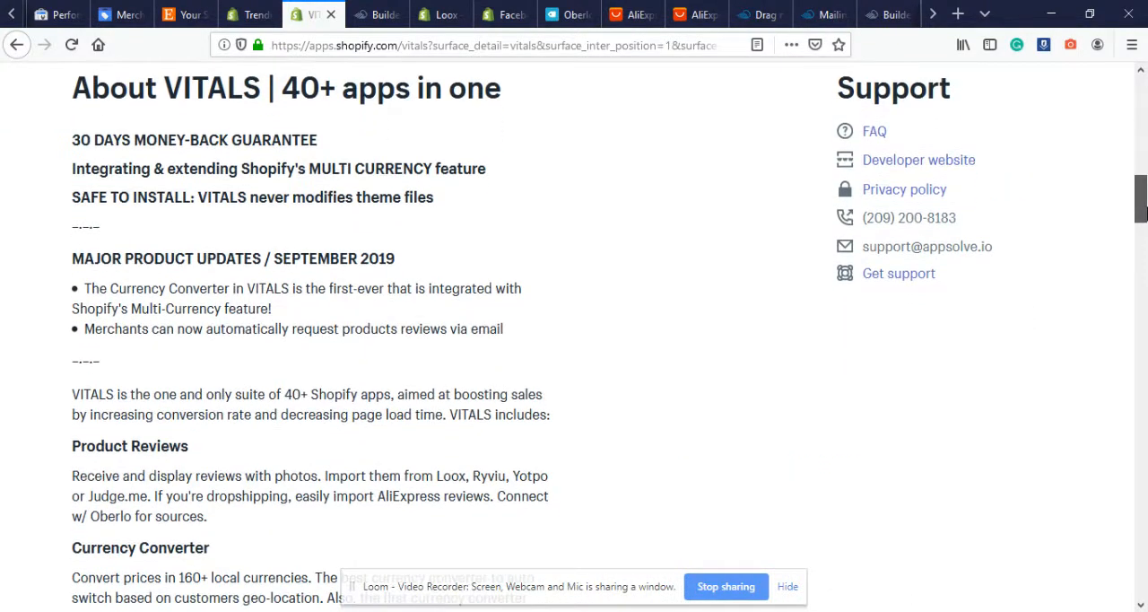
pyautogui.scroll(-3)
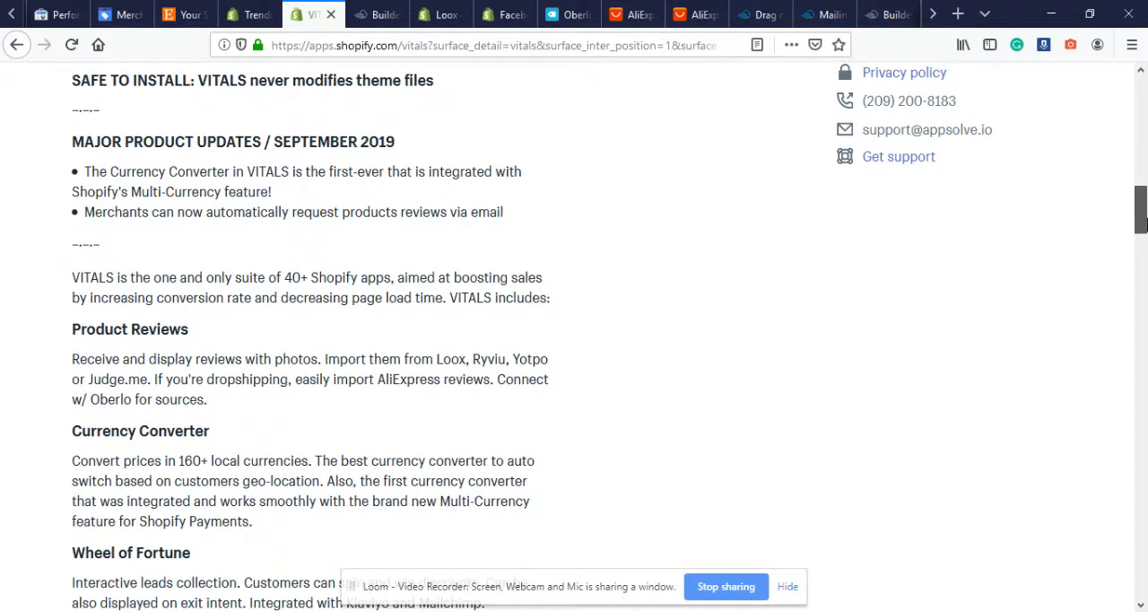
pyautogui.scroll(-3)
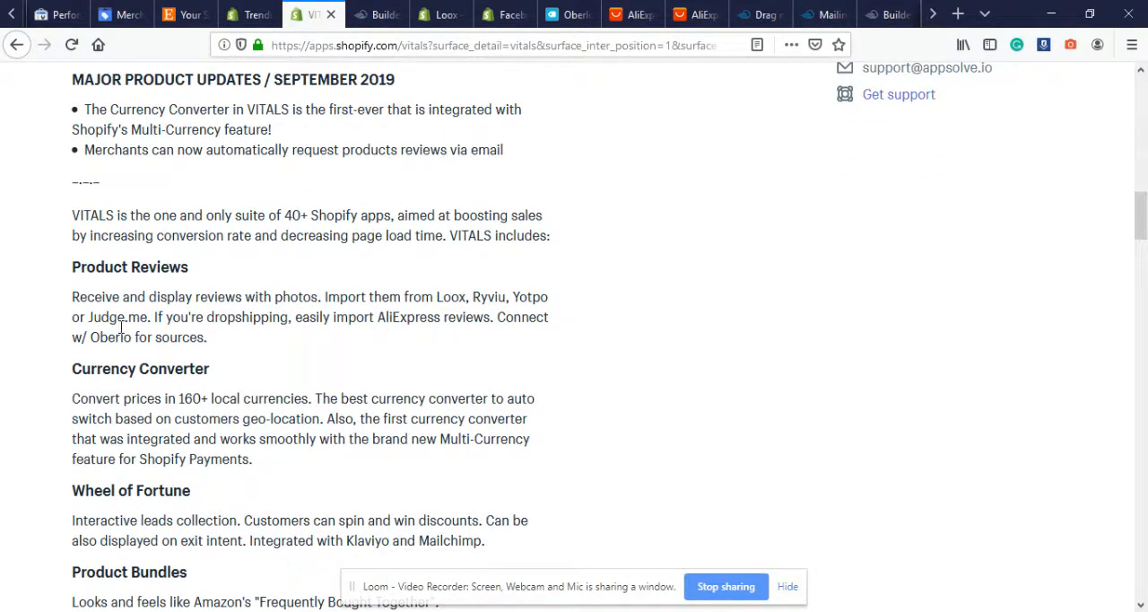
pyautogui.moveTo(190, 333)
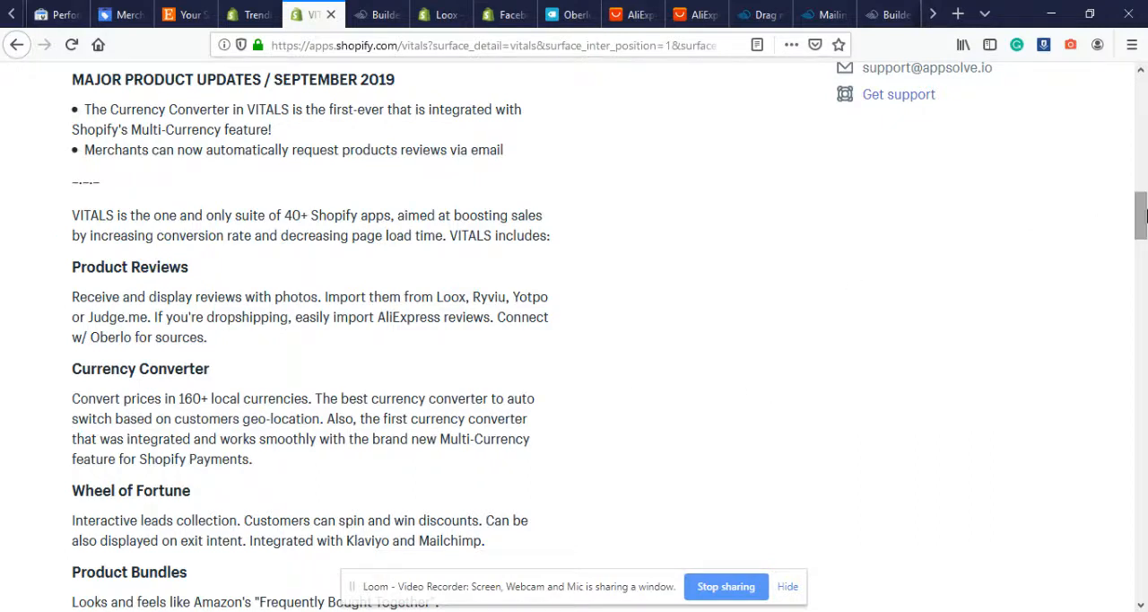
pyautogui.scroll(-3)
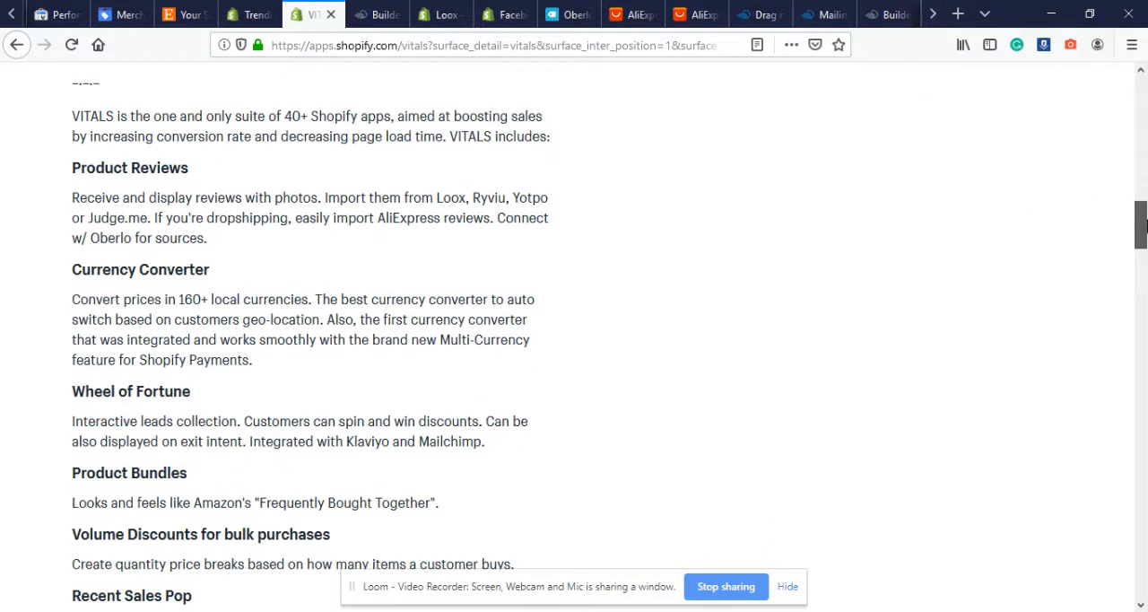
pyautogui.scroll(-3)
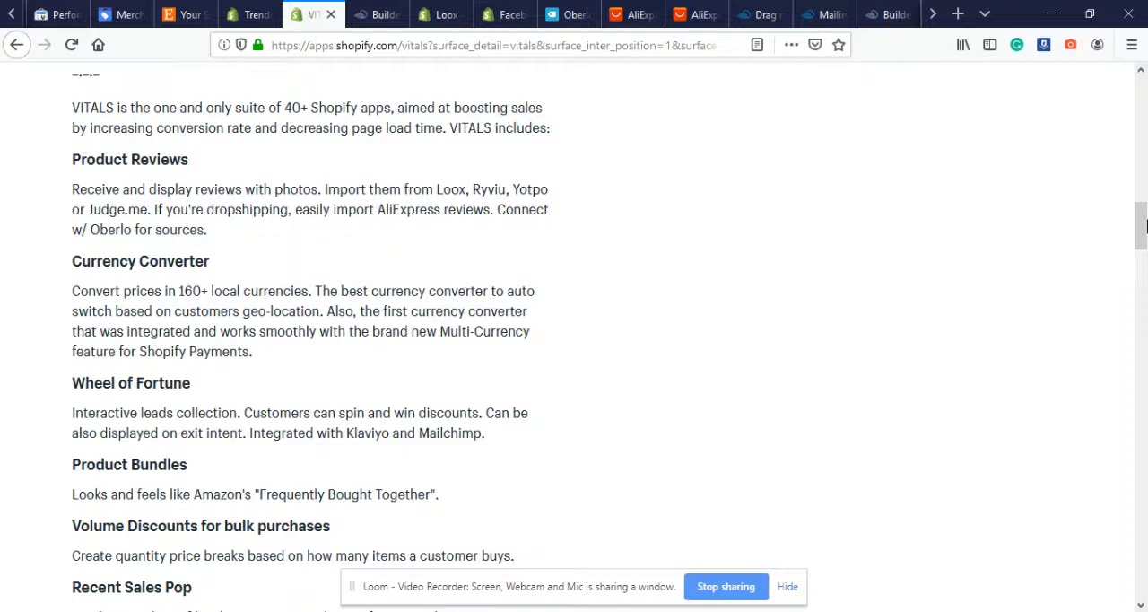
pyautogui.moveTo(291, 298)
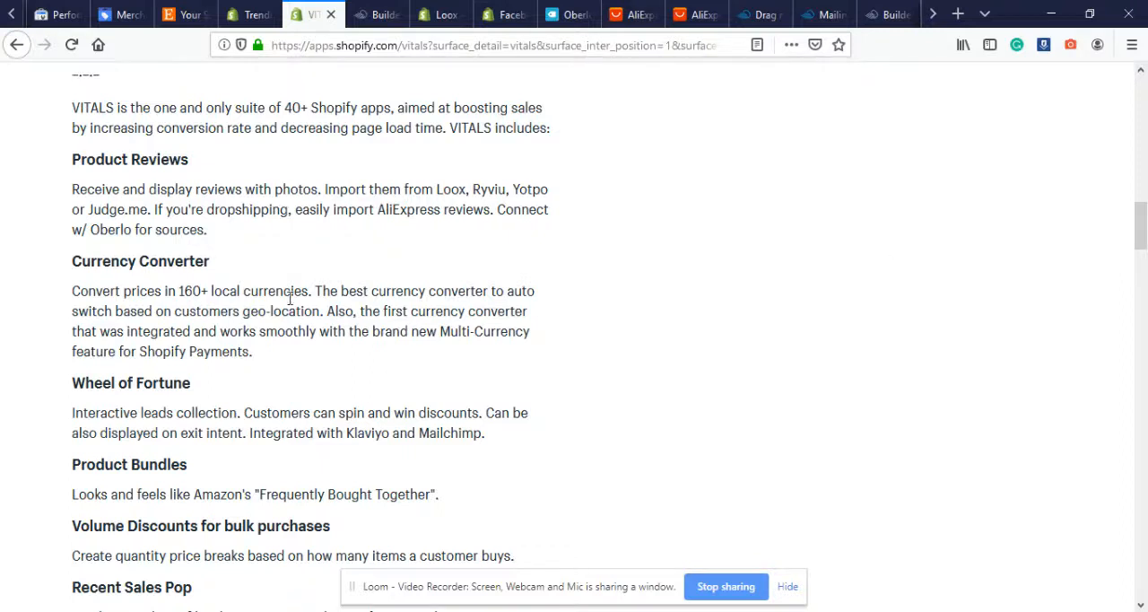
pyautogui.moveTo(272, 315)
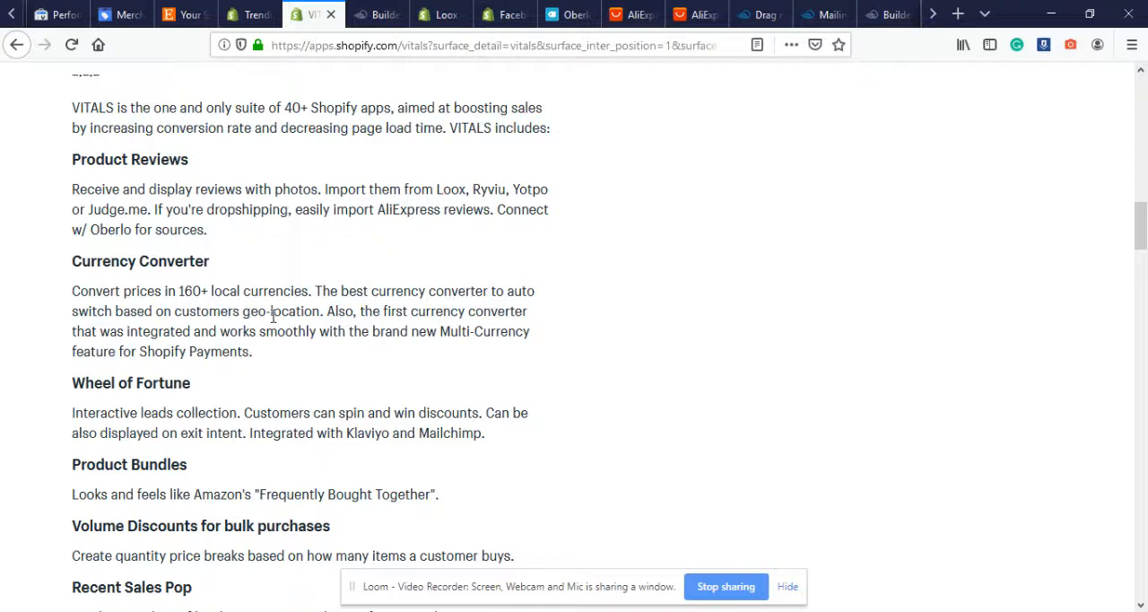
pyautogui.moveTo(72, 324)
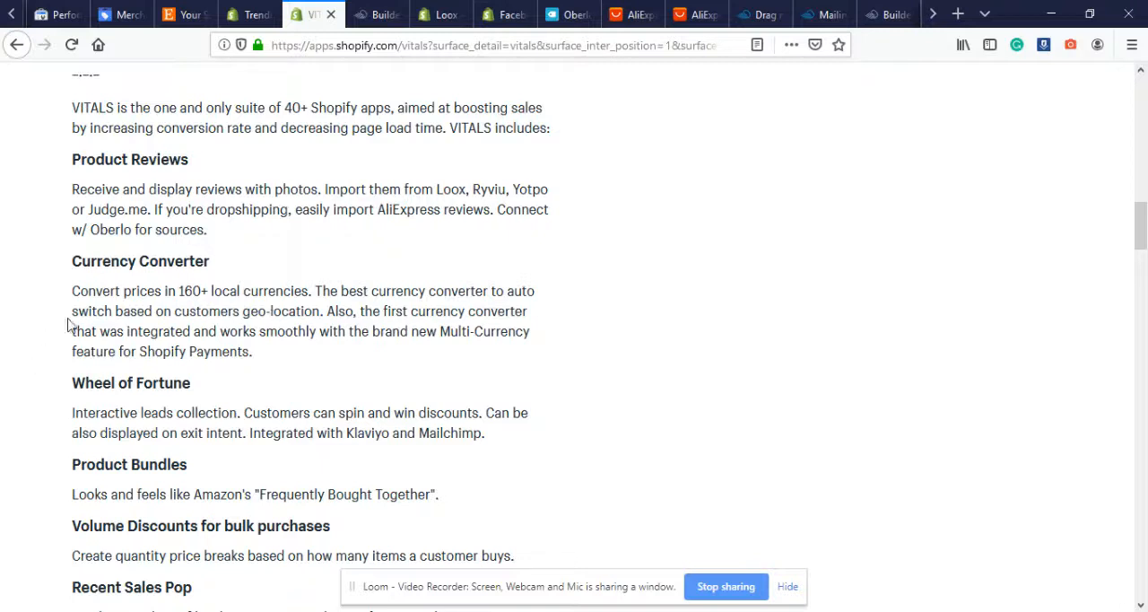
pyautogui.moveTo(656, 241)
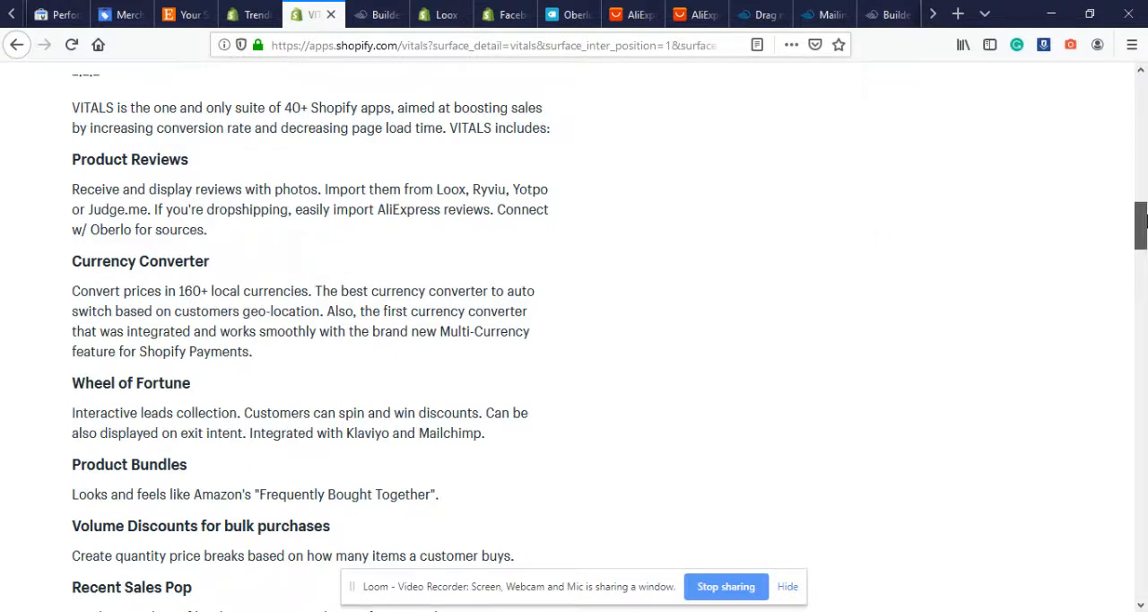
pyautogui.scroll(-3)
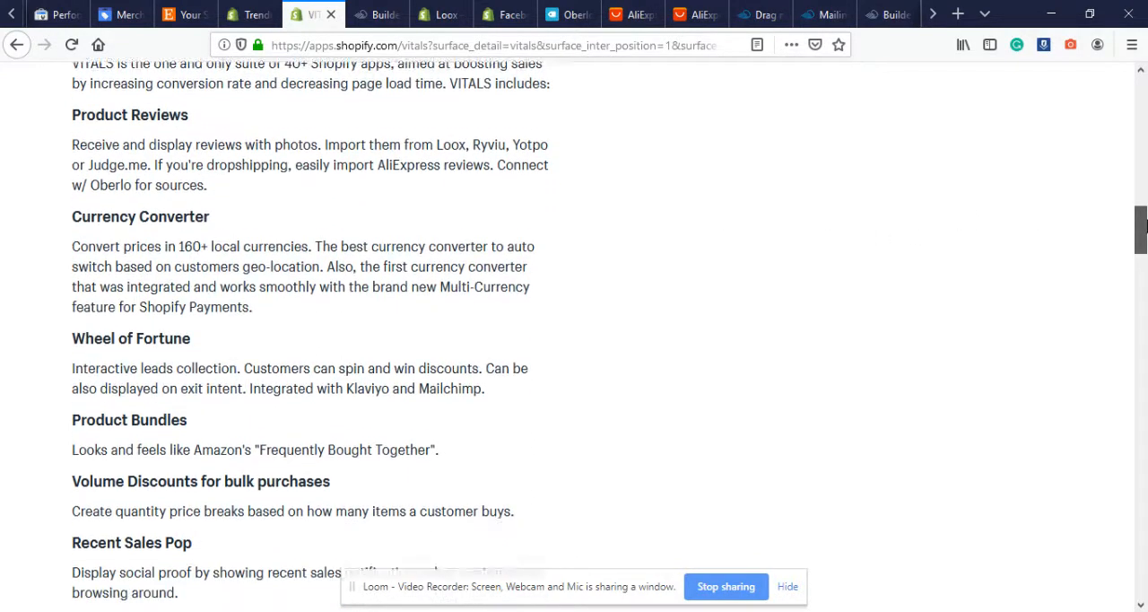
pyautogui.scroll(-3)
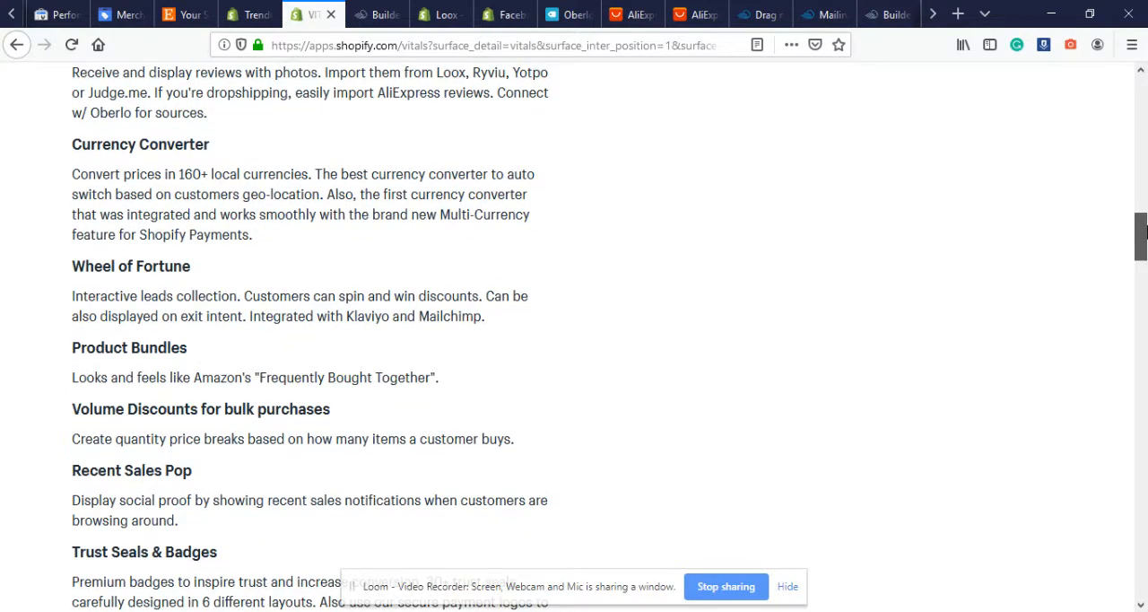
pyautogui.scroll(-3)
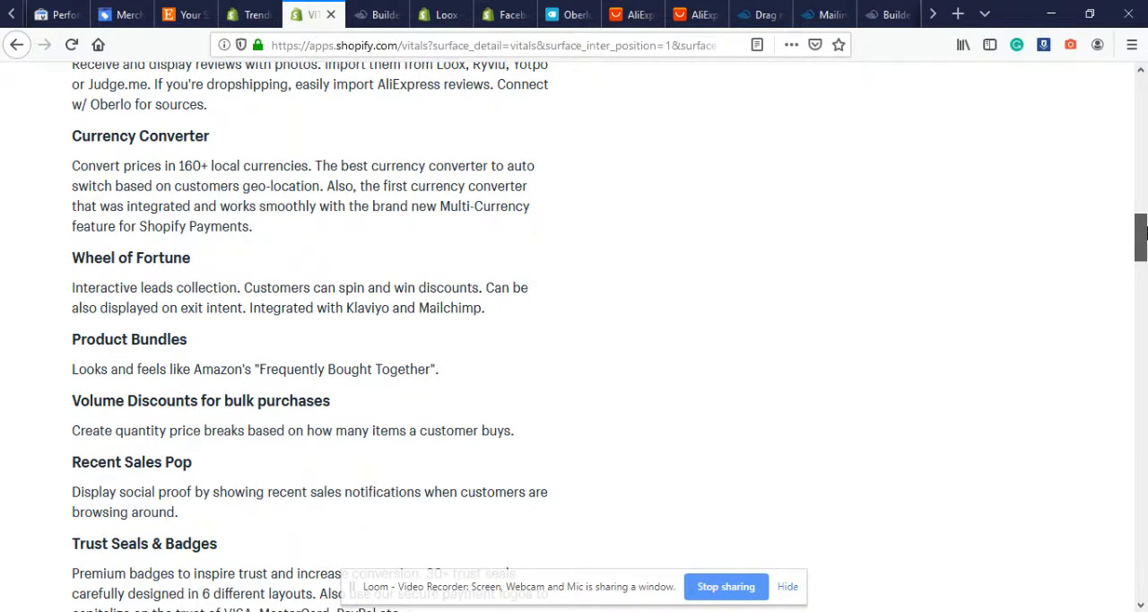
pyautogui.scroll(-3)
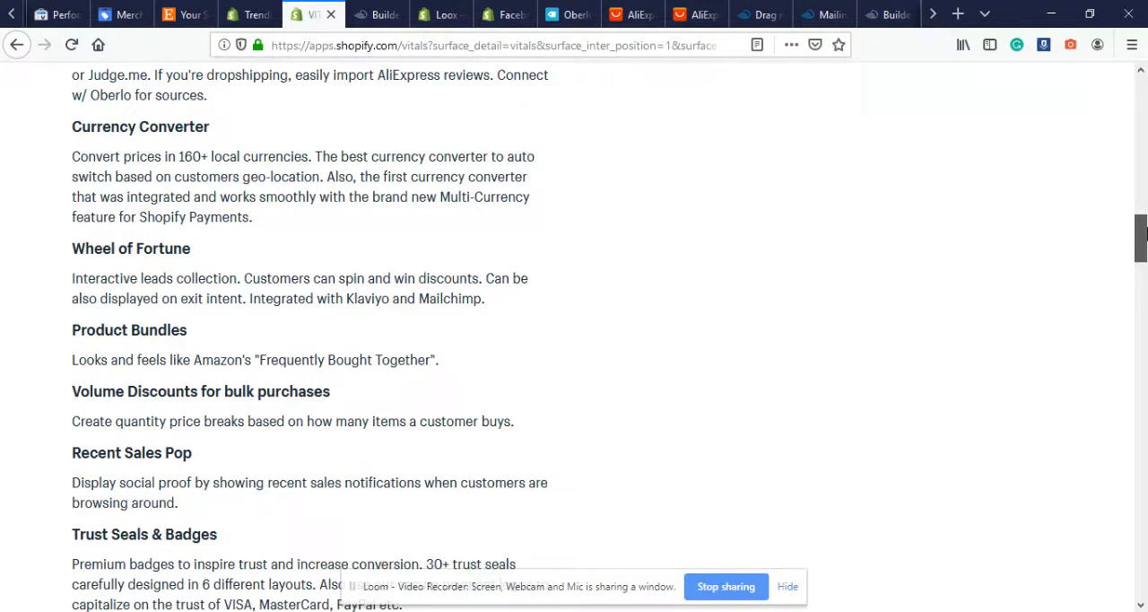
pyautogui.scroll(-3)
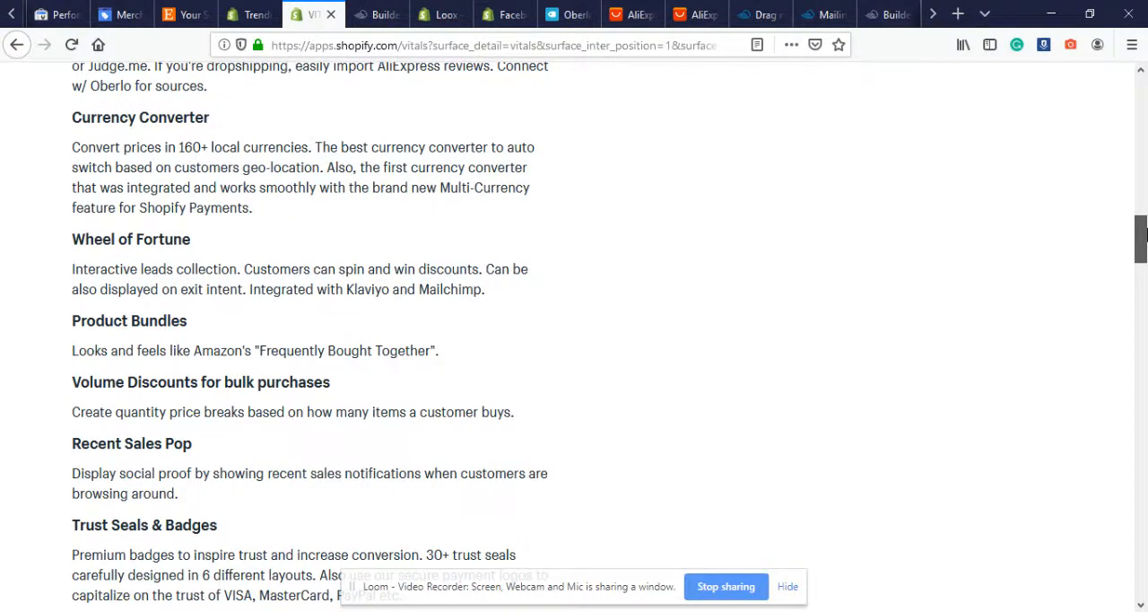
pyautogui.scroll(-3)
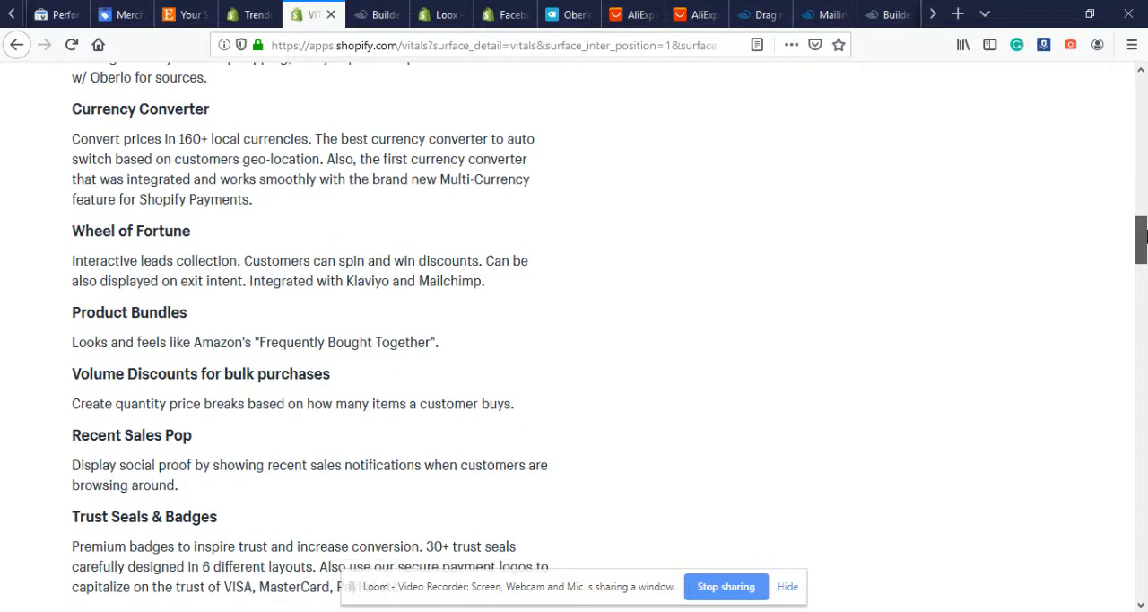
pyautogui.scroll(-3)
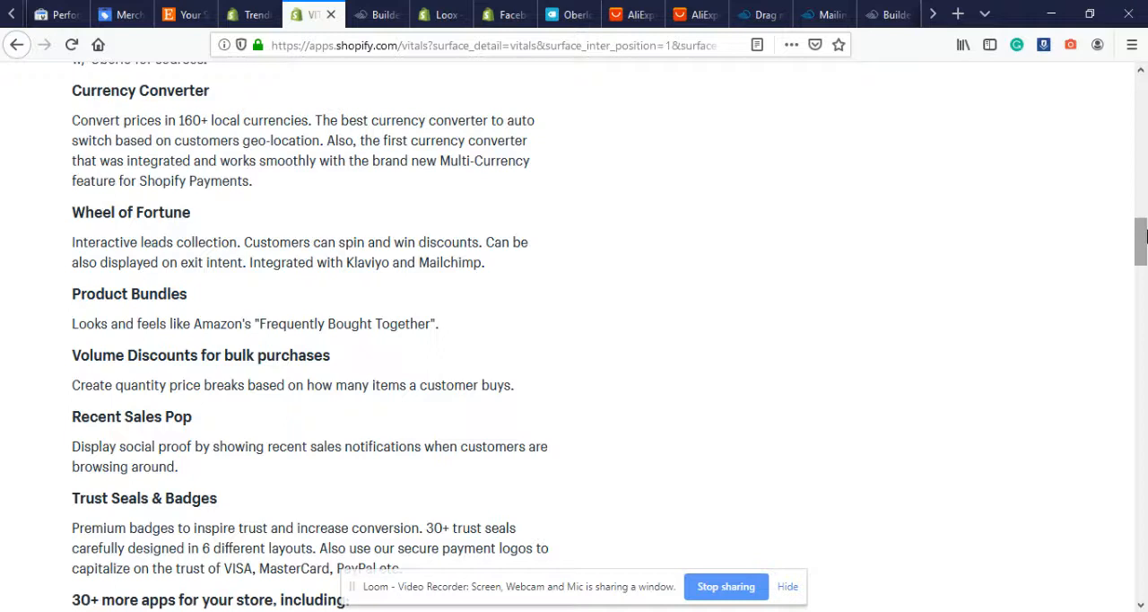
pyautogui.scroll(-3)
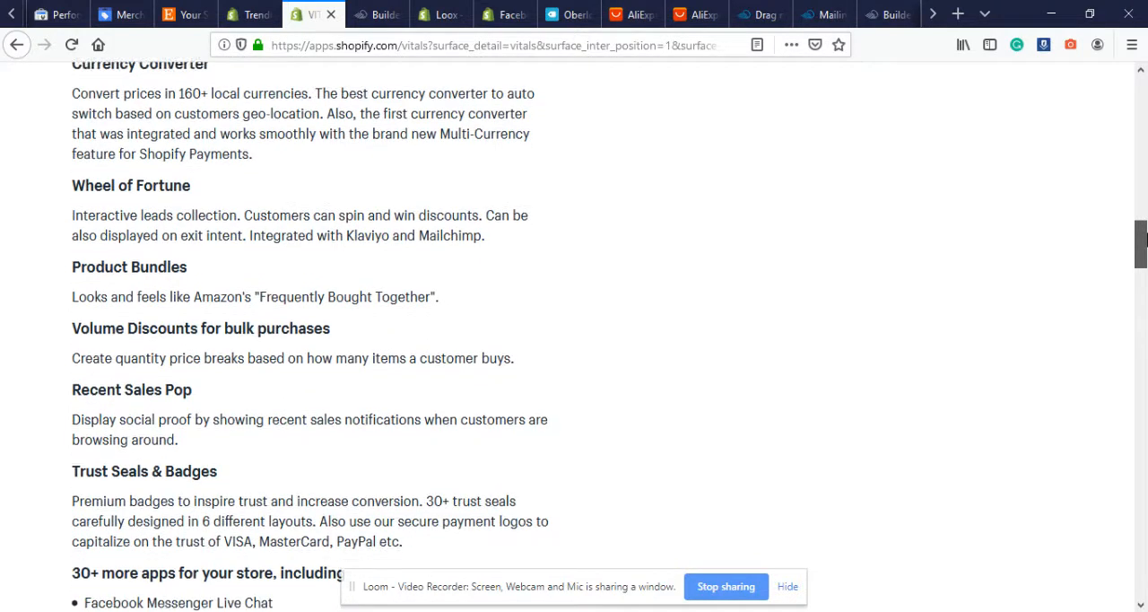
pyautogui.scroll(-3)
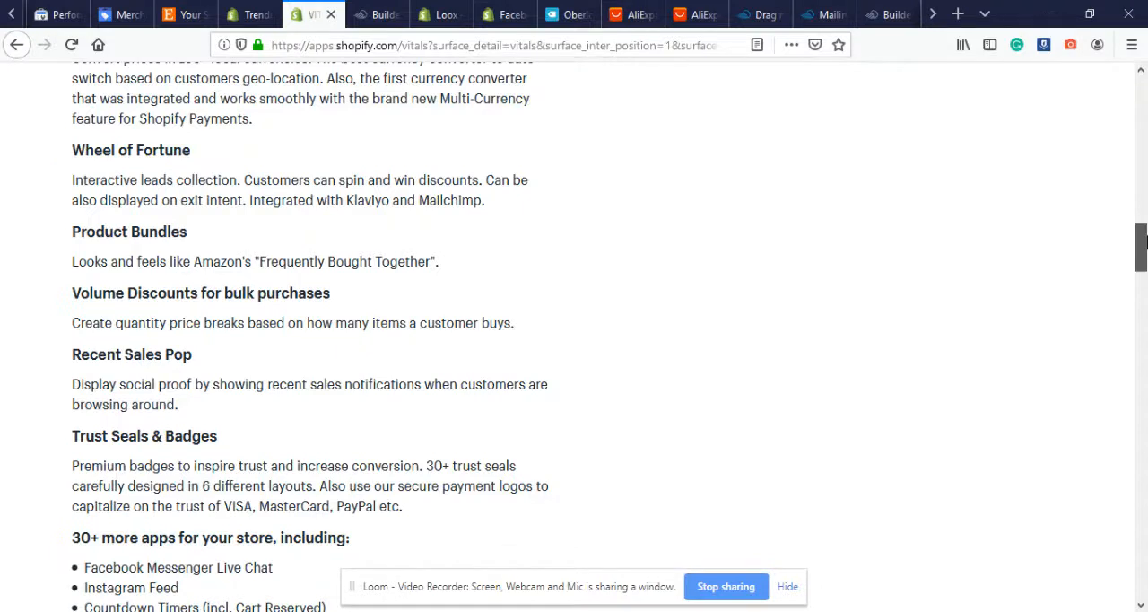
pyautogui.scroll(-3)
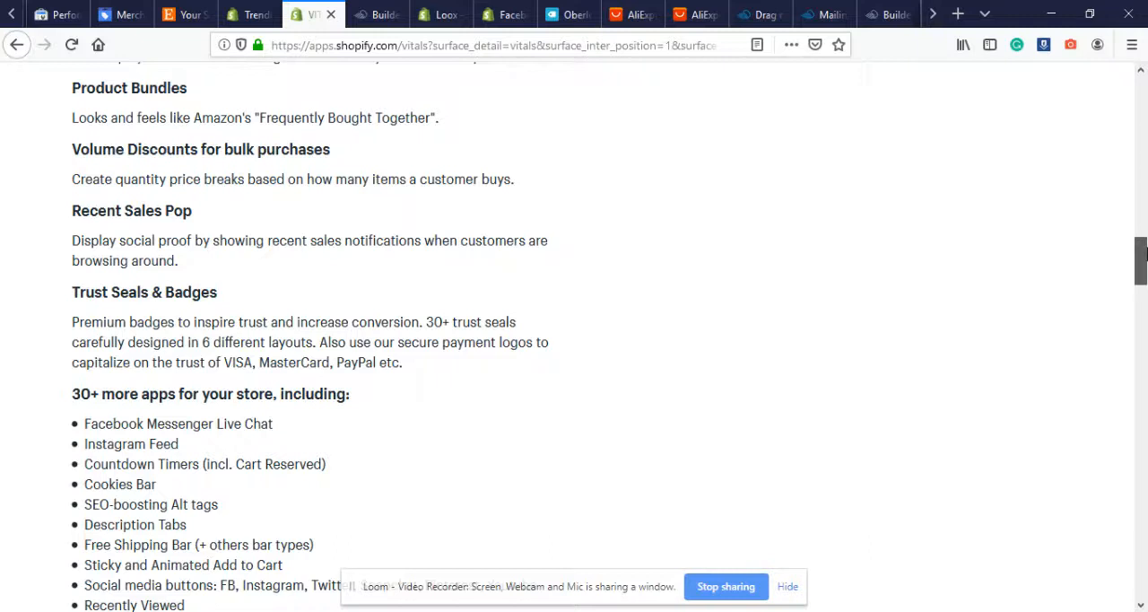
pyautogui.scroll(-3)
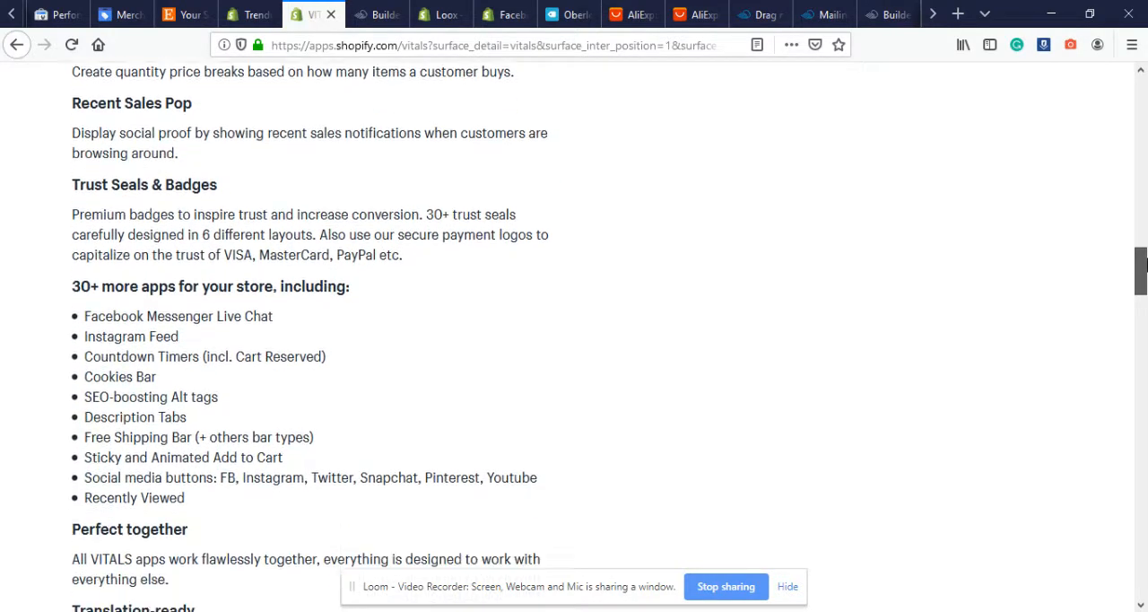
pyautogui.scroll(-3)
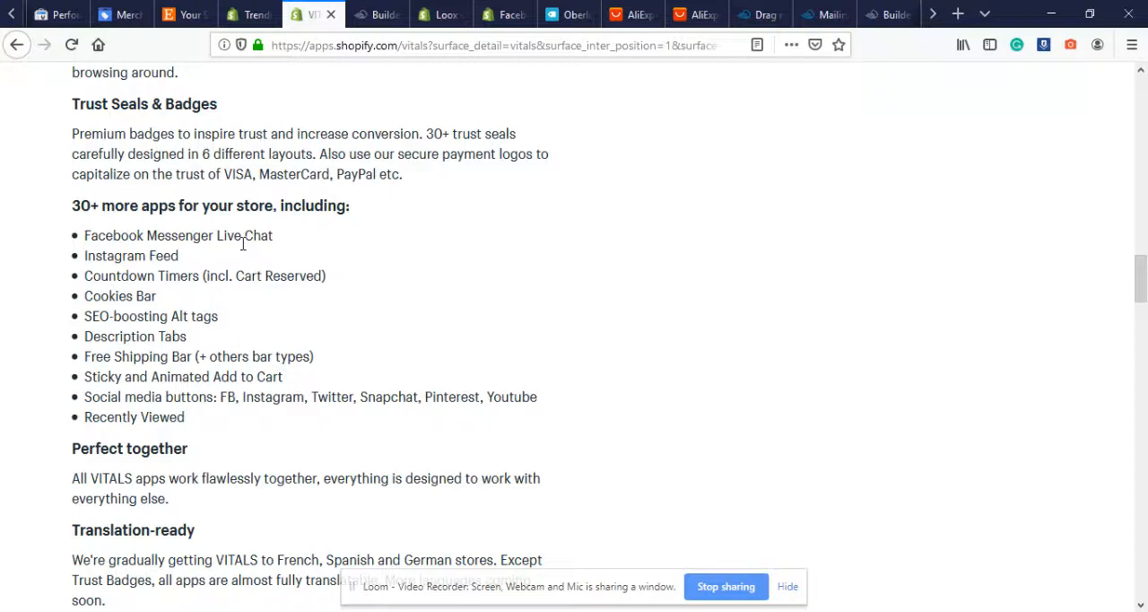
pyautogui.moveTo(194, 348)
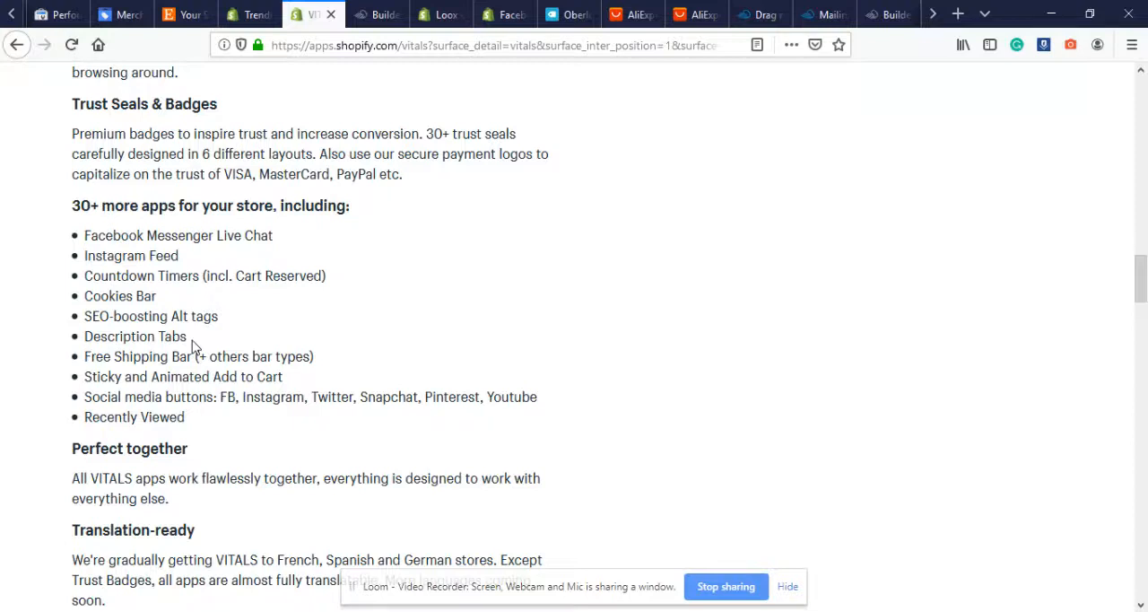
pyautogui.moveTo(263, 376)
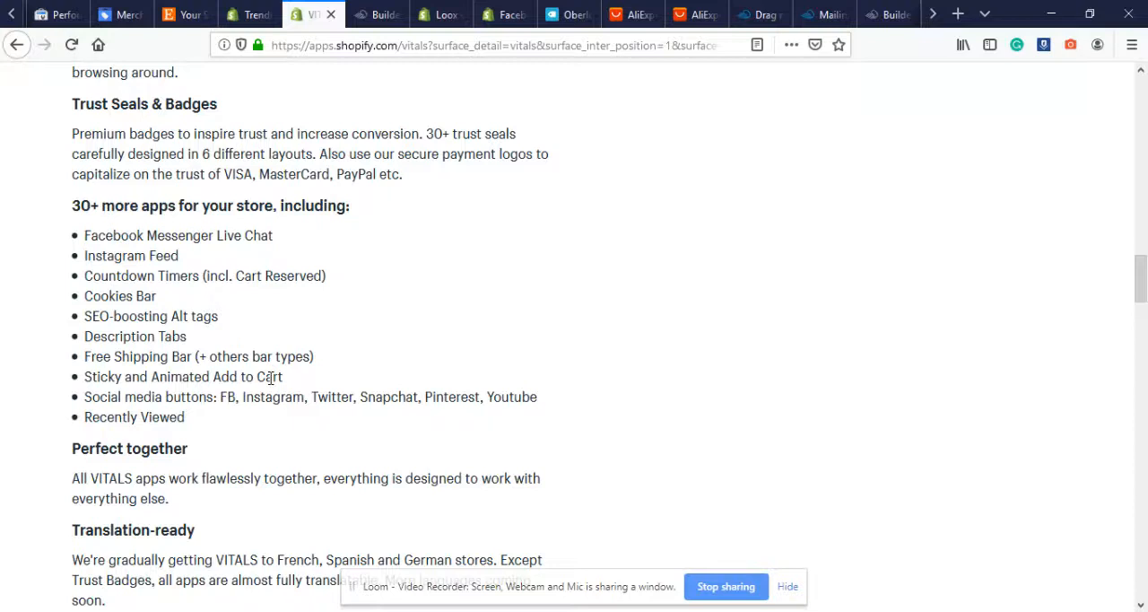
pyautogui.moveTo(968, 350)
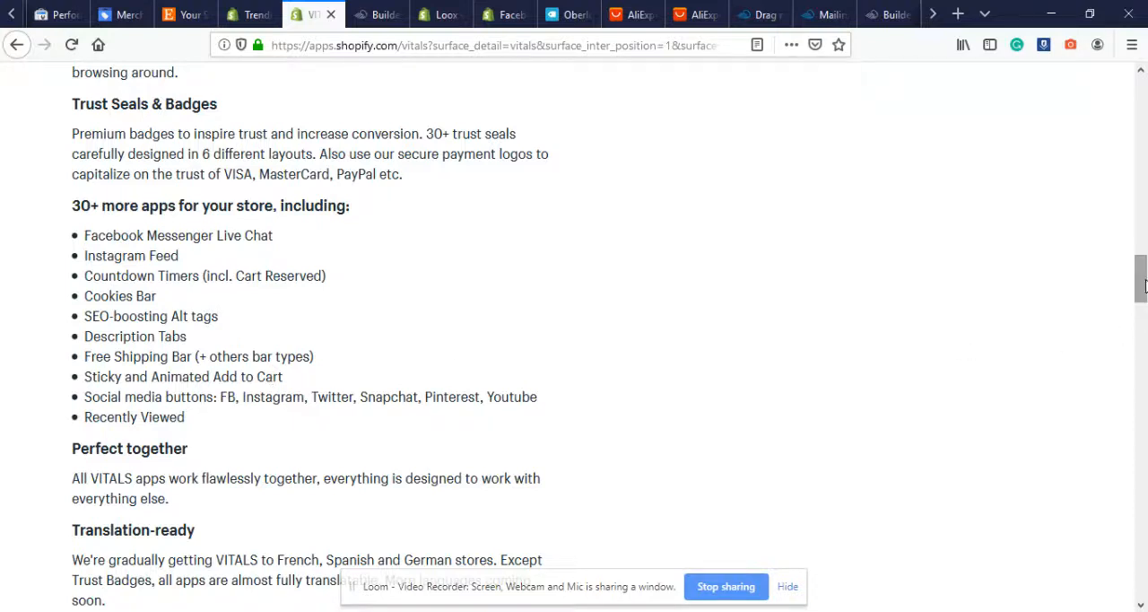
# Scroll the listing past 'Integrates with' to 'See the app in action' and the media gallery
pyautogui.scroll(-3)
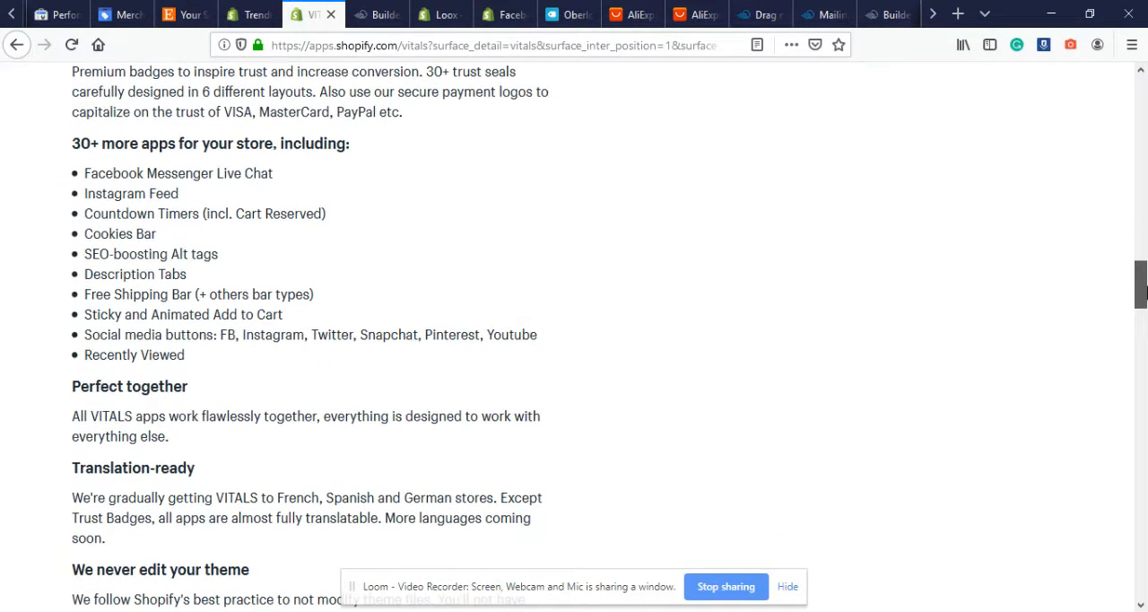
pyautogui.scroll(-3)
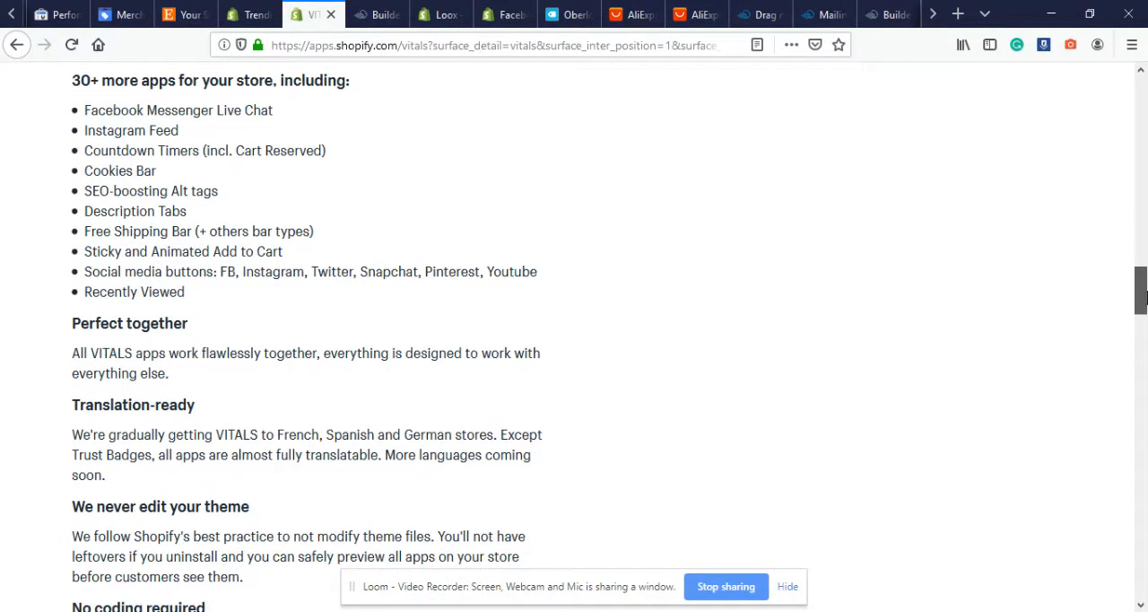
pyautogui.scroll(-3)
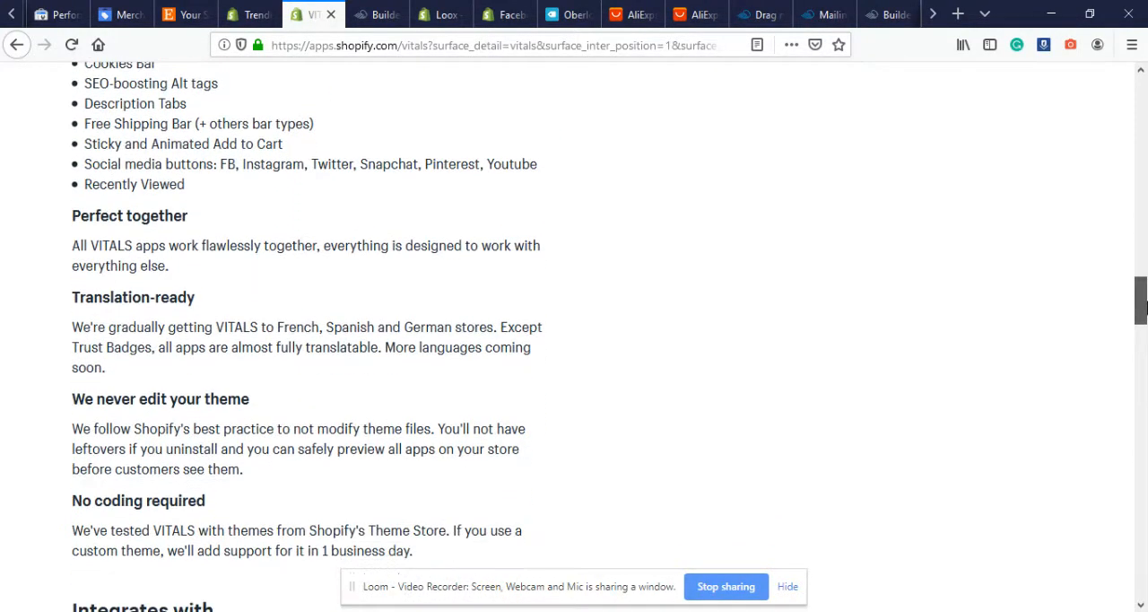
pyautogui.scroll(-3)
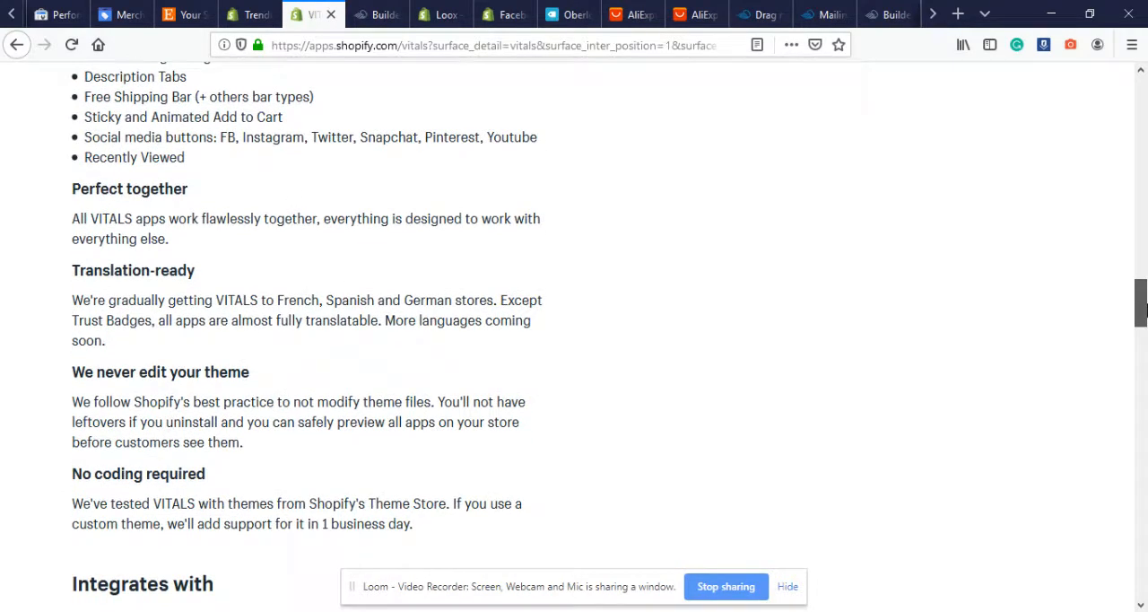
pyautogui.scroll(-3)
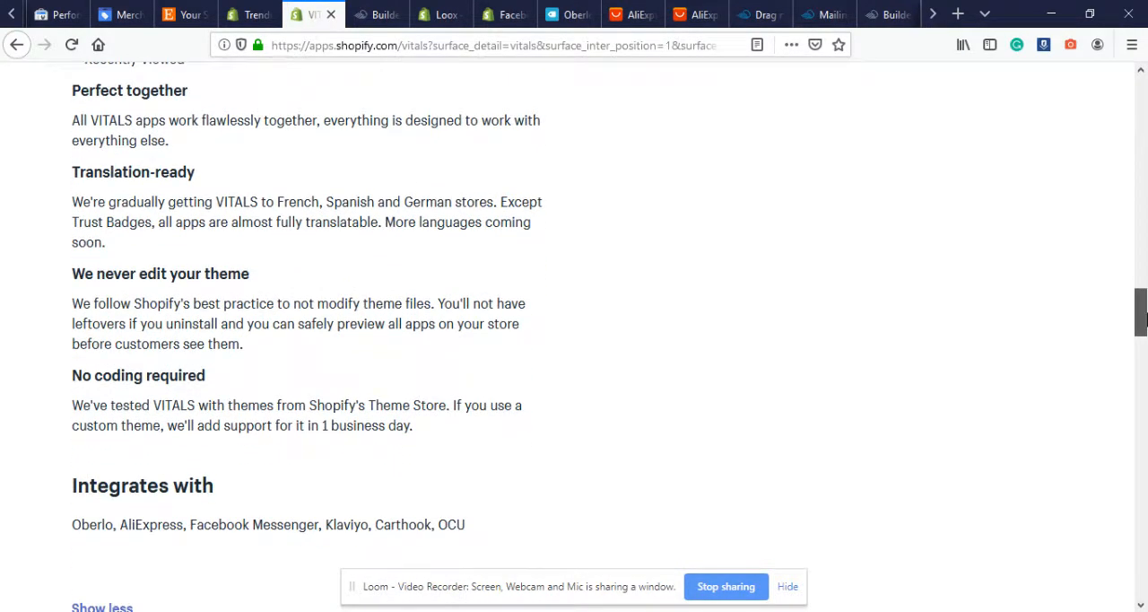
pyautogui.scroll(-3)
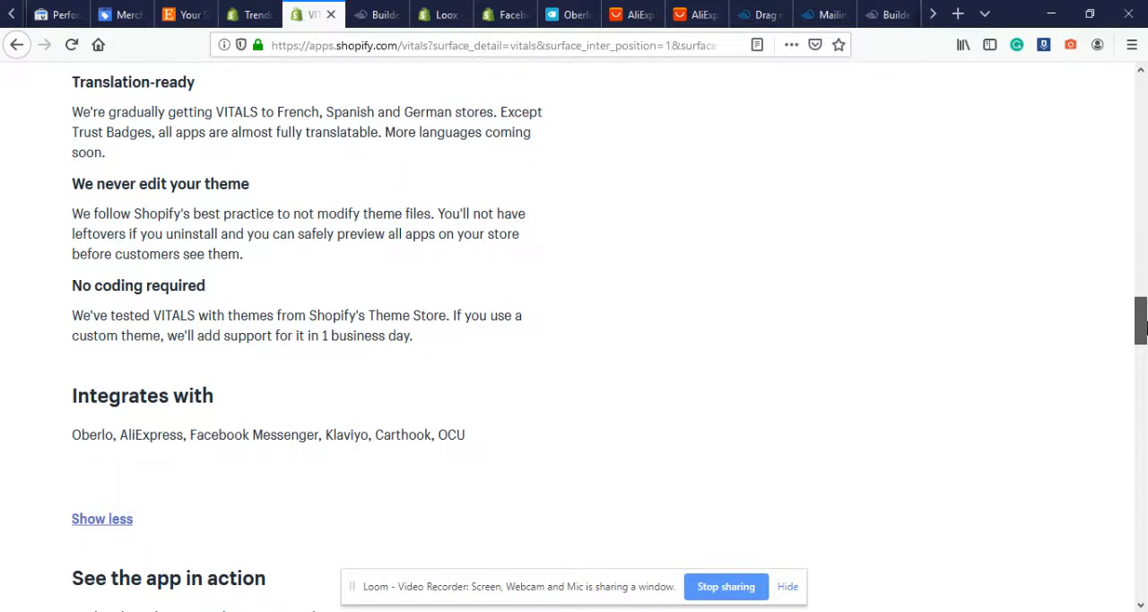
pyautogui.scroll(-3)
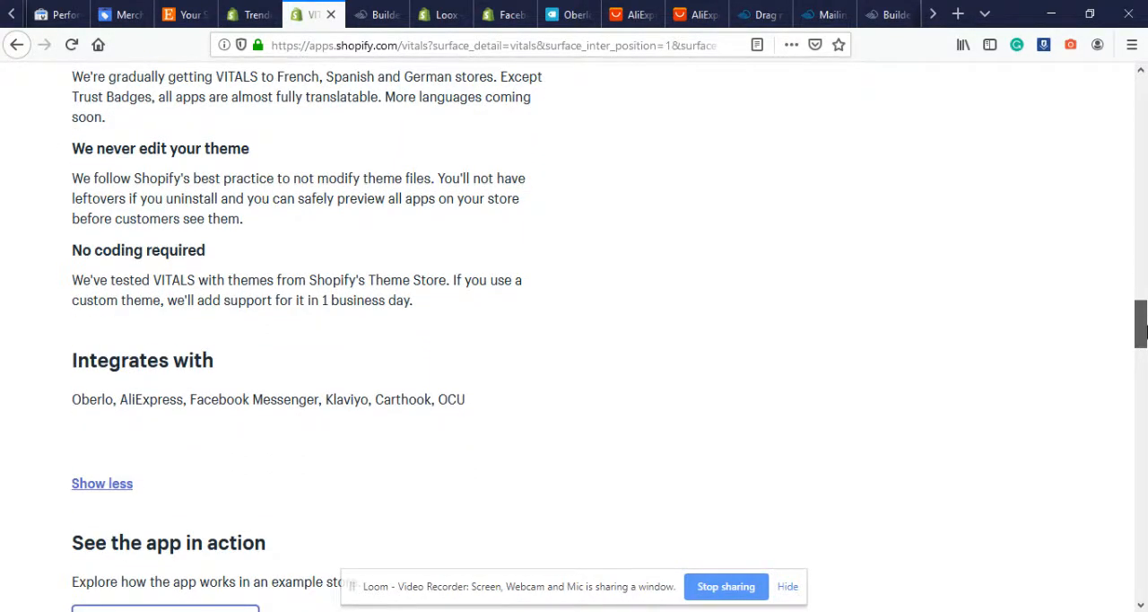
pyautogui.scroll(-3)
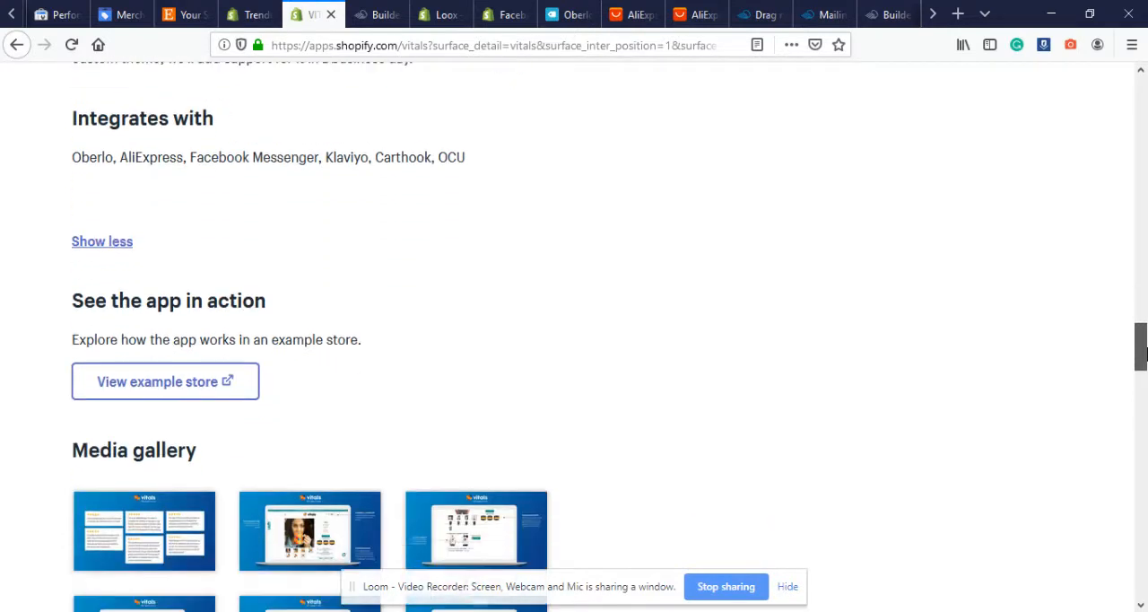
pyautogui.scroll(-3)
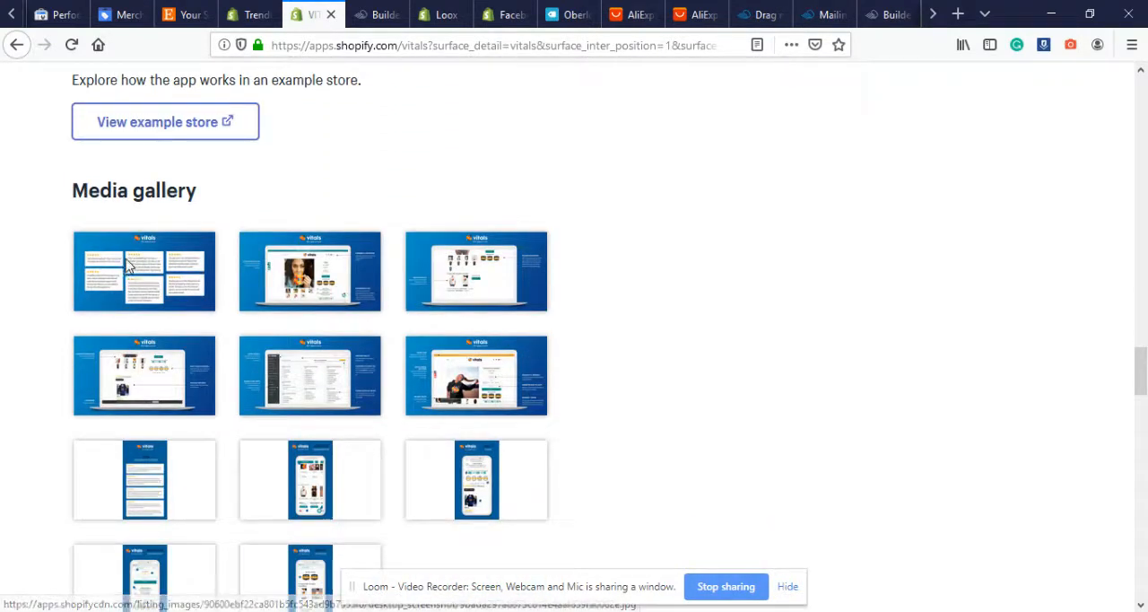
# Enlarge the first gallery image, then move to the mockup with social buttons, currency converter and chat
pyautogui.click(143, 271)
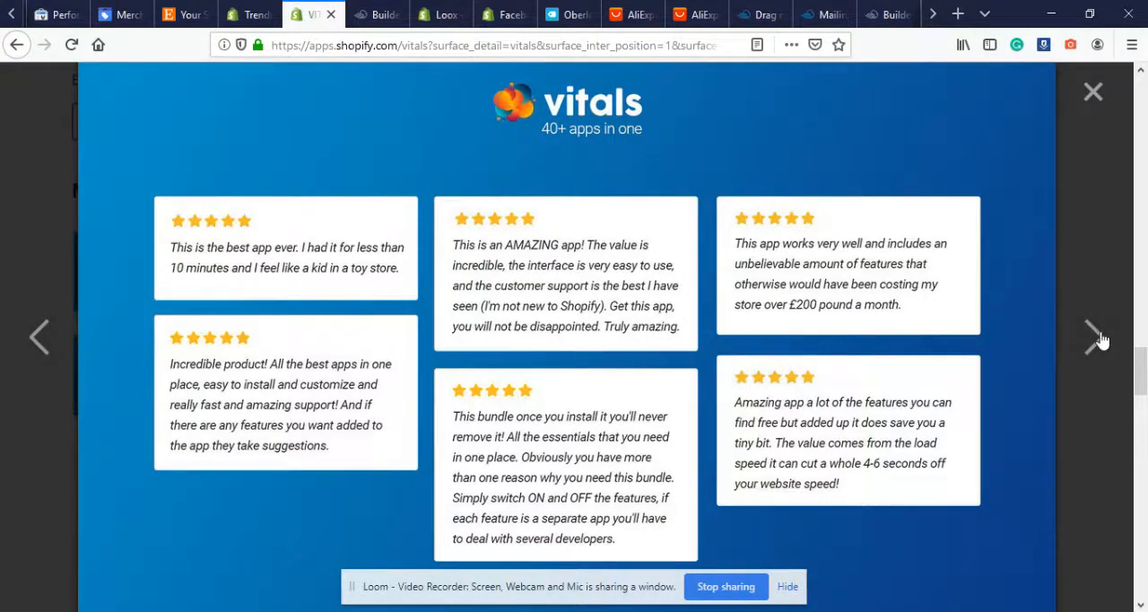
pyautogui.click(1098, 335)
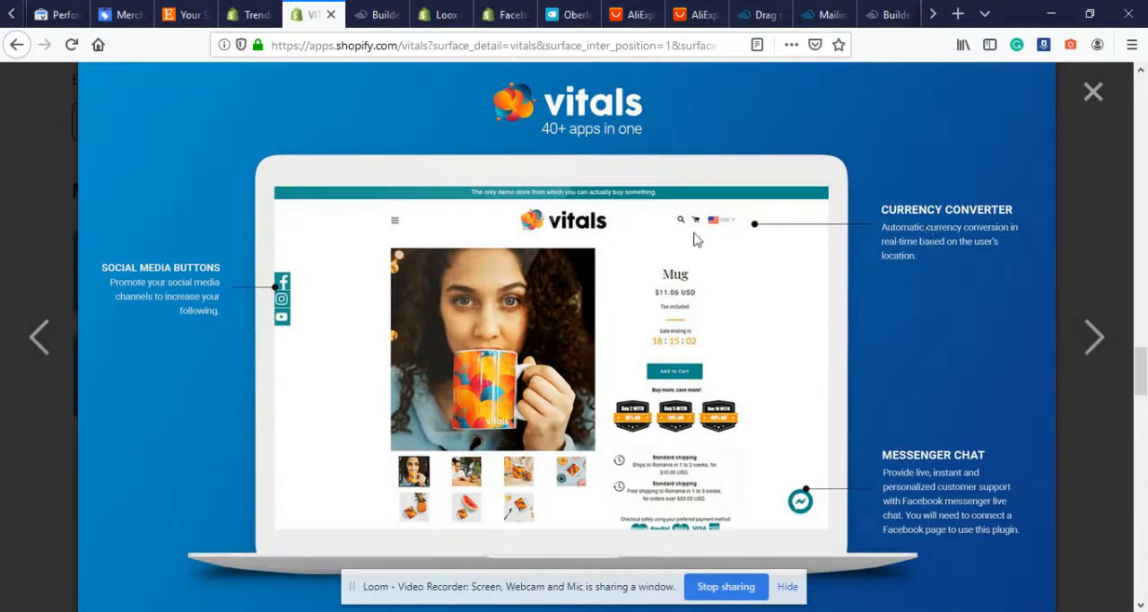
pyautogui.moveTo(732, 230)
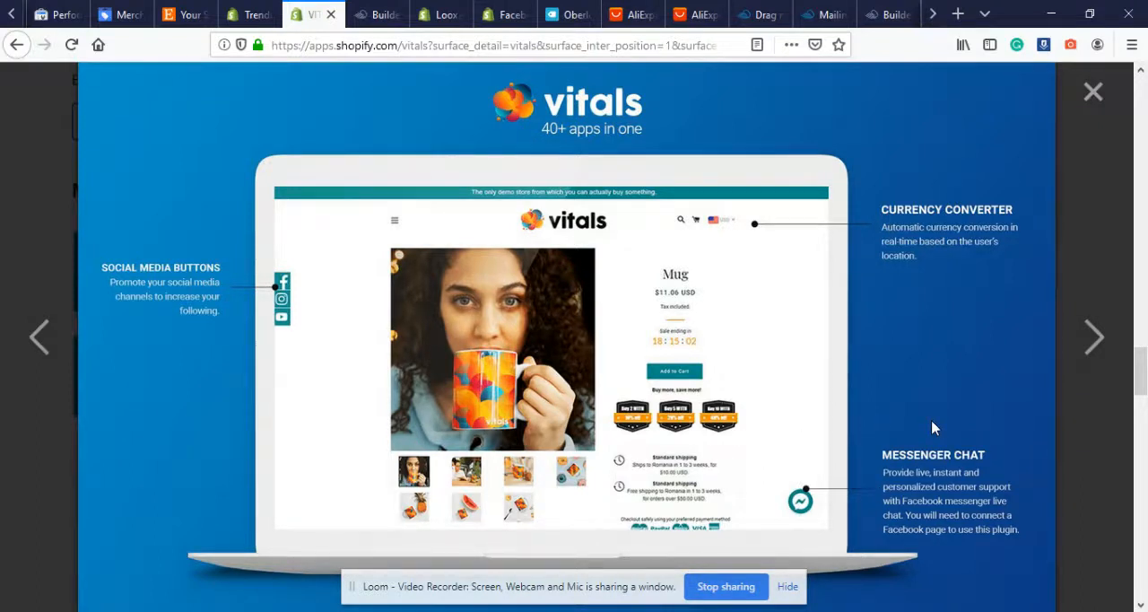
pyautogui.moveTo(273, 296)
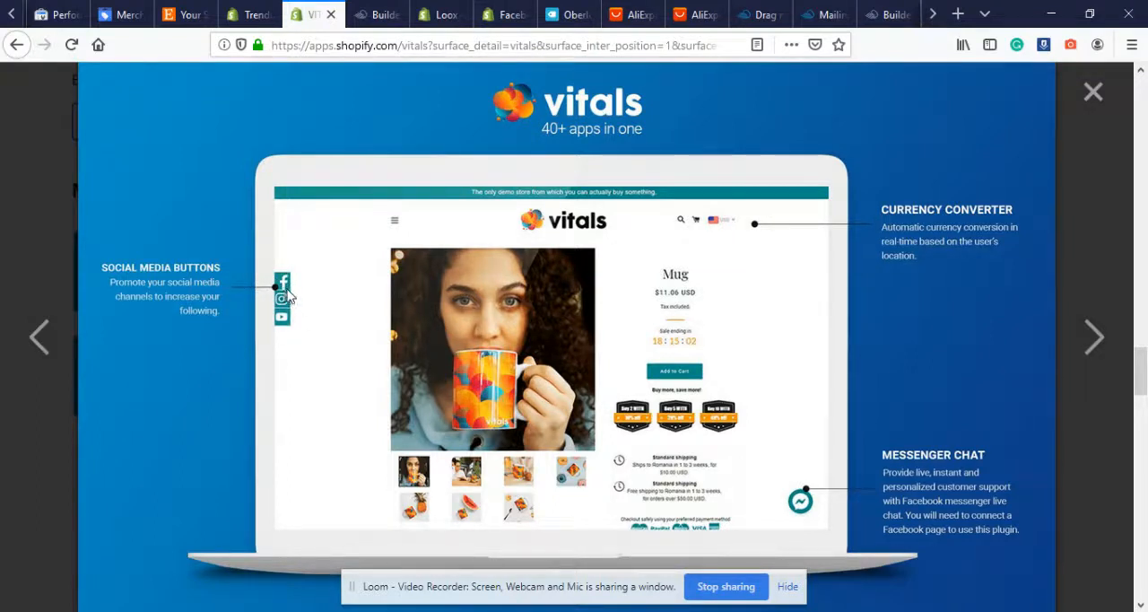
pyautogui.moveTo(1093, 335)
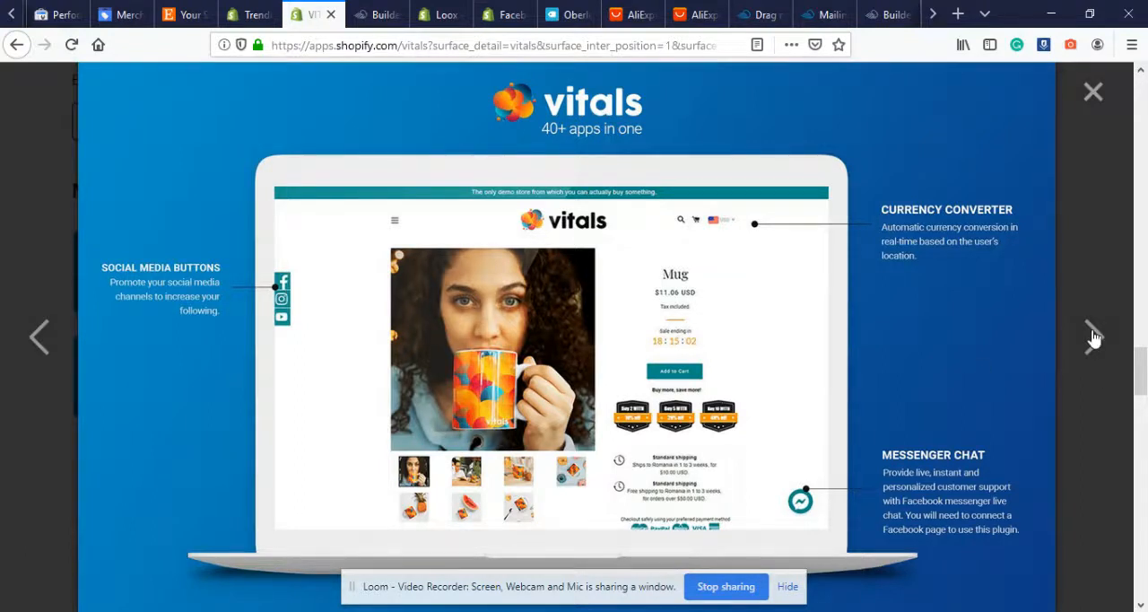
# Advance the lightbox to the Volume Discounts / Product Bundles image
pyautogui.click(1092, 335)
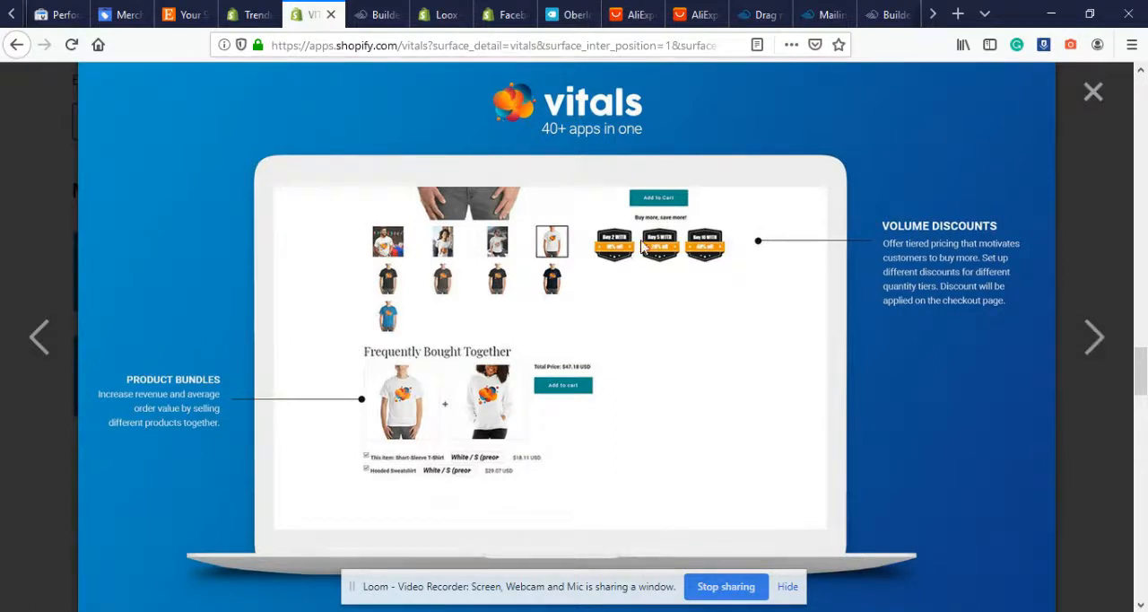
pyautogui.moveTo(735, 251)
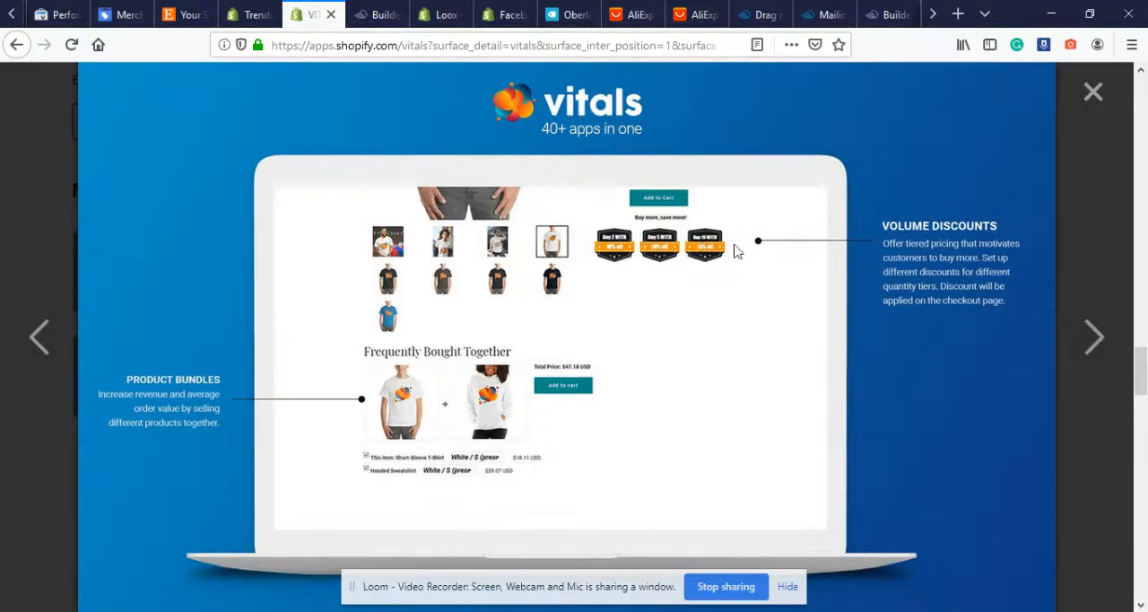
pyautogui.moveTo(563, 350)
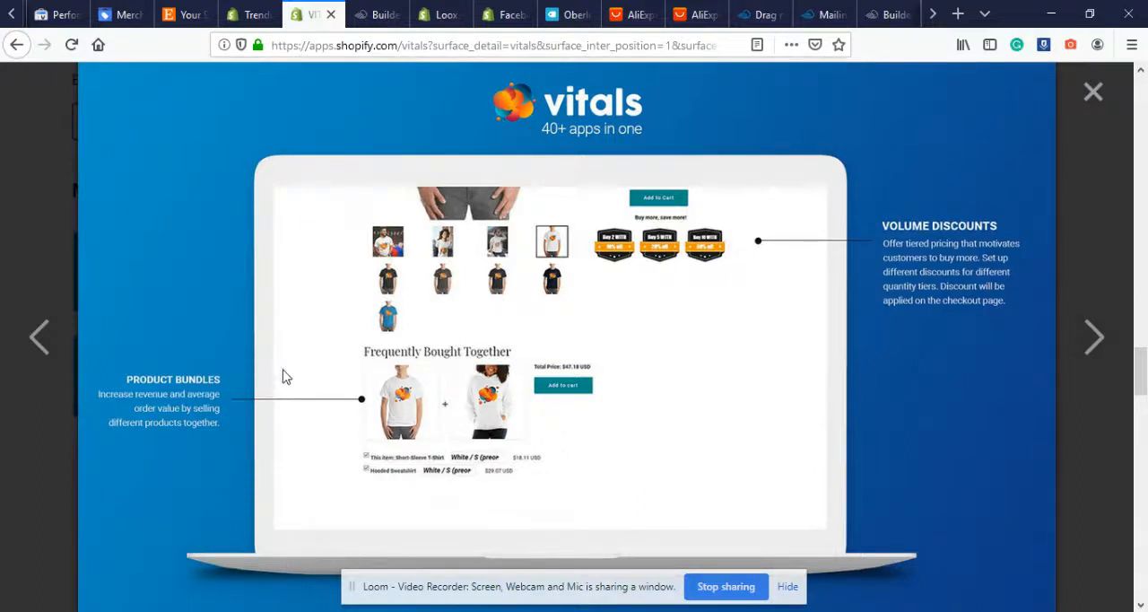
pyautogui.moveTo(337, 405)
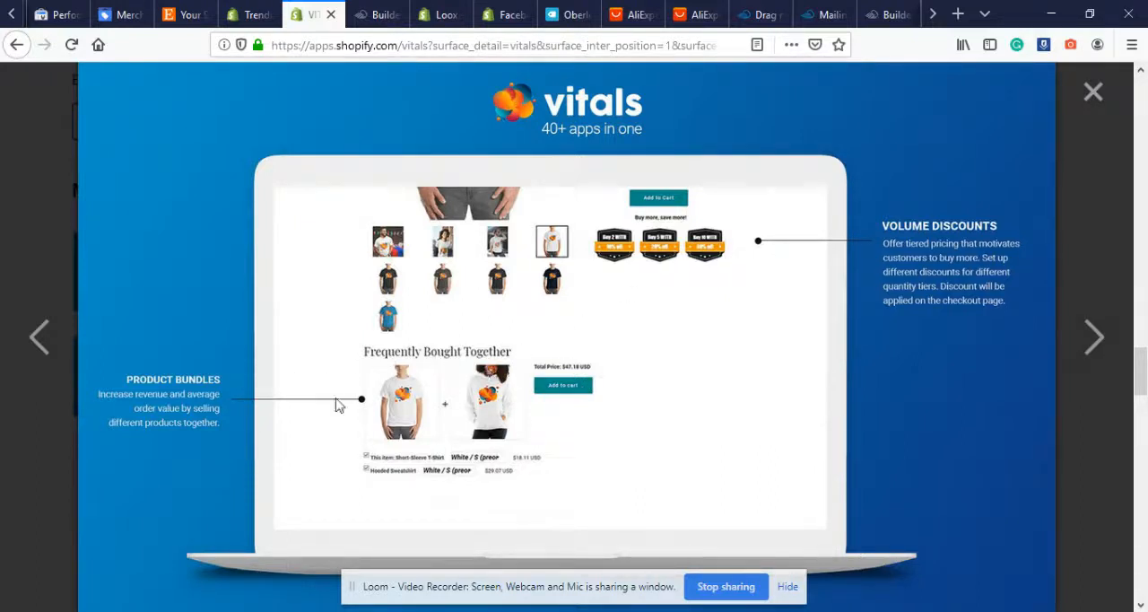
pyautogui.moveTo(440, 418)
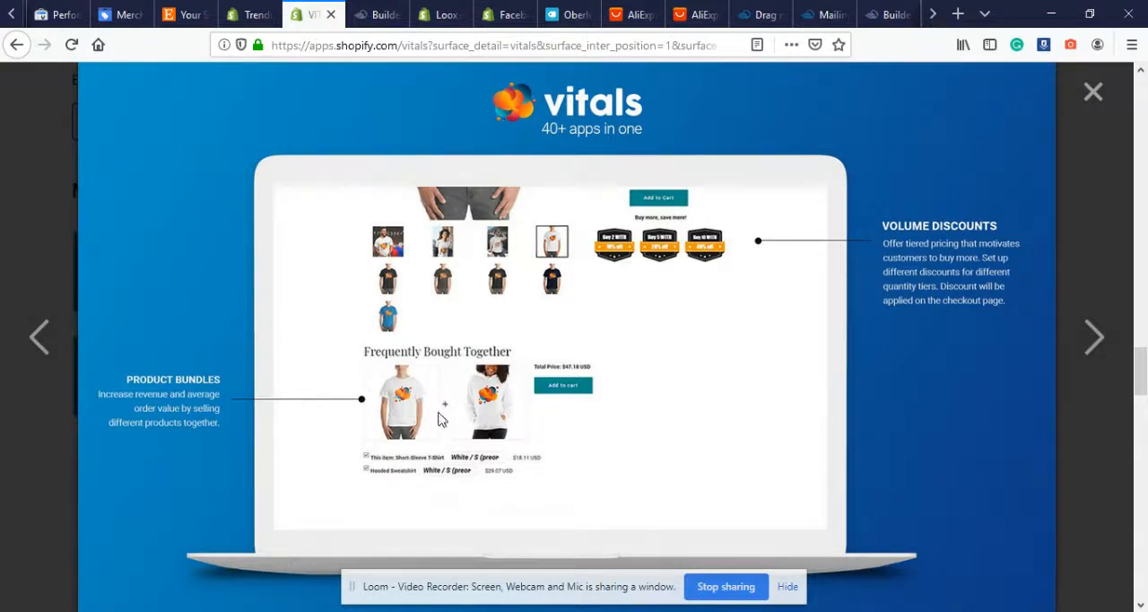
pyautogui.moveTo(1076, 334)
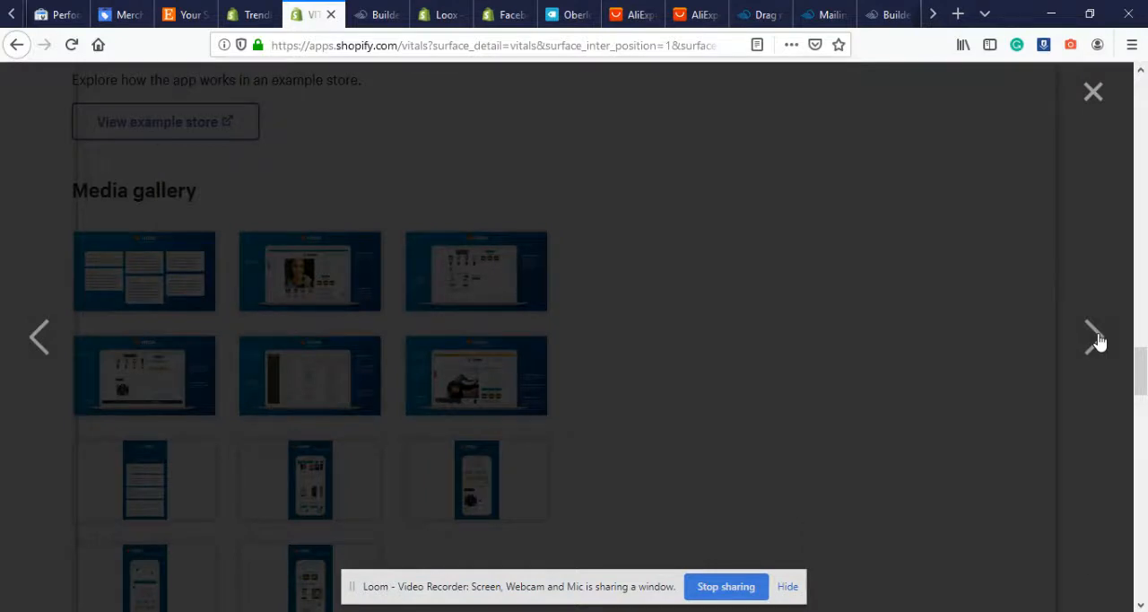
# Advance through the trust badges and reviews screenshot to the app dashboard image
pyautogui.click(1094, 336)
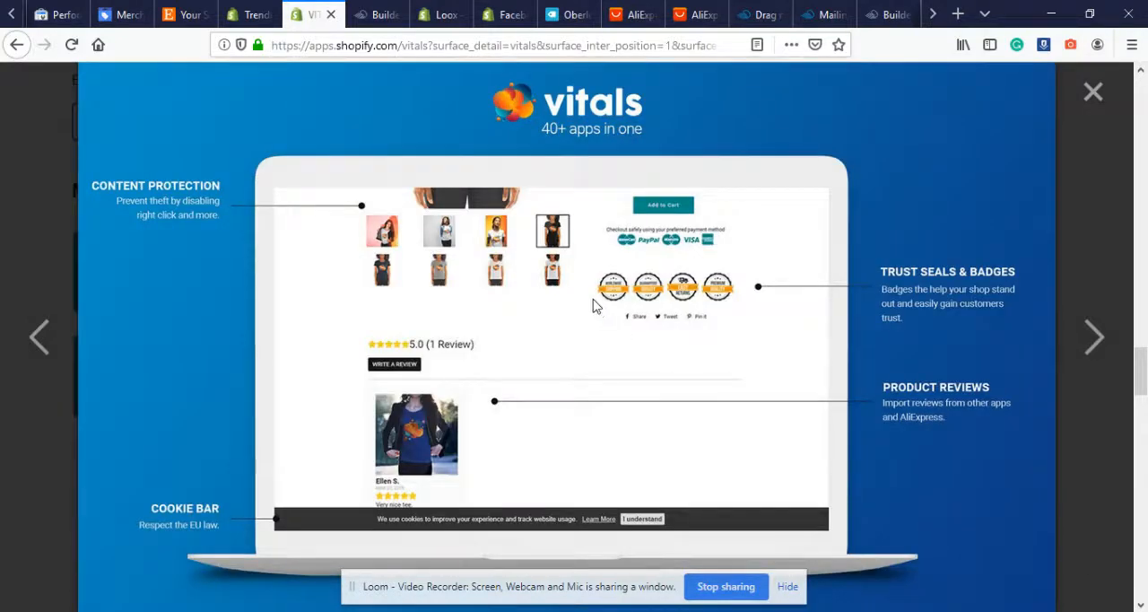
pyautogui.moveTo(727, 290)
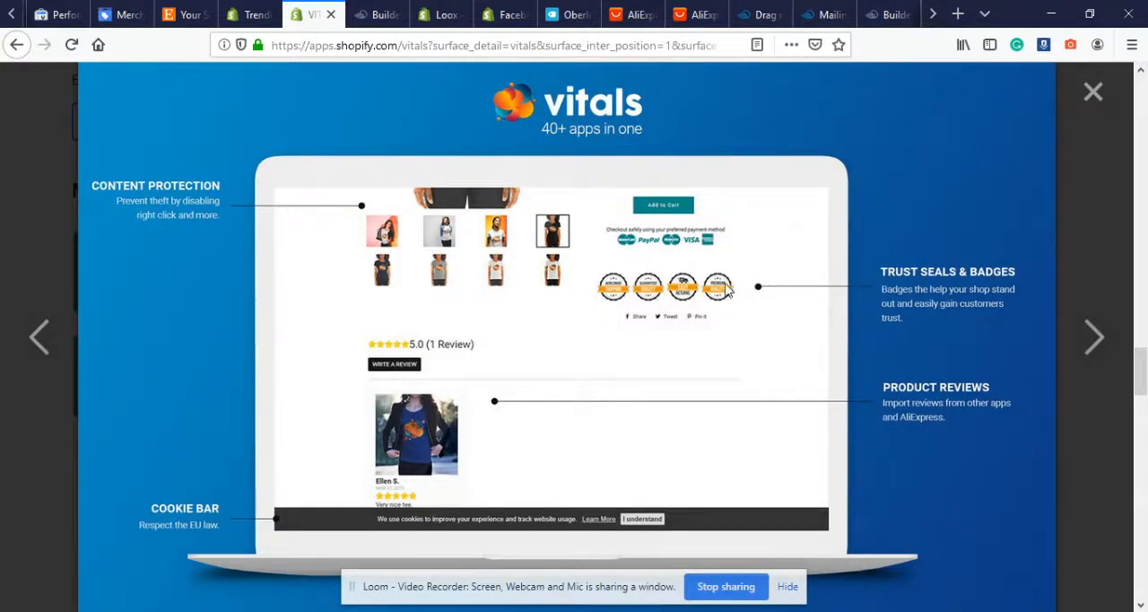
pyautogui.moveTo(707, 285)
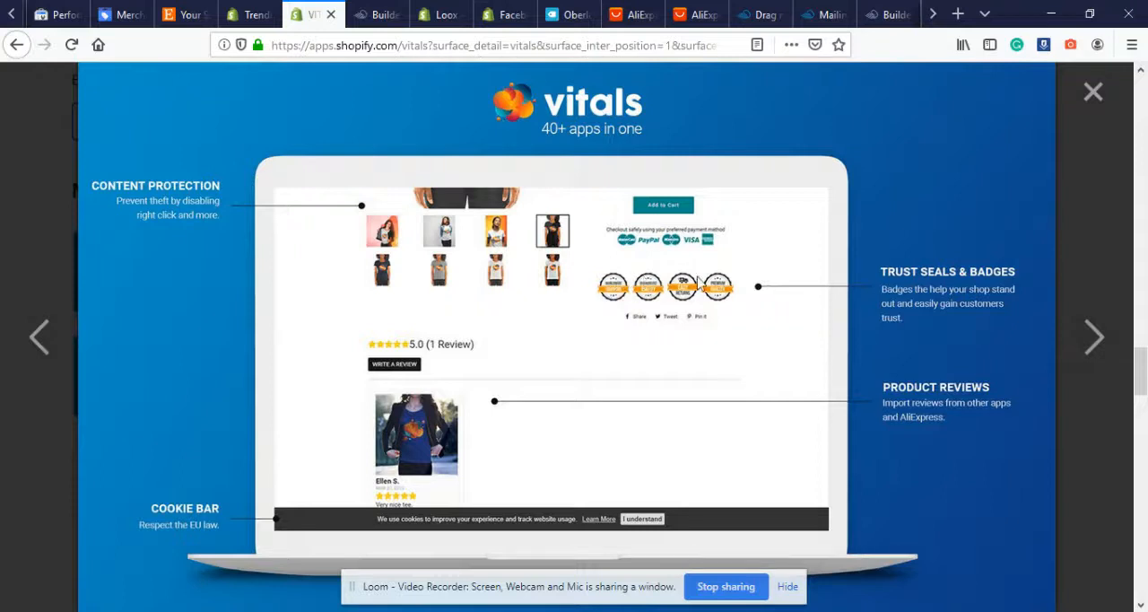
pyautogui.moveTo(477, 394)
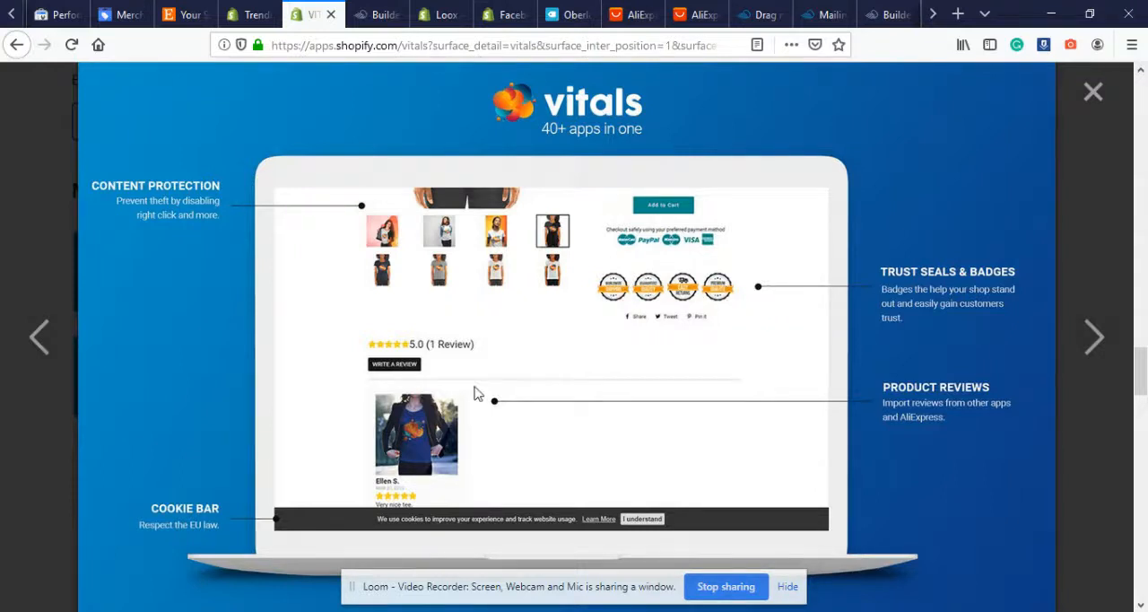
pyautogui.moveTo(526, 441)
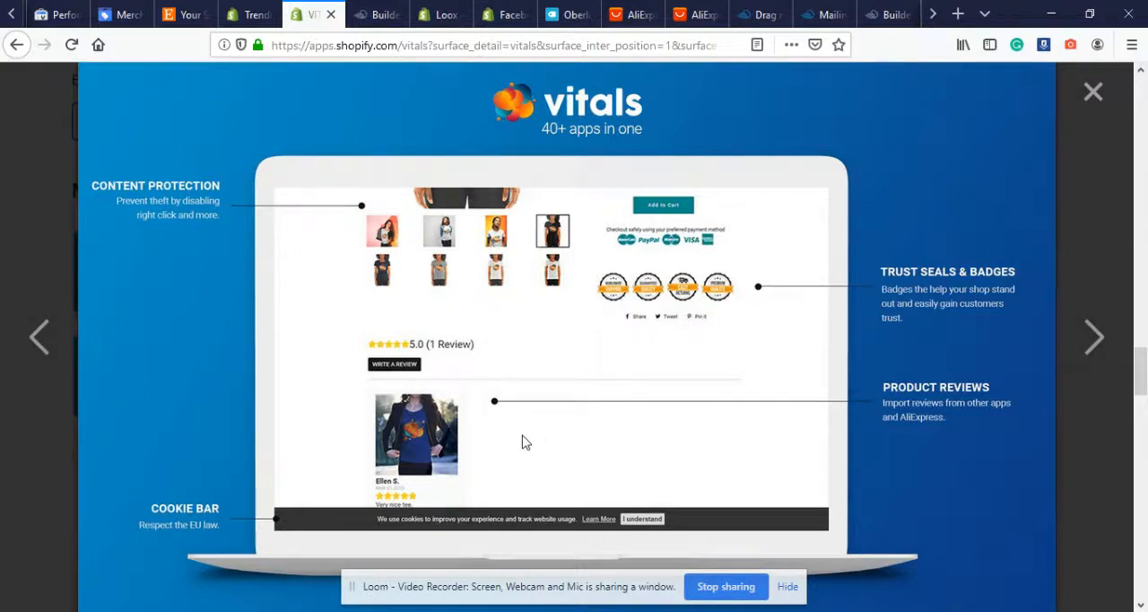
pyautogui.moveTo(531, 410)
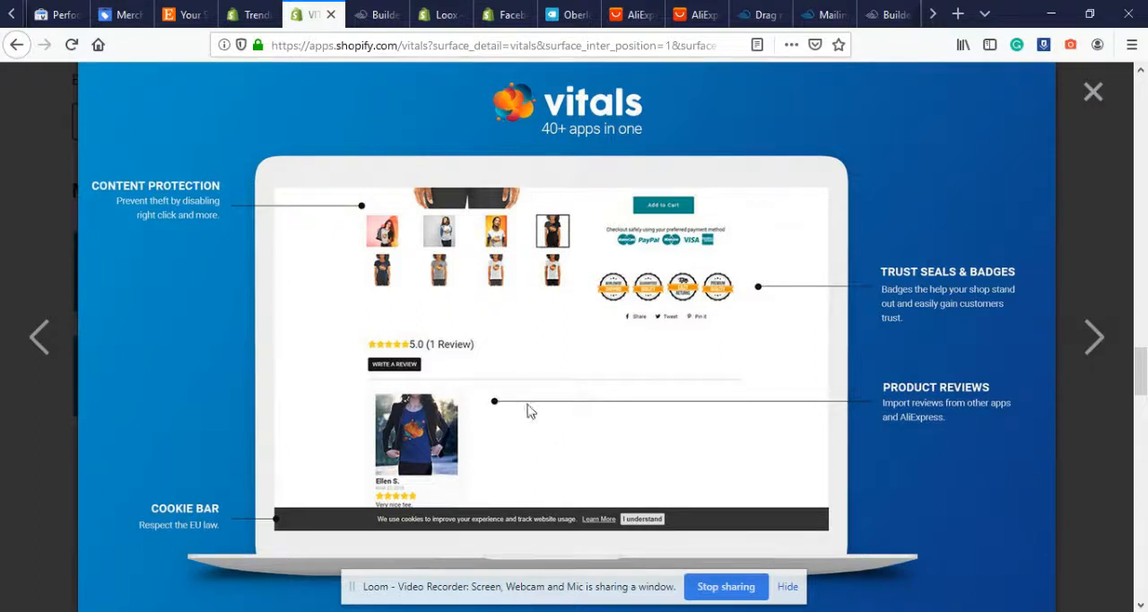
pyautogui.moveTo(455, 452)
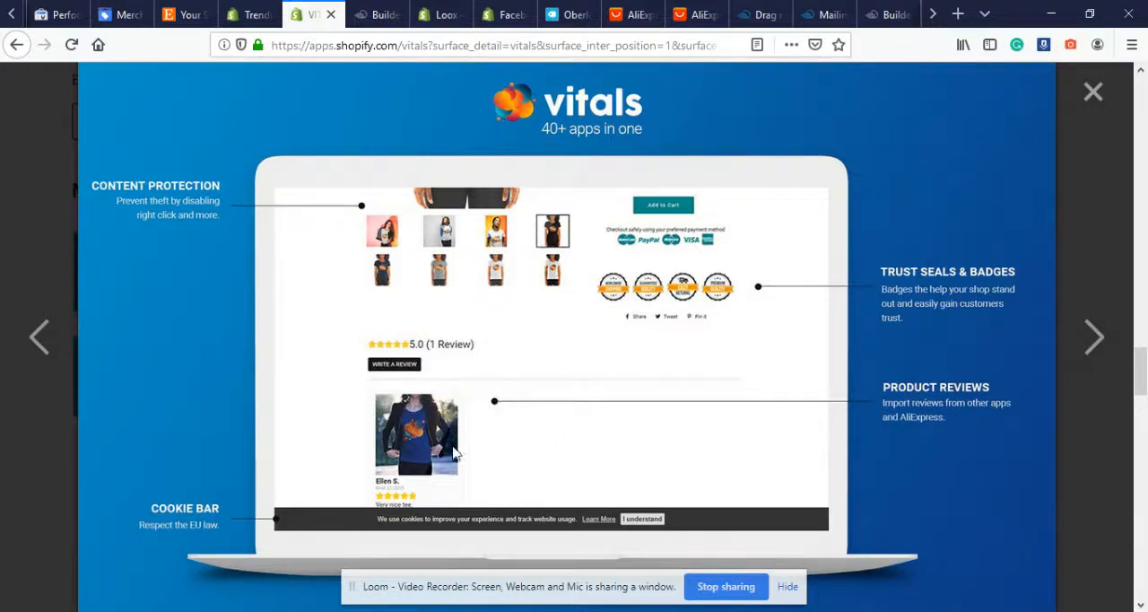
pyautogui.moveTo(373, 391)
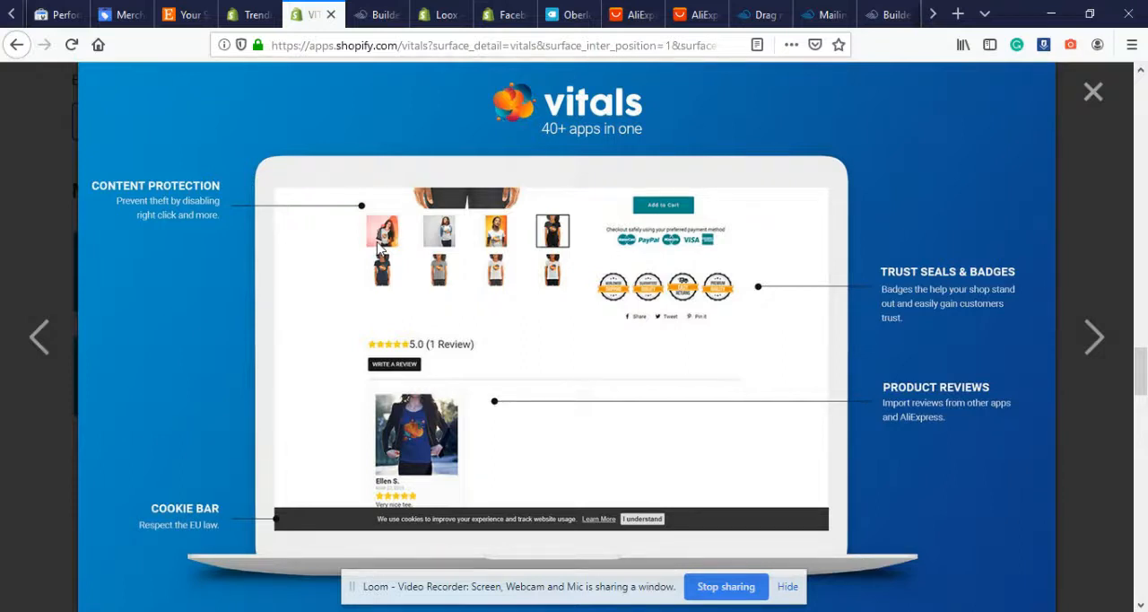
pyautogui.moveTo(369, 269)
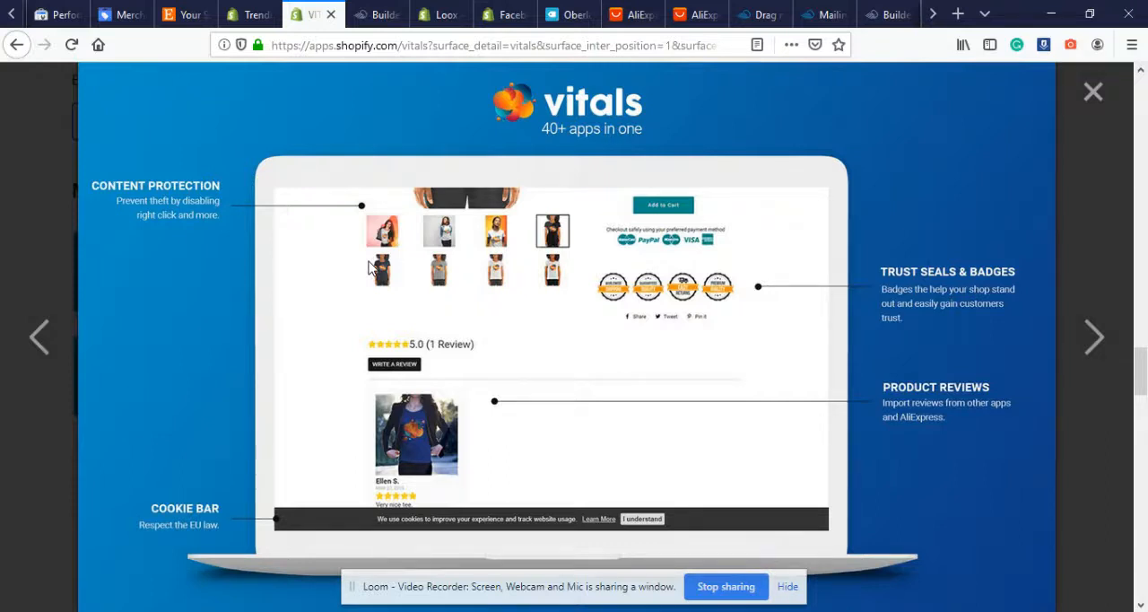
pyautogui.moveTo(398, 262)
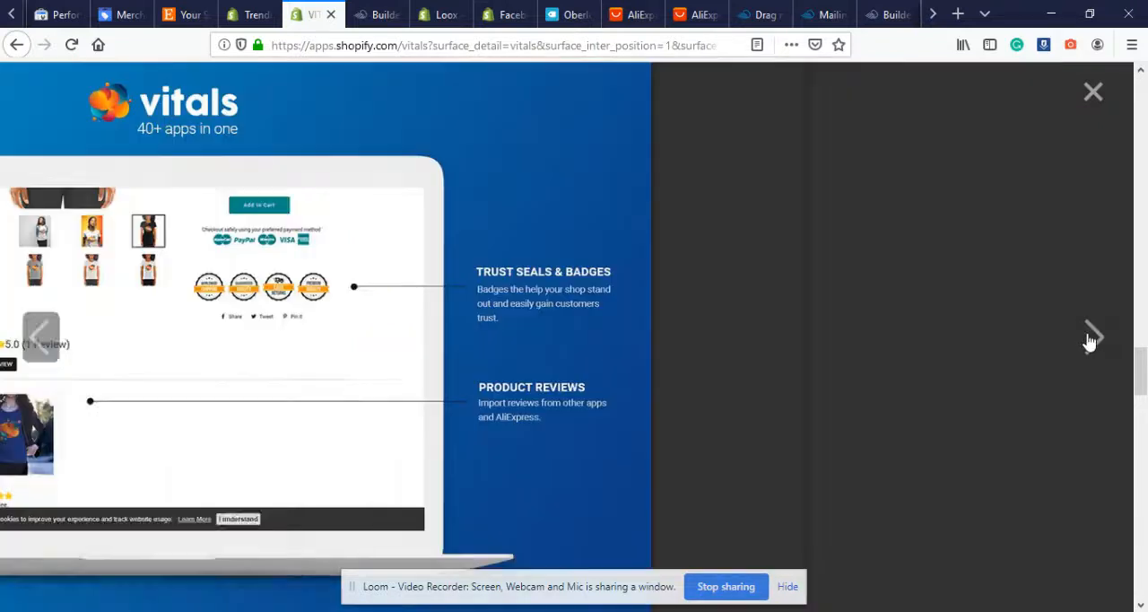
pyautogui.click(1092, 335)
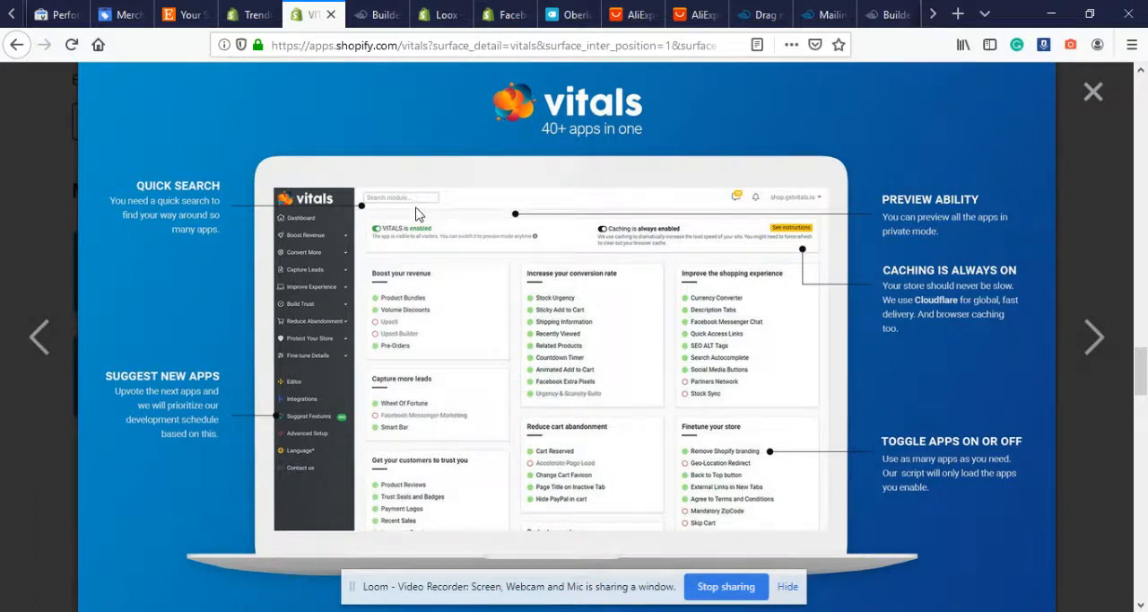
pyautogui.moveTo(423, 217)
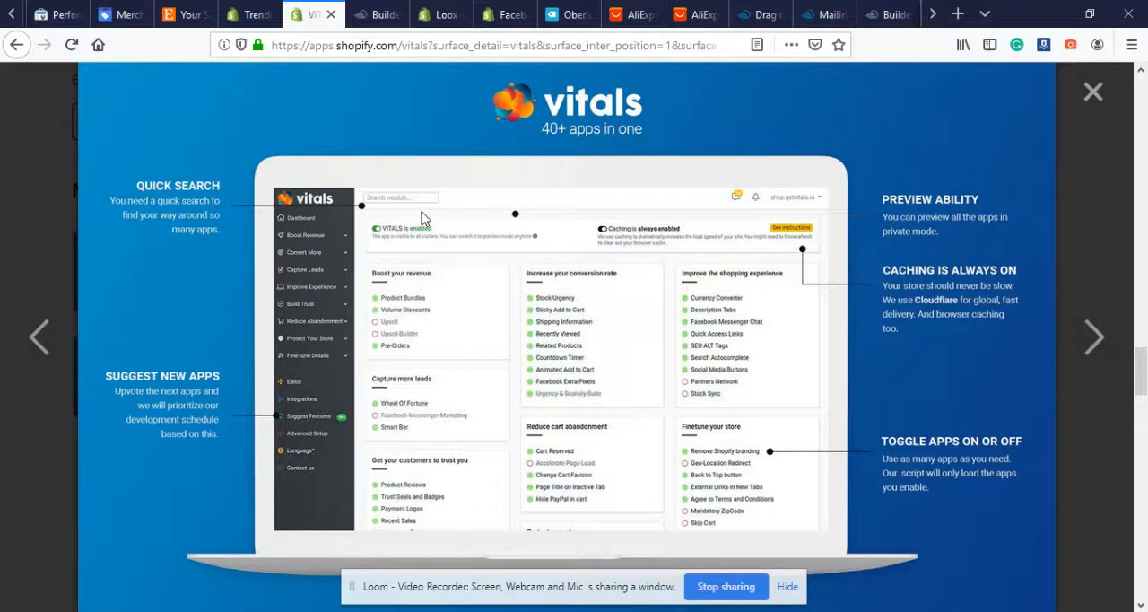
pyautogui.moveTo(312, 355)
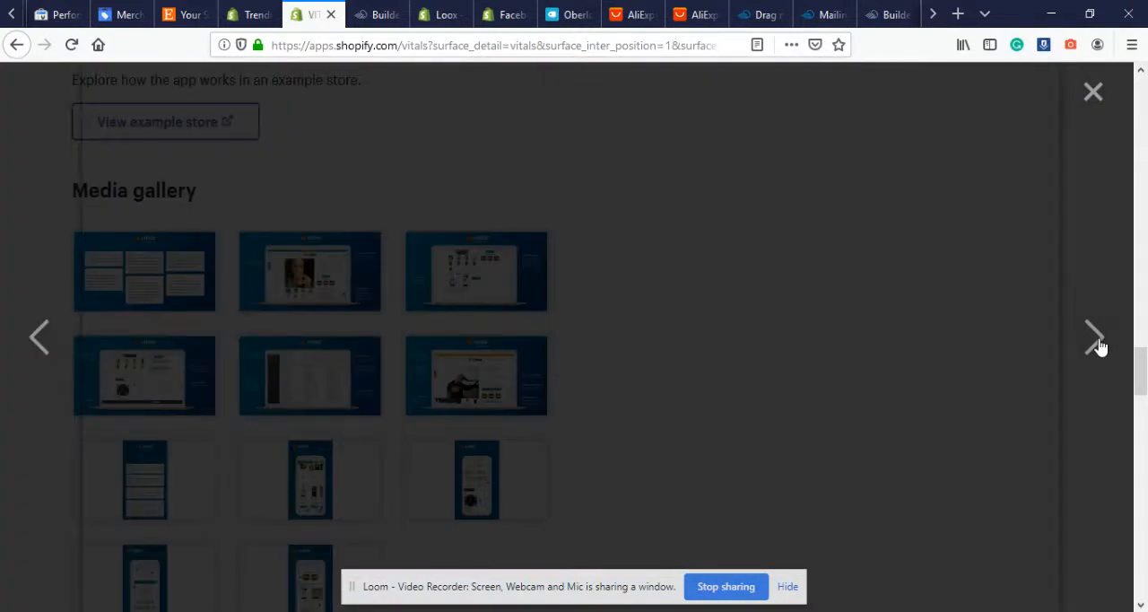
# View the product page, reviews and mobile screenshots, then close the lightbox
pyautogui.click(1094, 336)
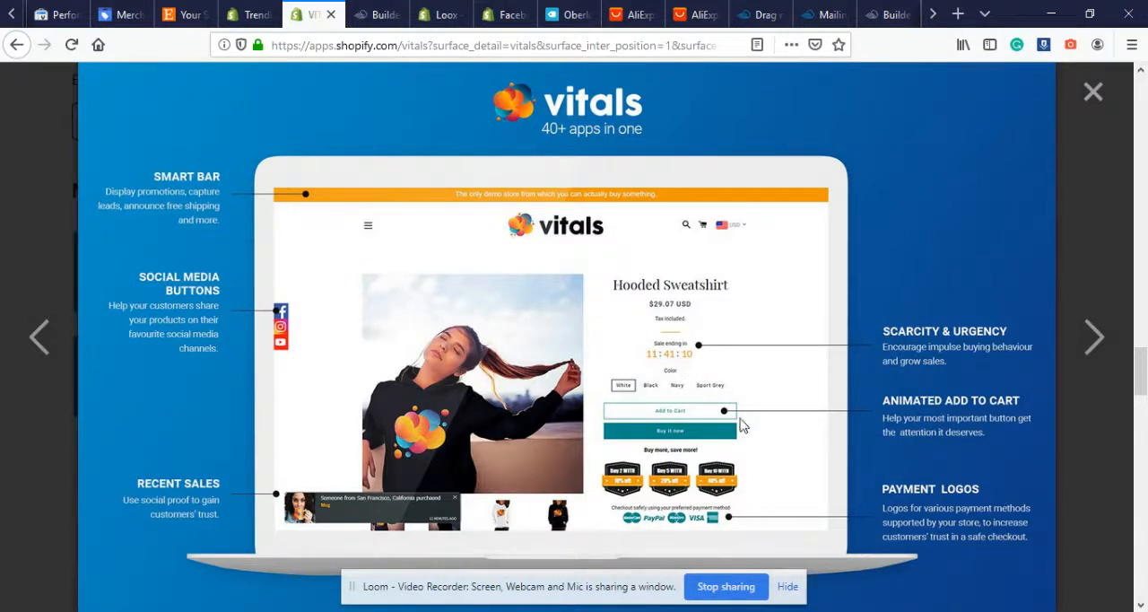
pyautogui.moveTo(674, 506)
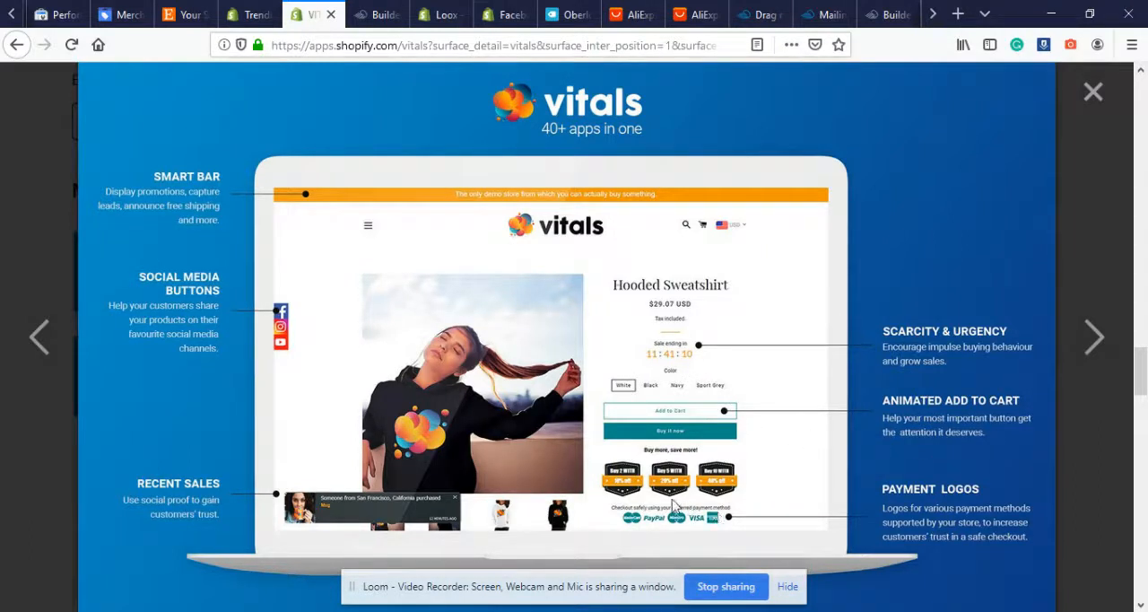
pyautogui.moveTo(349, 517)
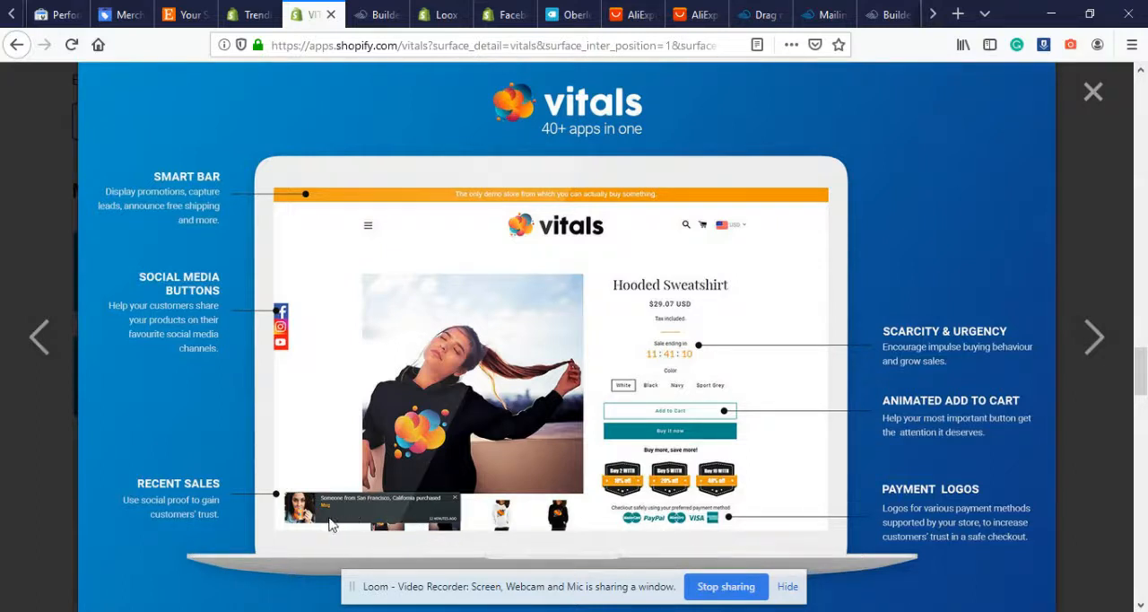
pyautogui.moveTo(463, 197)
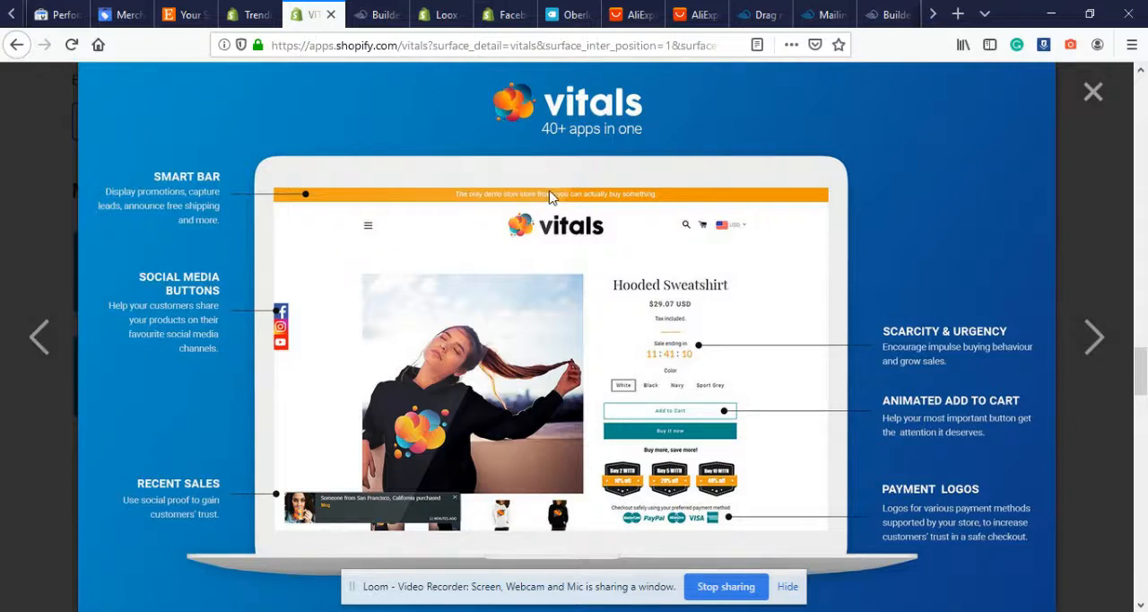
pyautogui.moveTo(1094, 335)
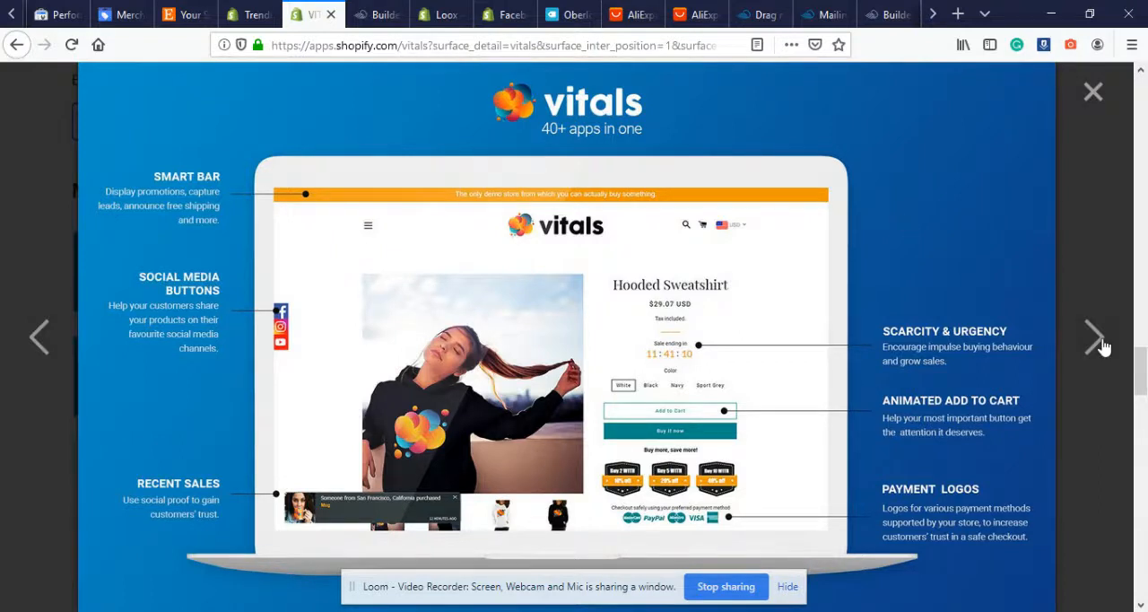
pyautogui.click(1094, 335)
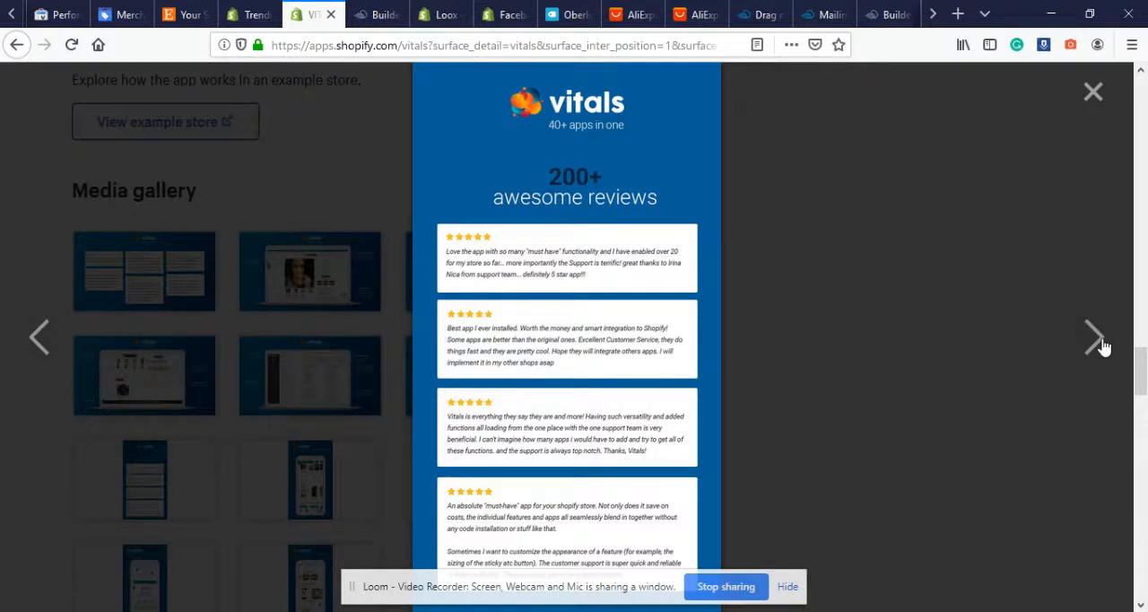
pyautogui.click(1094, 335)
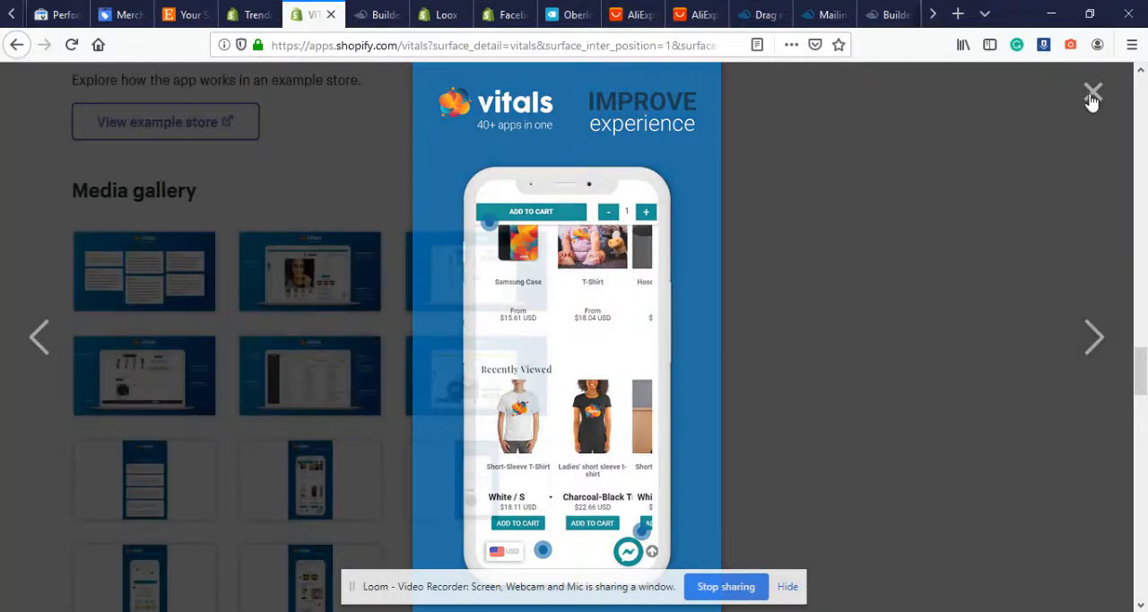
pyautogui.click(1092, 91)
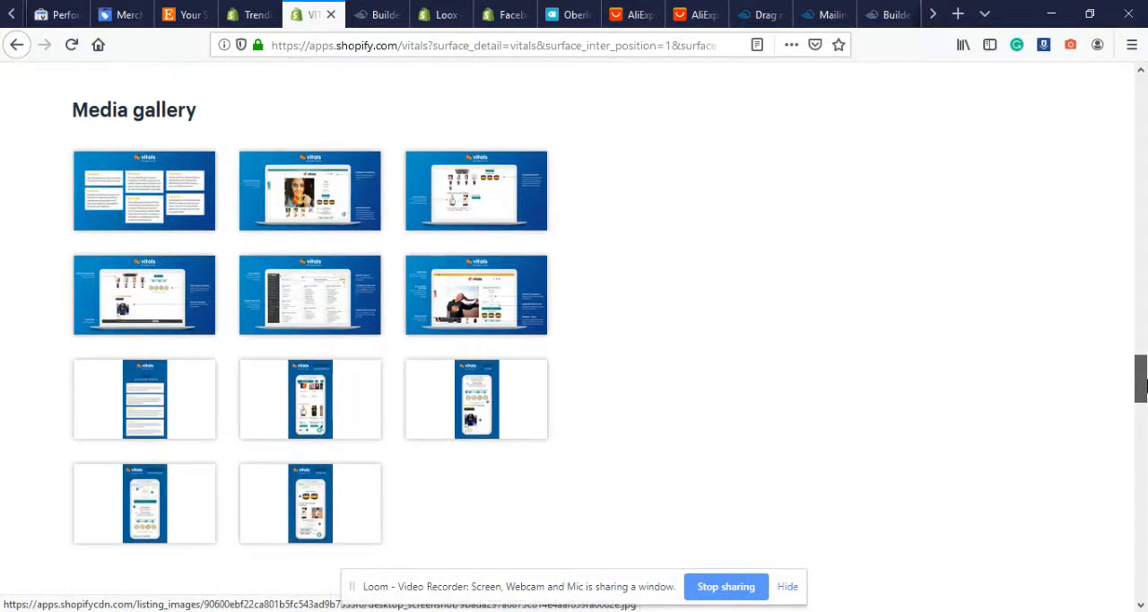
# Open the 'View example store' link under 'See the app in action' in a new tab
pyautogui.scroll(-3)
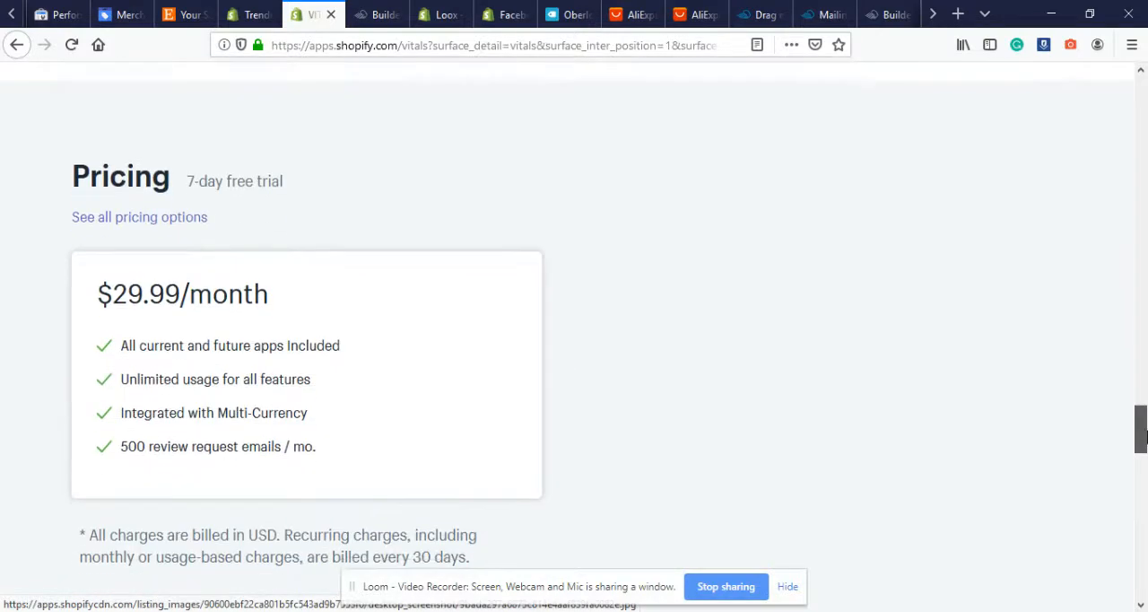
pyautogui.scroll(-3)
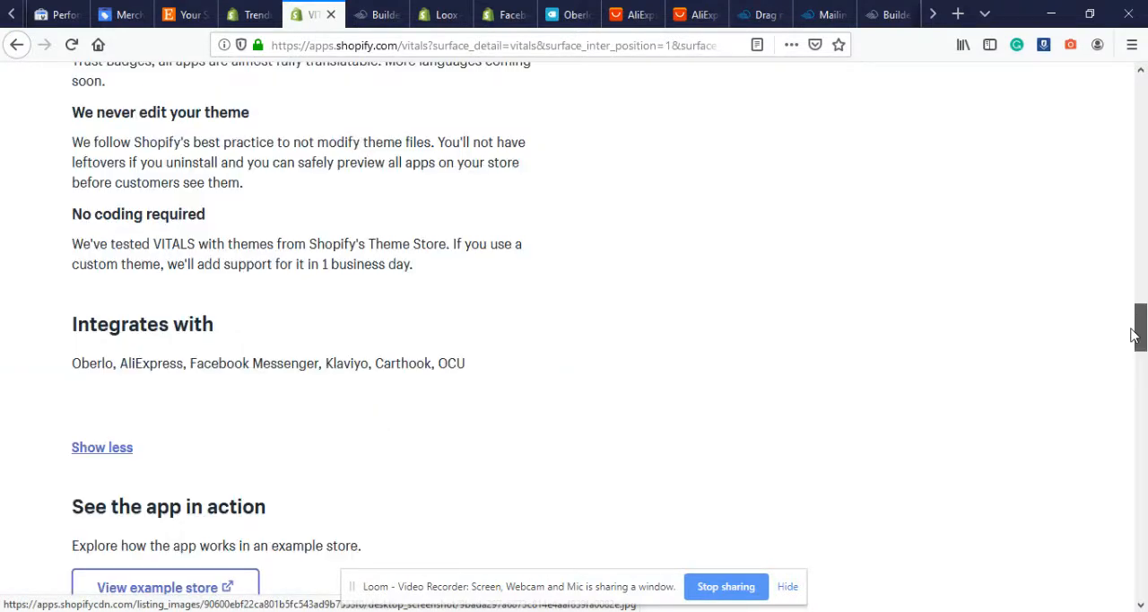
pyautogui.scroll(-3)
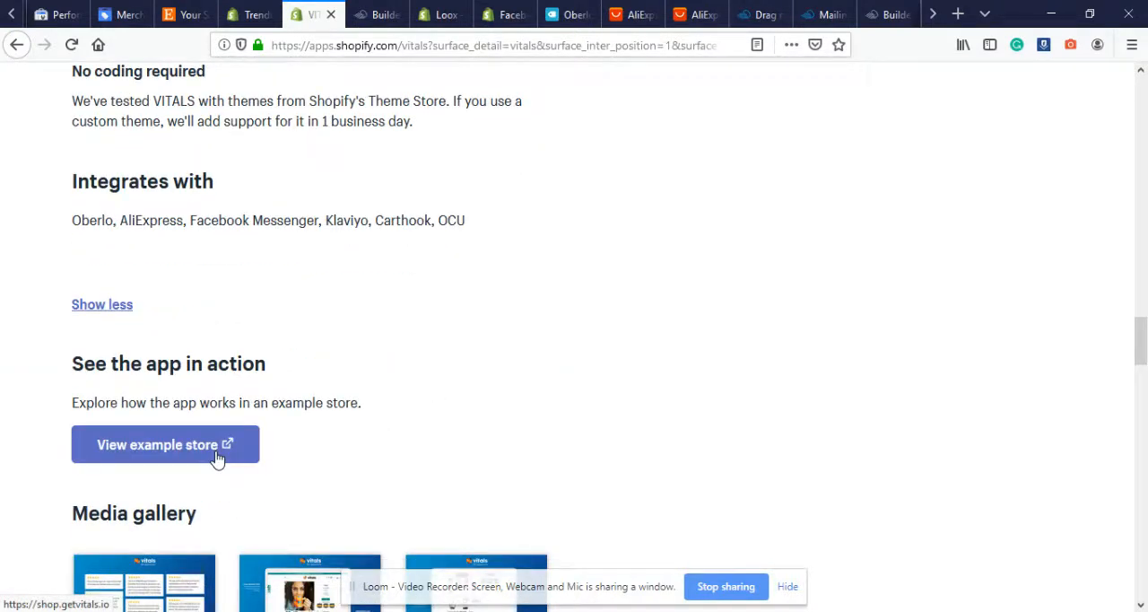
pyautogui.rightClick(165, 444)
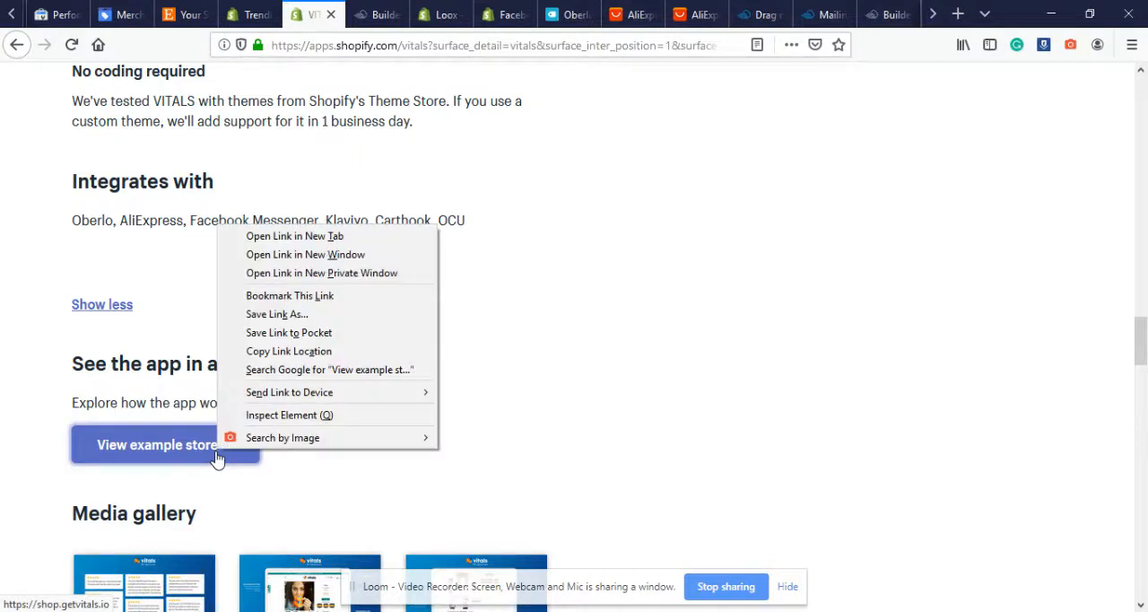
pyautogui.moveTo(294, 237)
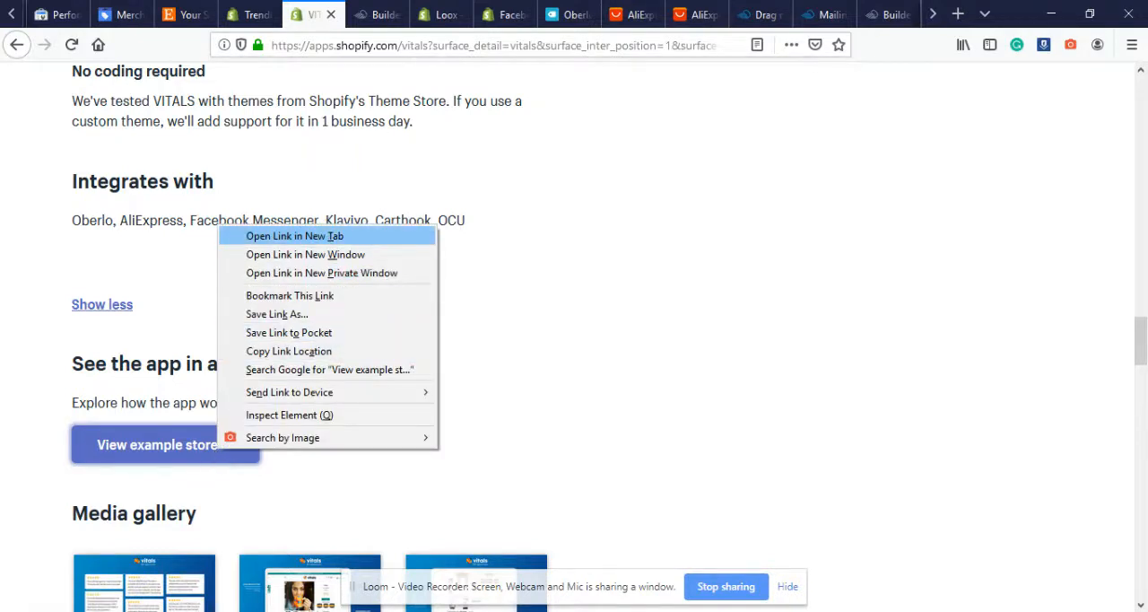
pyautogui.click(294, 235)
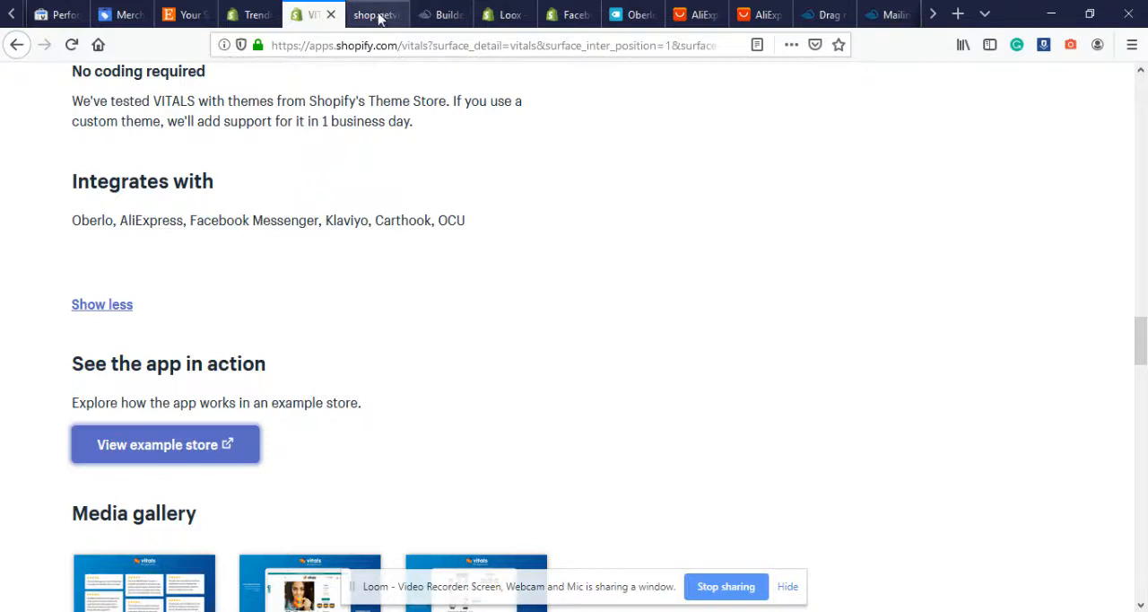
# Switch to the example store tab, check its currency list and advance the banner slideshow
pyautogui.click(165, 444)
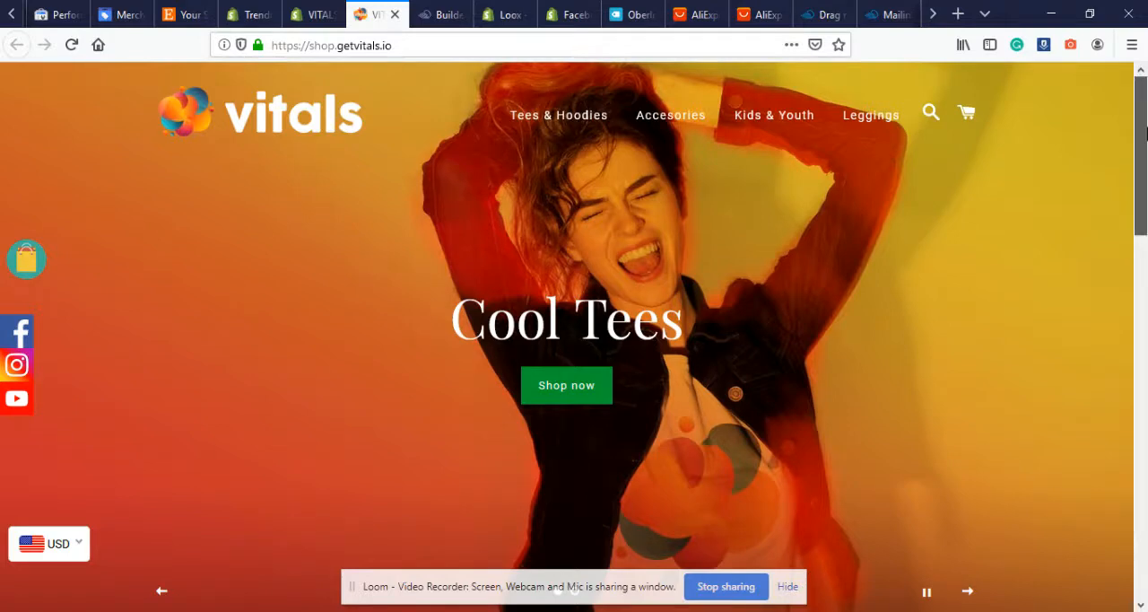
pyautogui.scroll(-3)
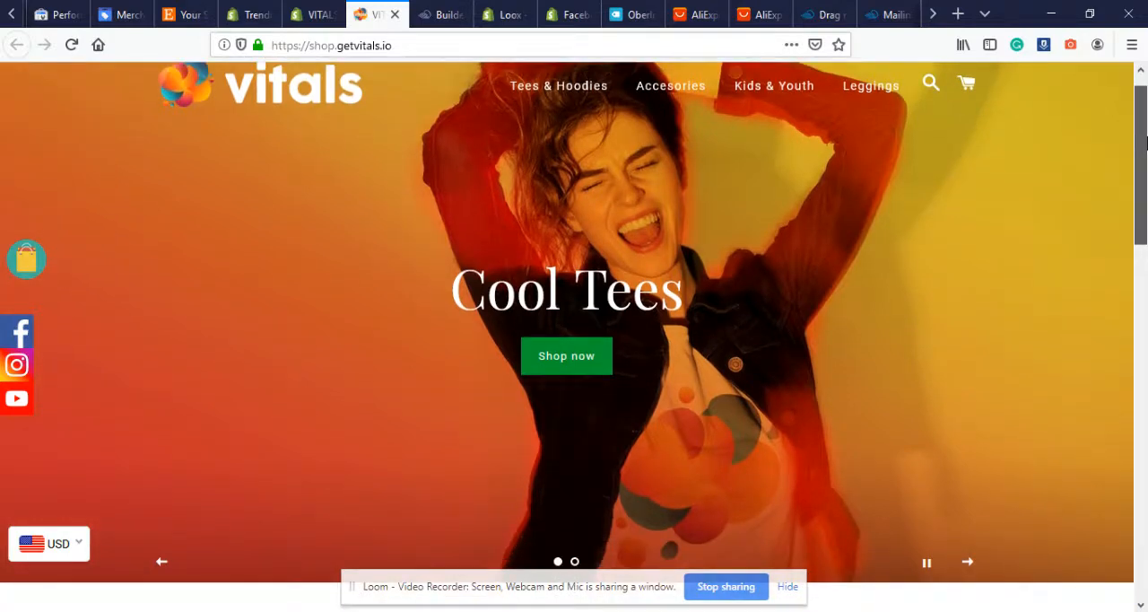
pyautogui.scroll(-3)
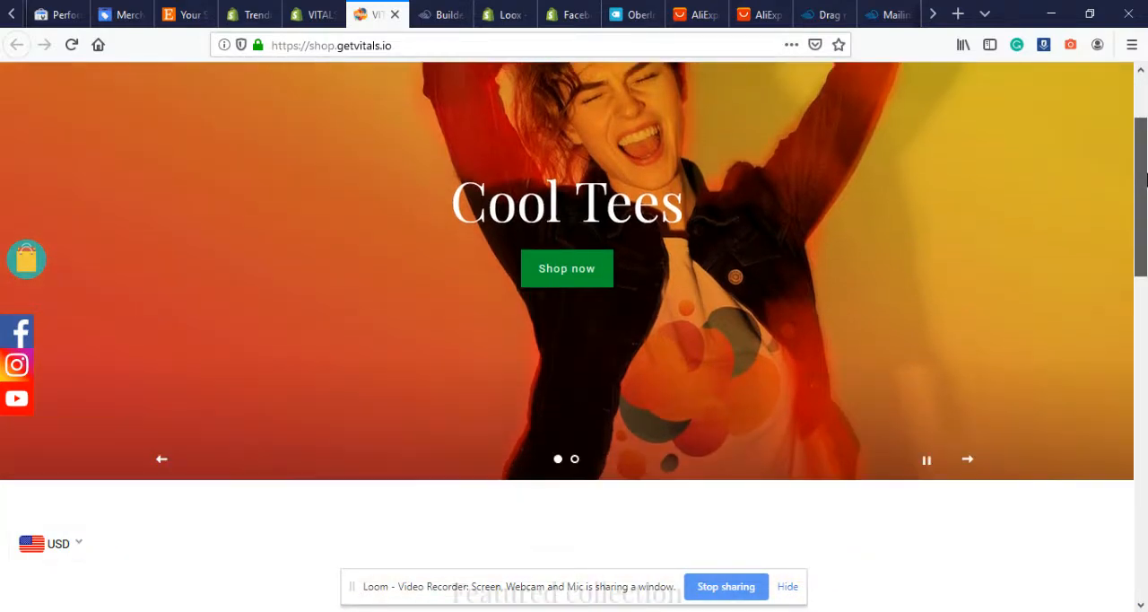
pyautogui.scroll(-3)
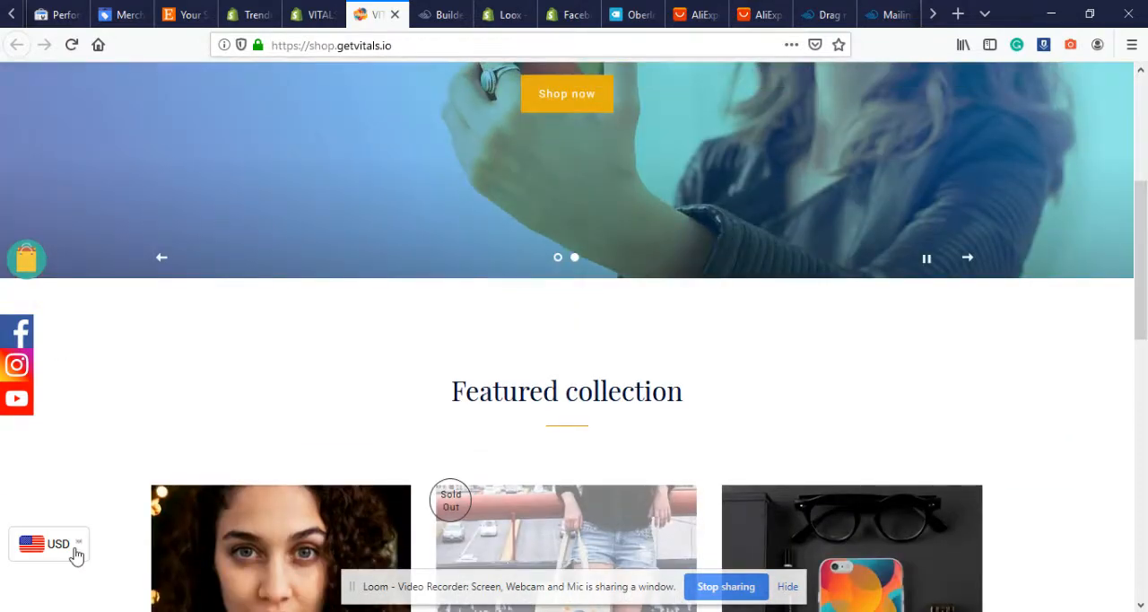
pyautogui.click(50, 543)
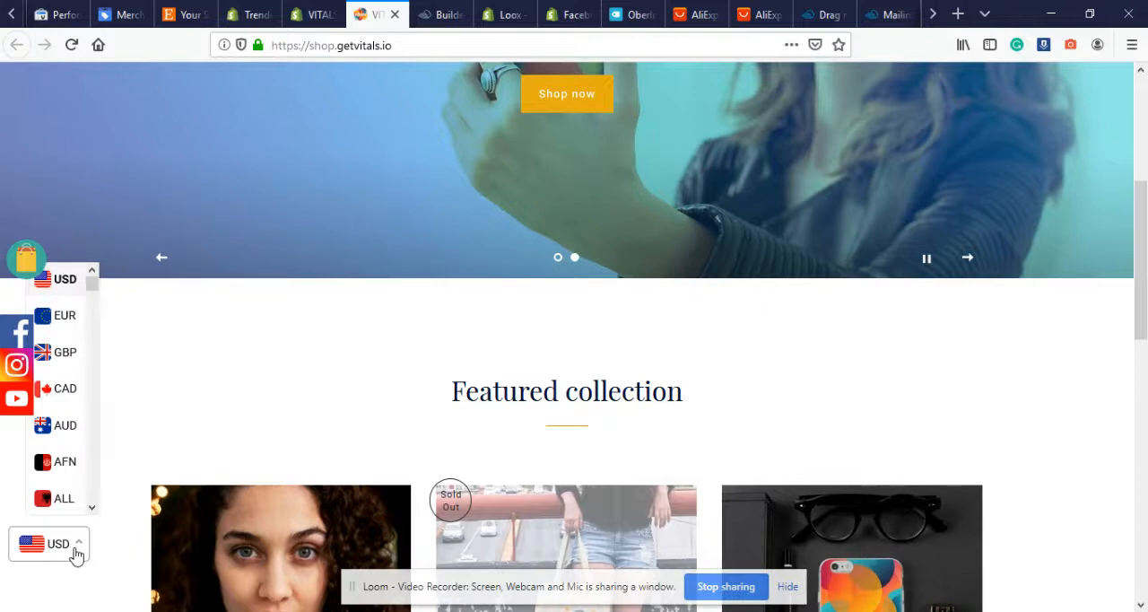
pyautogui.moveTo(68, 399)
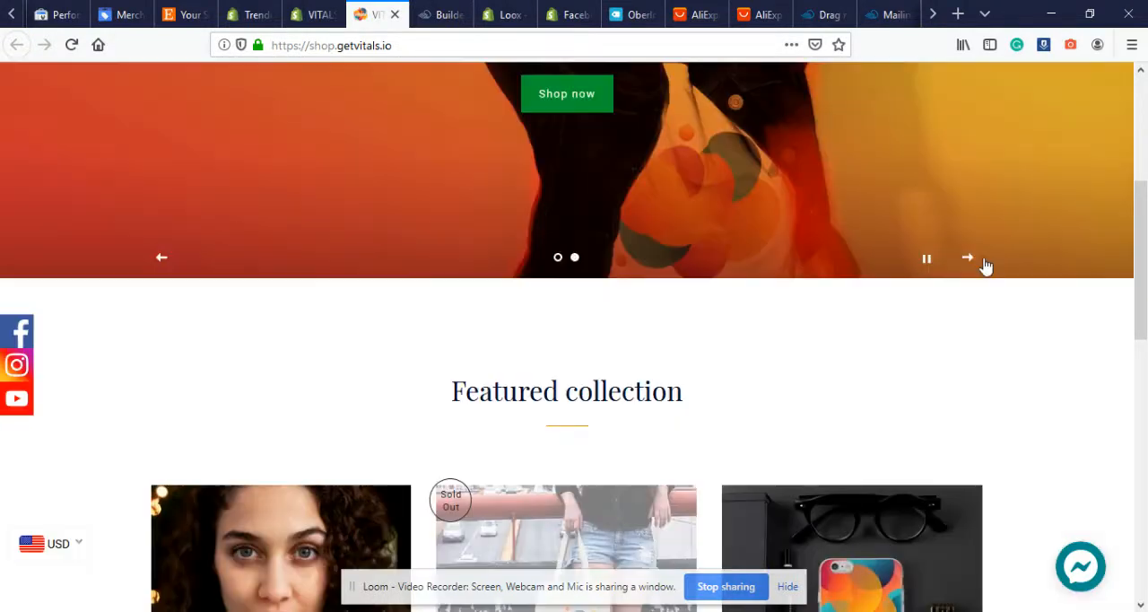
pyautogui.click(1080, 565)
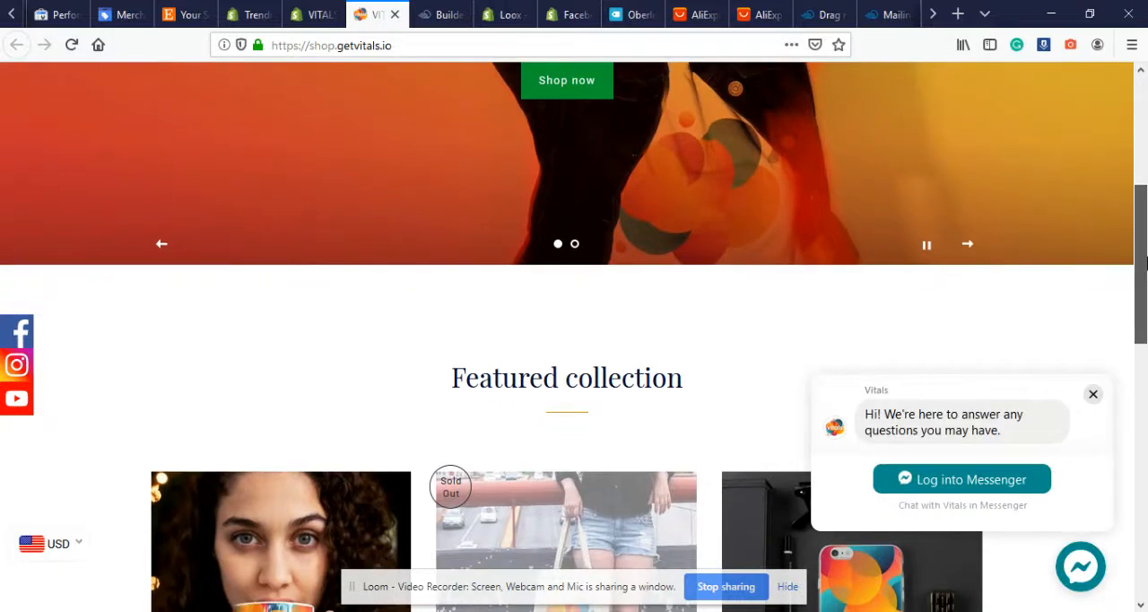
# Browse down the home page to the Featured collection grid and open the Mug product
pyautogui.scroll(-3)
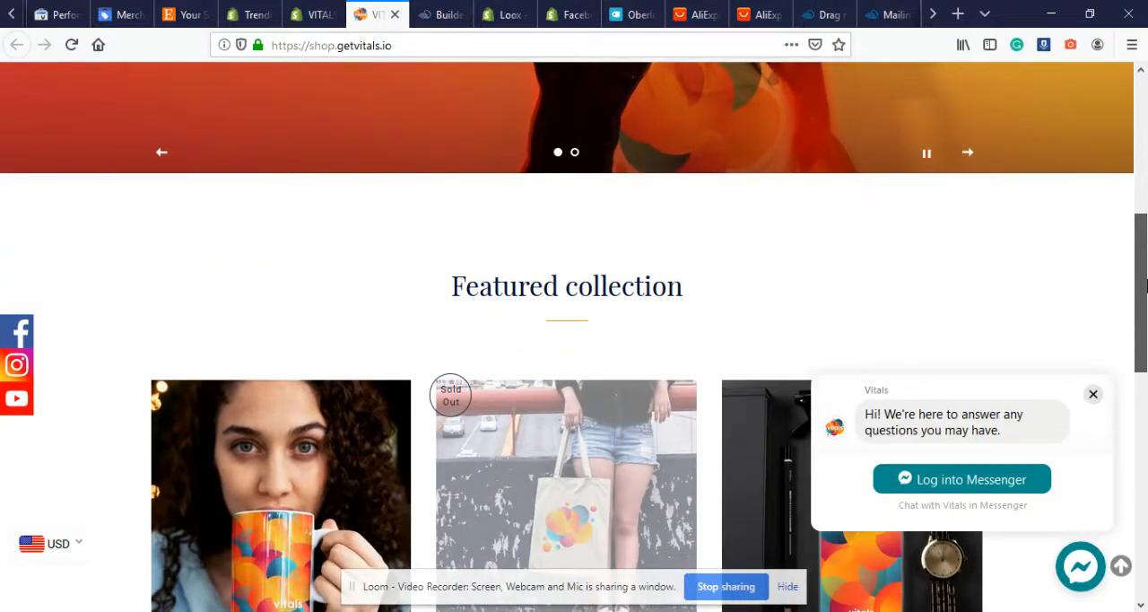
pyautogui.click(1092, 394)
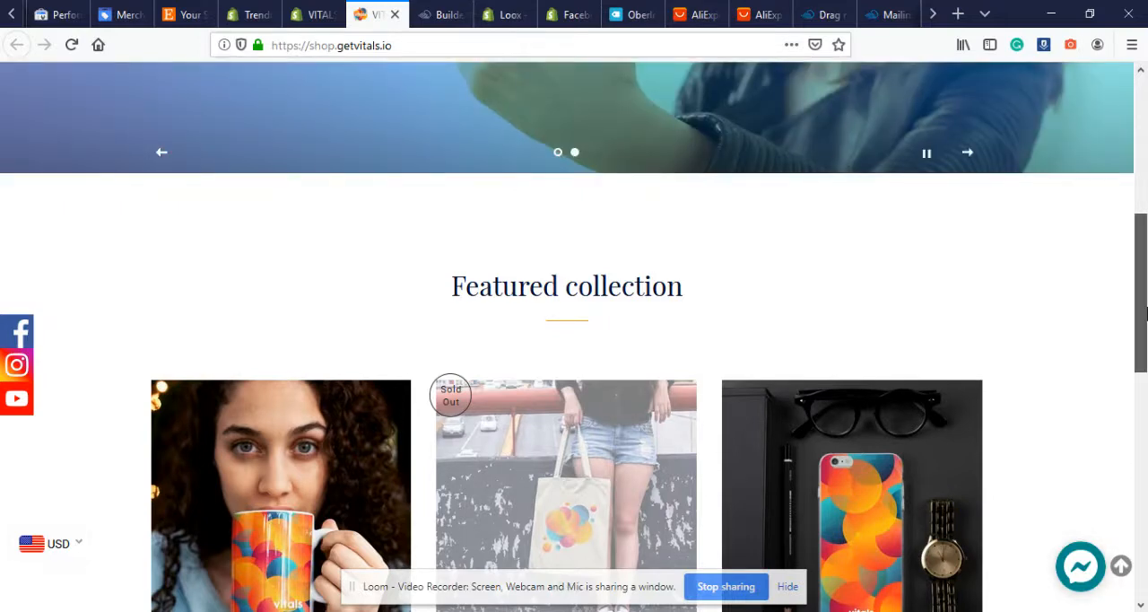
pyautogui.scroll(-3)
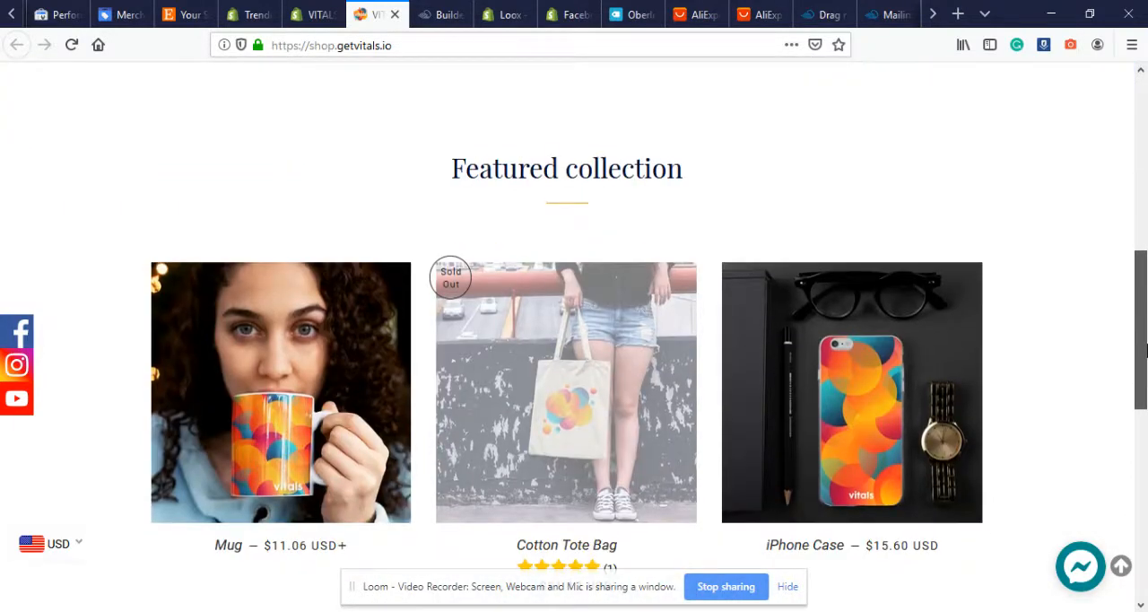
pyautogui.scroll(-3)
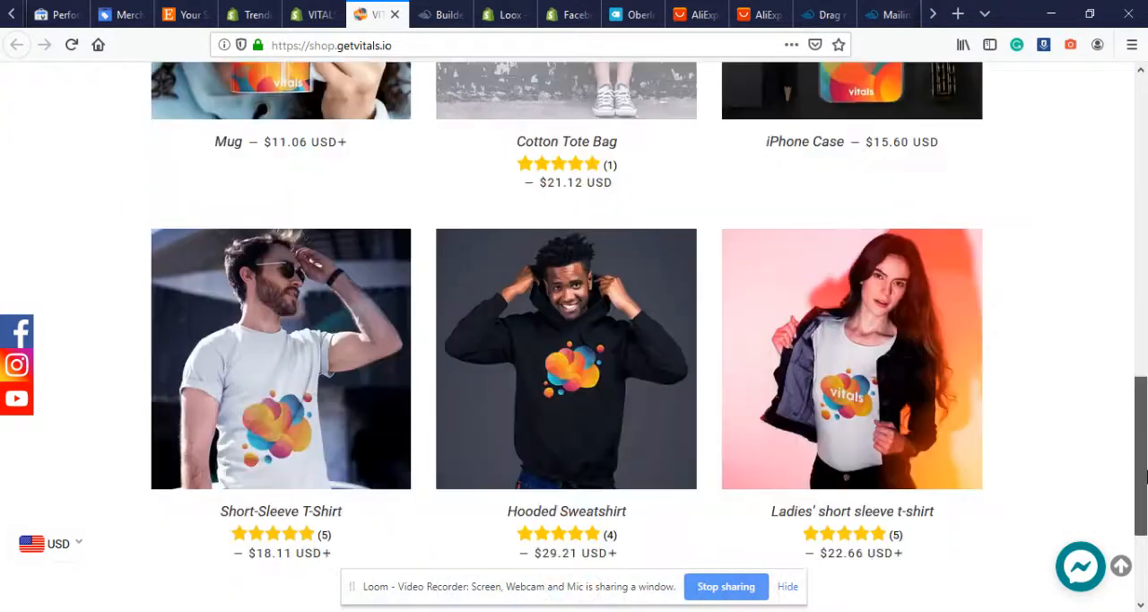
pyautogui.scroll(3)
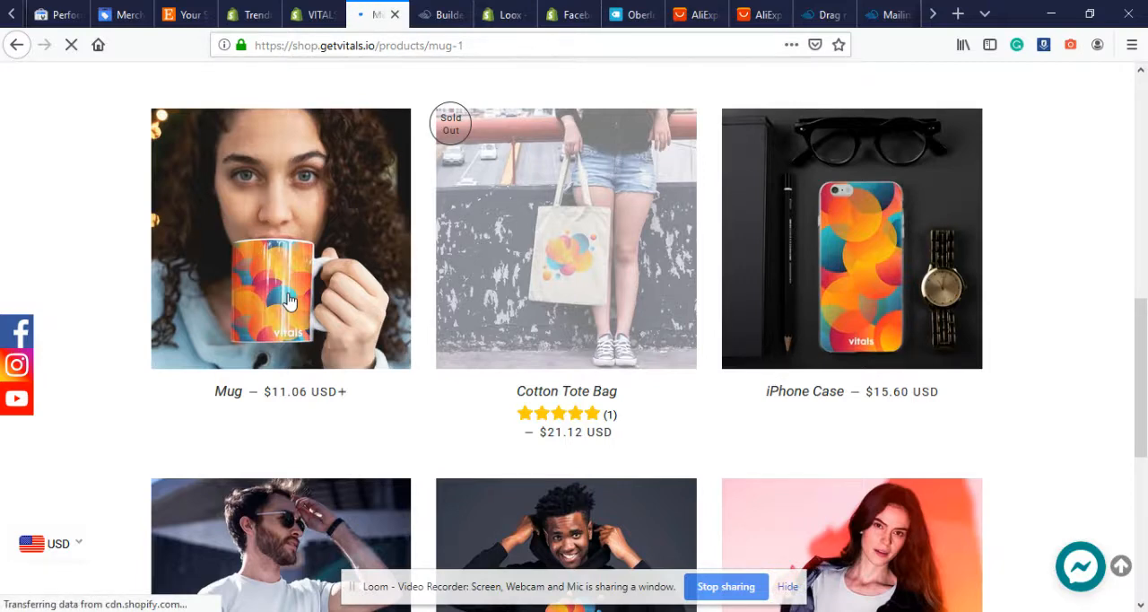
# Open the Mug product and scroll through its sale countdown, Buy more save more badges and shipping info
pyautogui.click(280, 237)
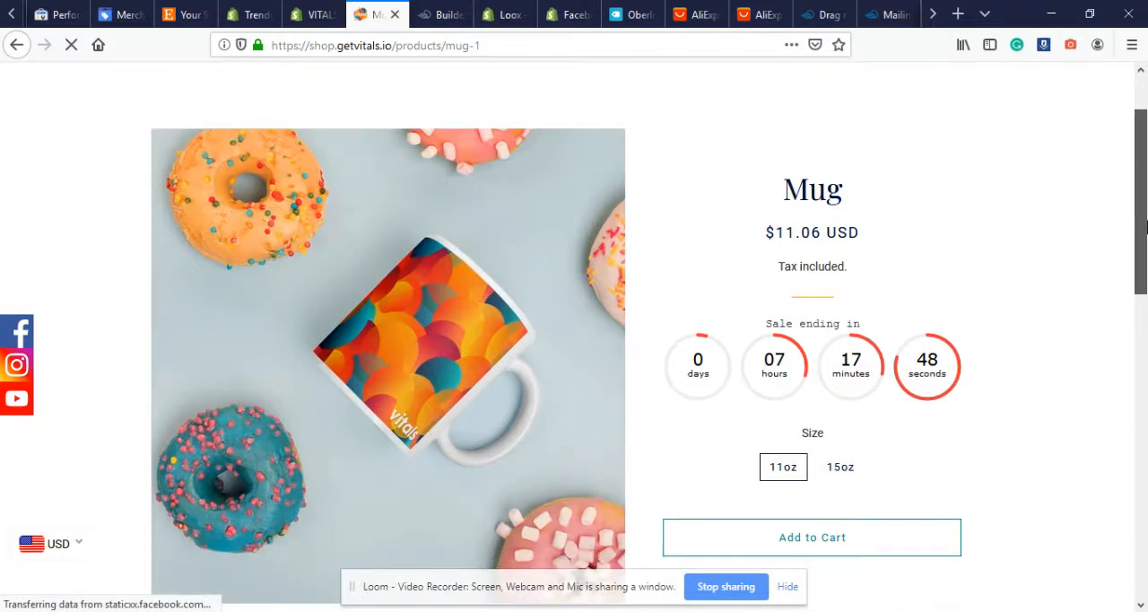
pyautogui.scroll(-3)
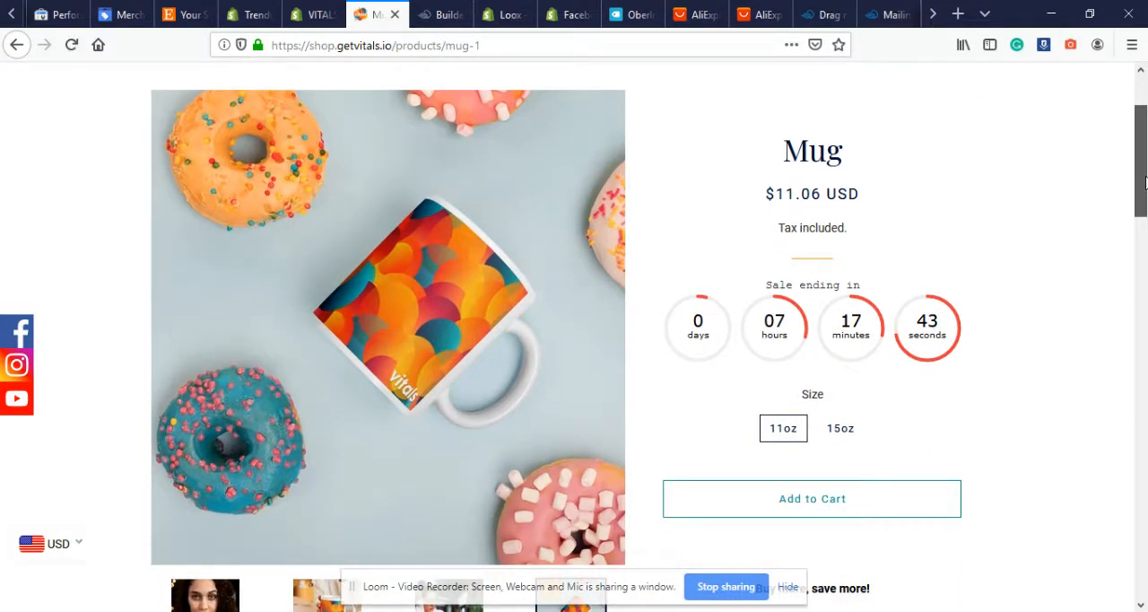
pyautogui.scroll(-3)
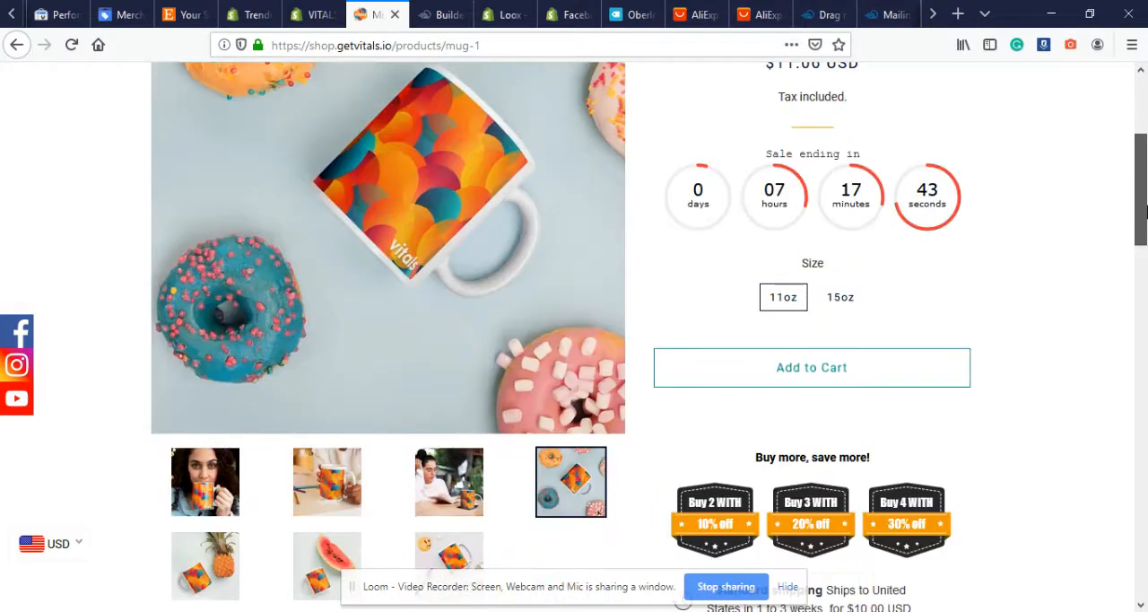
pyautogui.scroll(-3)
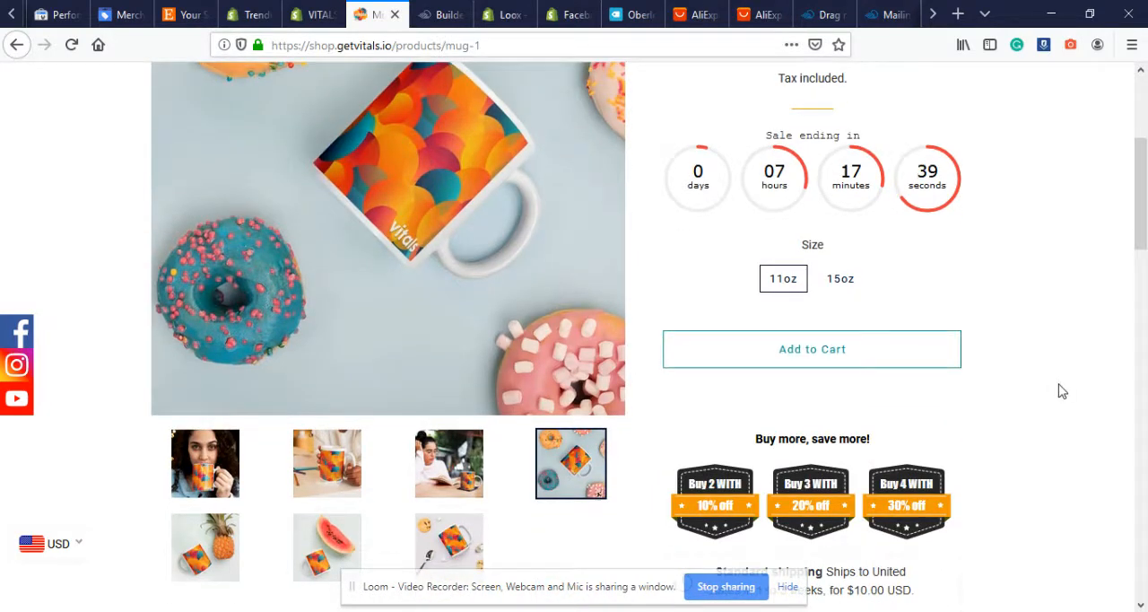
pyautogui.moveTo(1076, 391)
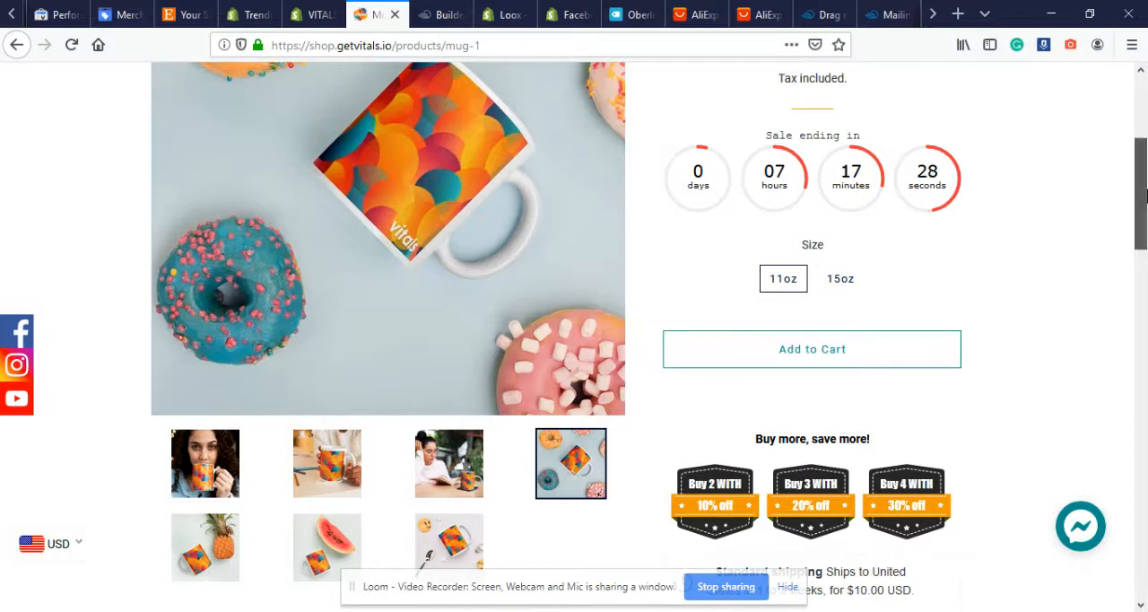
pyautogui.scroll(-3)
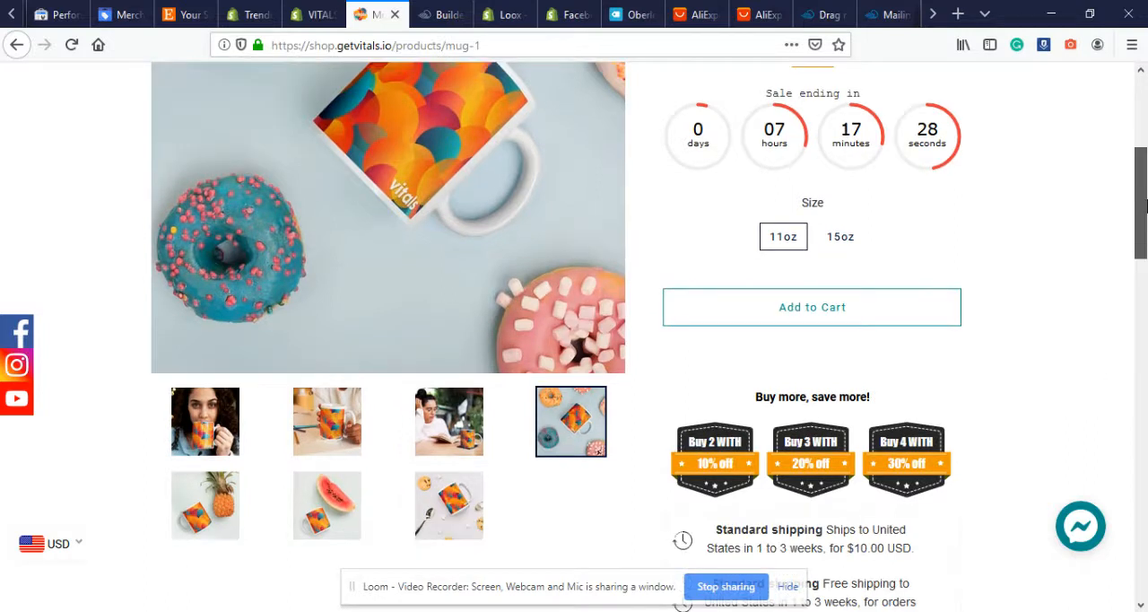
pyautogui.scroll(-3)
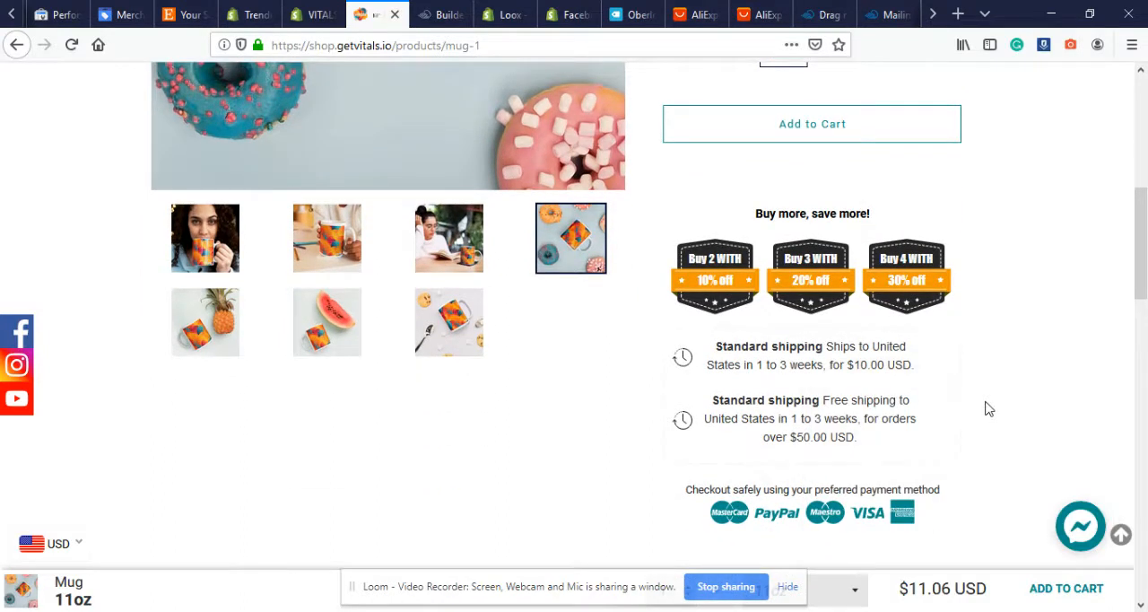
pyautogui.moveTo(516, 466)
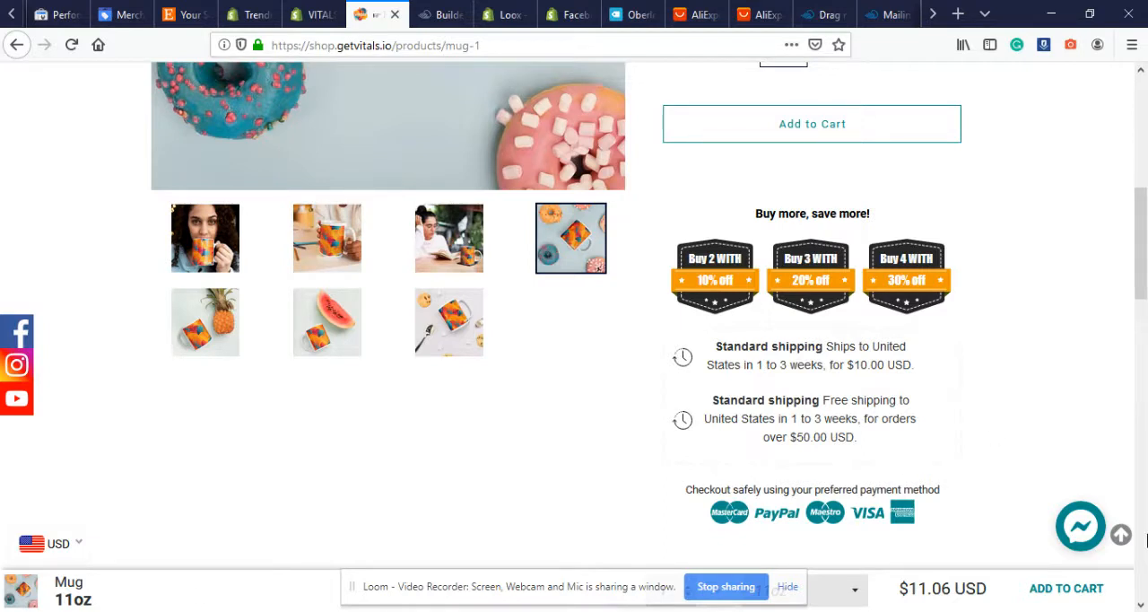
# Scroll through the Mug description, trust badges and customer reviews
pyautogui.scroll(-3)
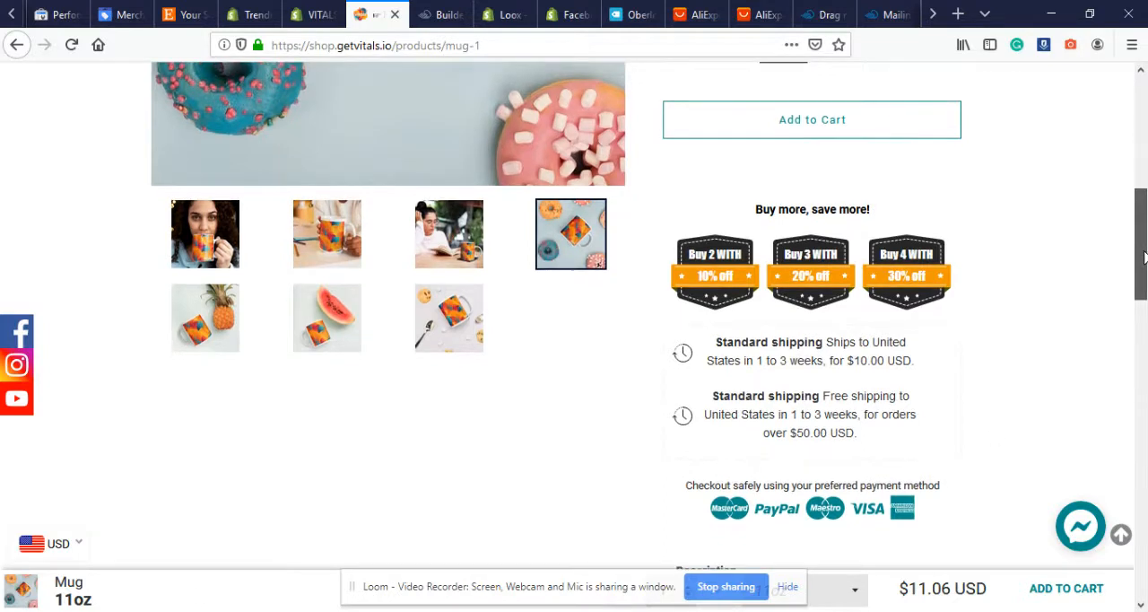
pyautogui.scroll(-3)
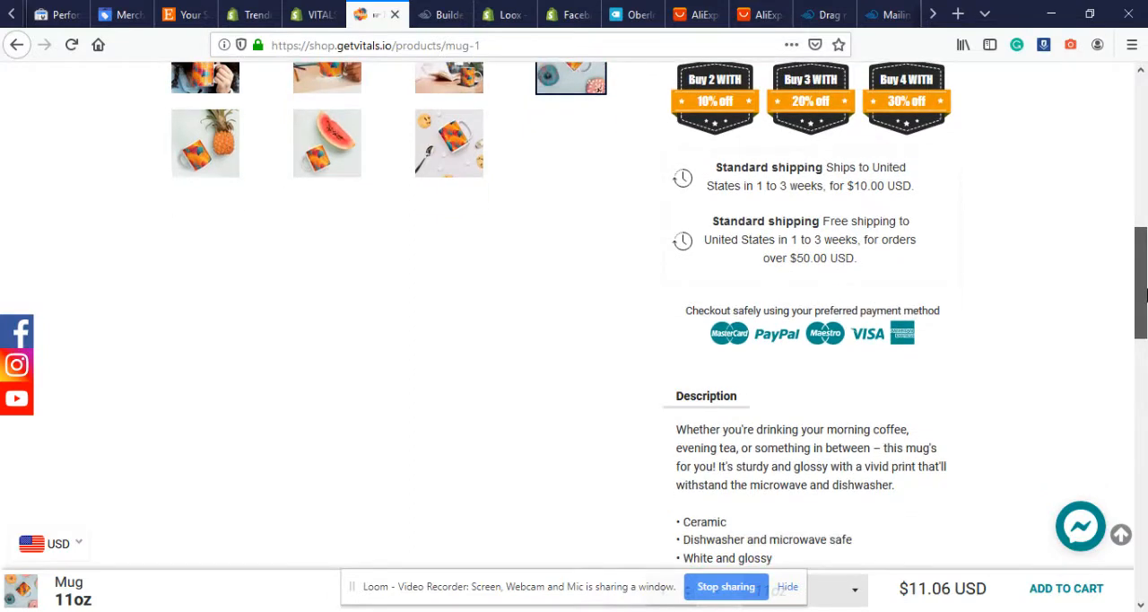
pyautogui.scroll(-3)
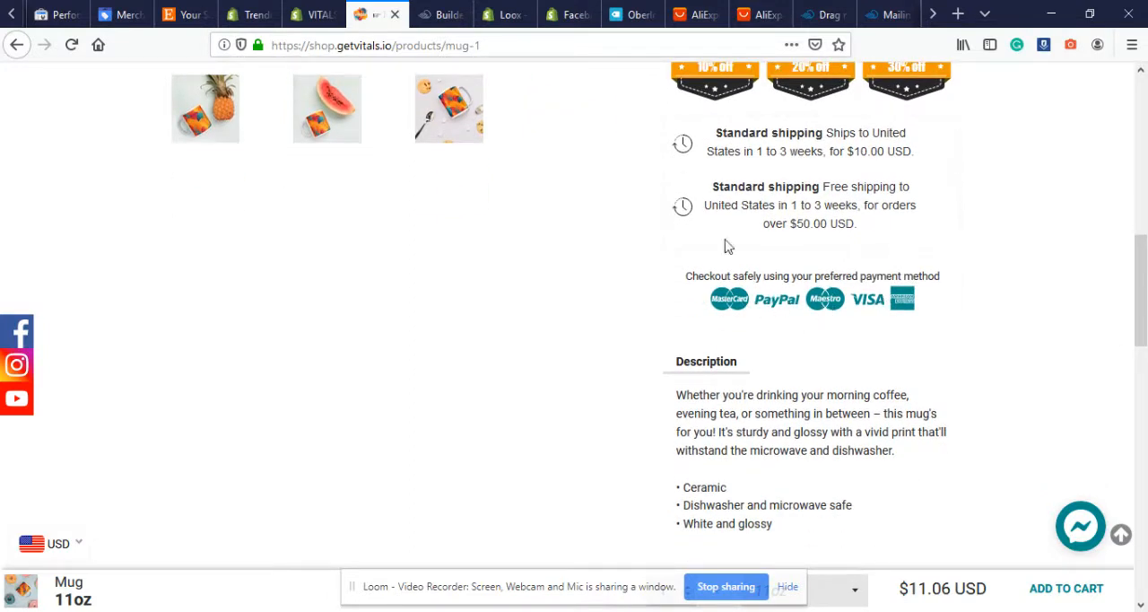
pyautogui.moveTo(868, 147)
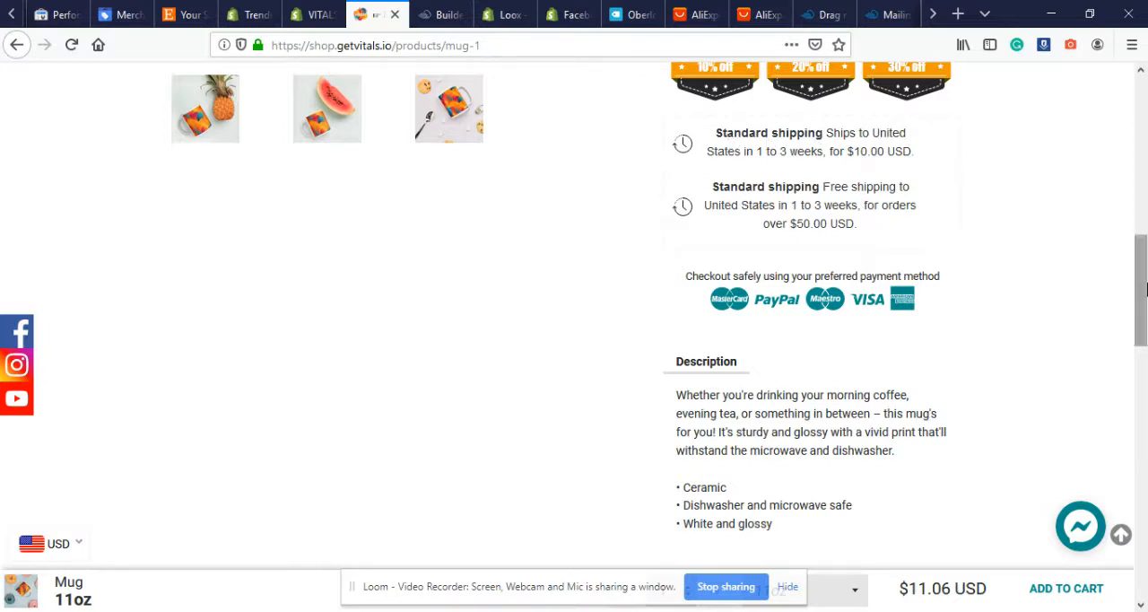
pyautogui.scroll(-3)
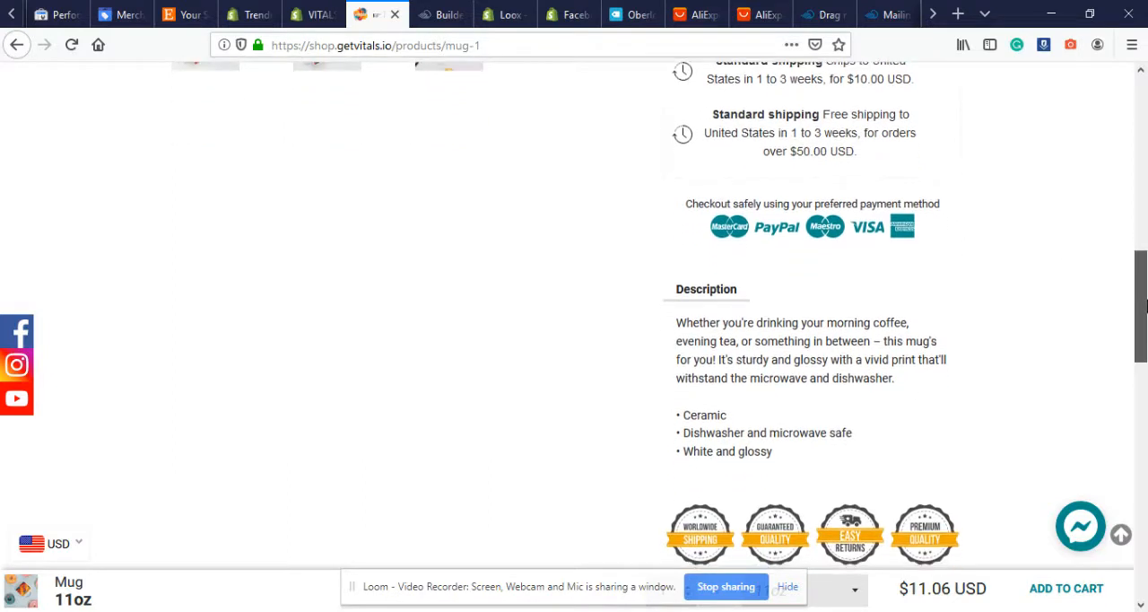
pyautogui.scroll(-3)
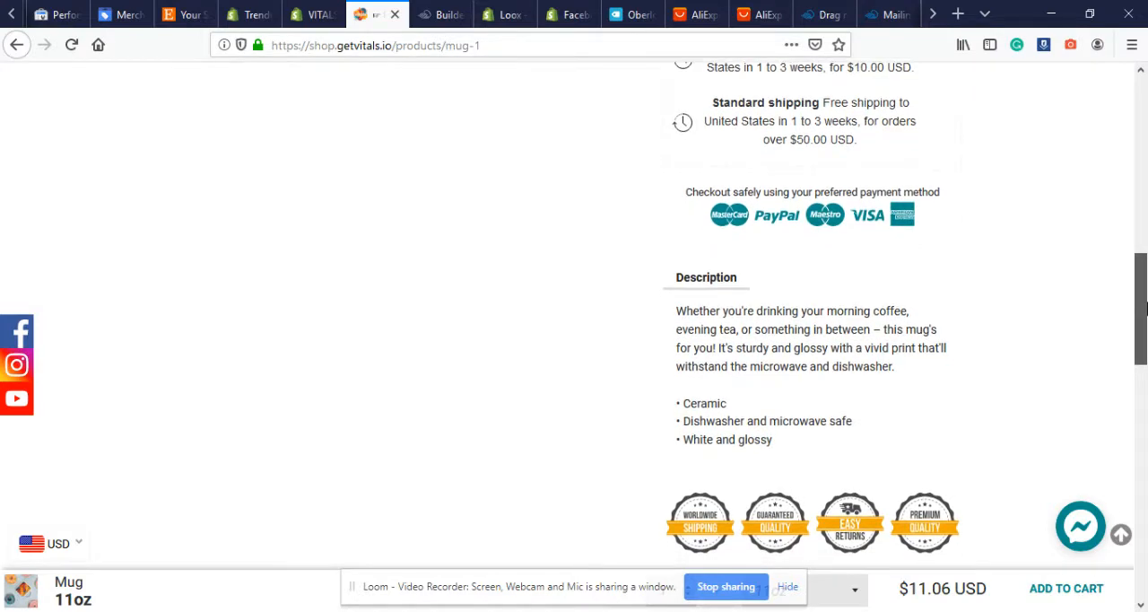
pyautogui.scroll(-3)
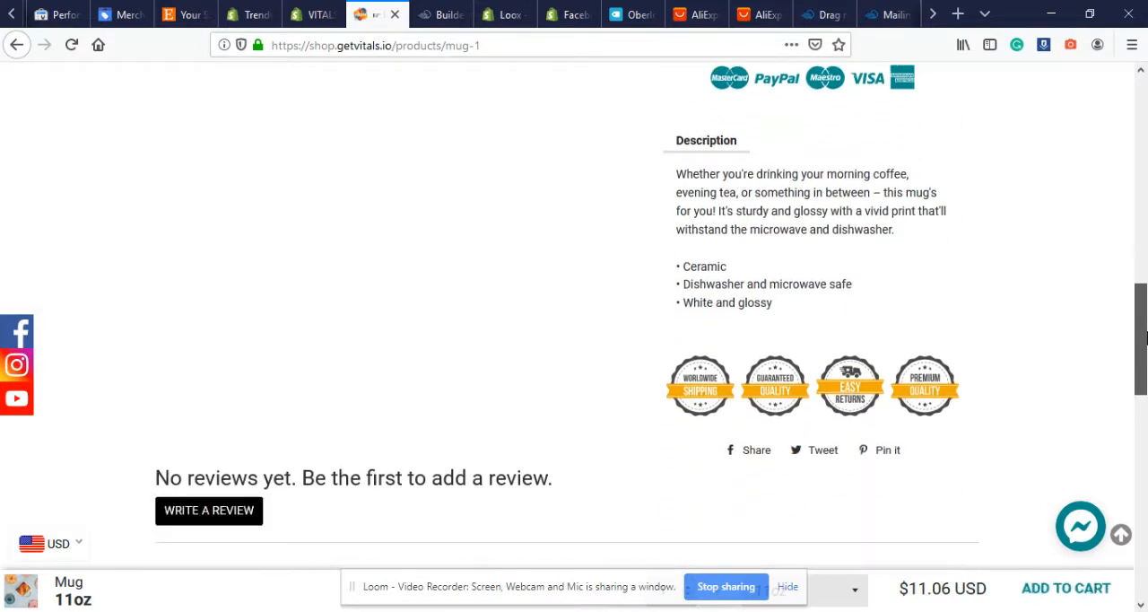
pyautogui.scroll(-3)
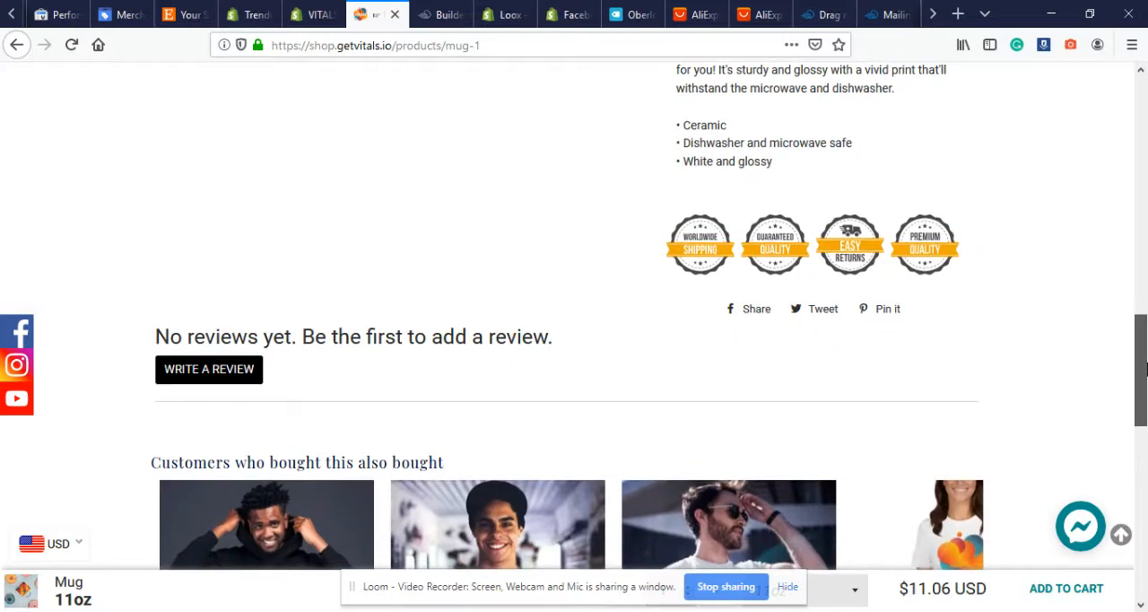
# Browse the Customers who bought and Frequently Bought Together sections, ending back at the App Store listing
pyautogui.scroll(-3)
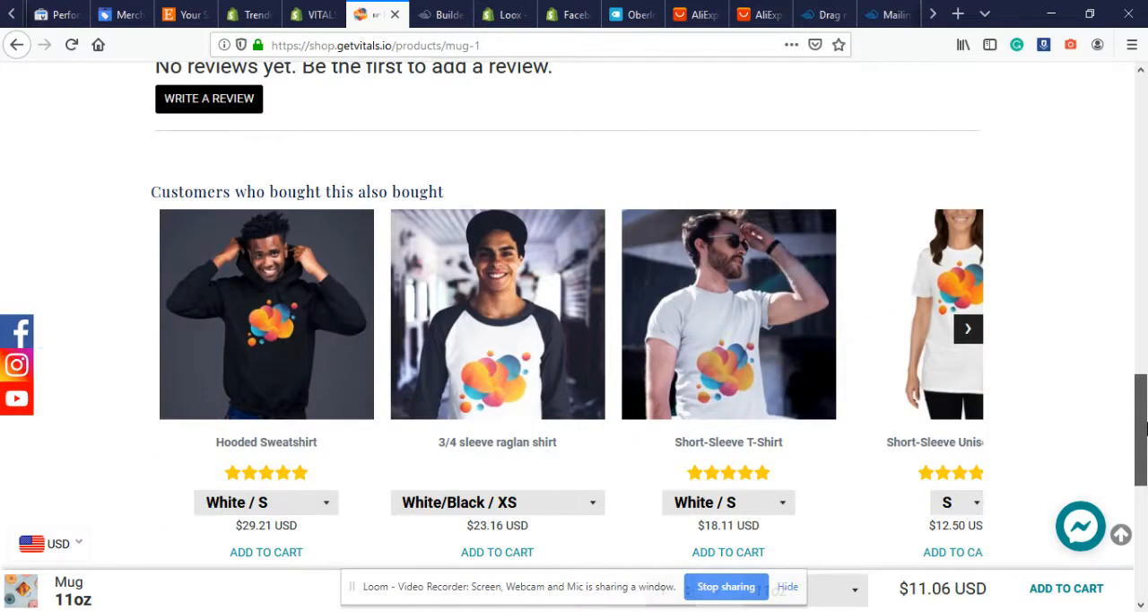
pyautogui.scroll(-3)
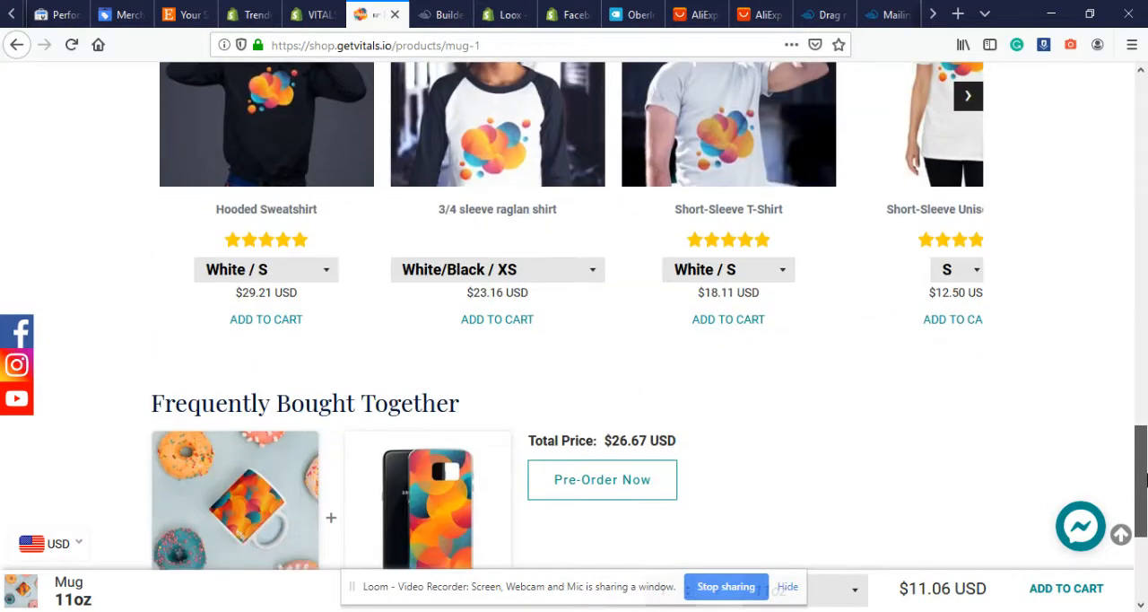
pyautogui.scroll(3)
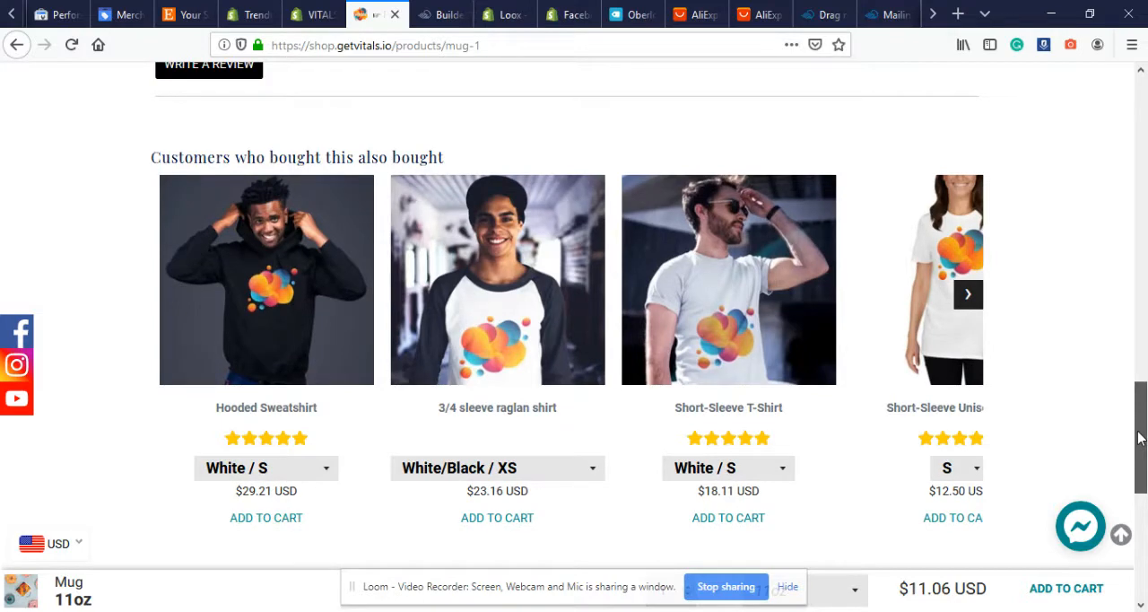
pyautogui.scroll(-3)
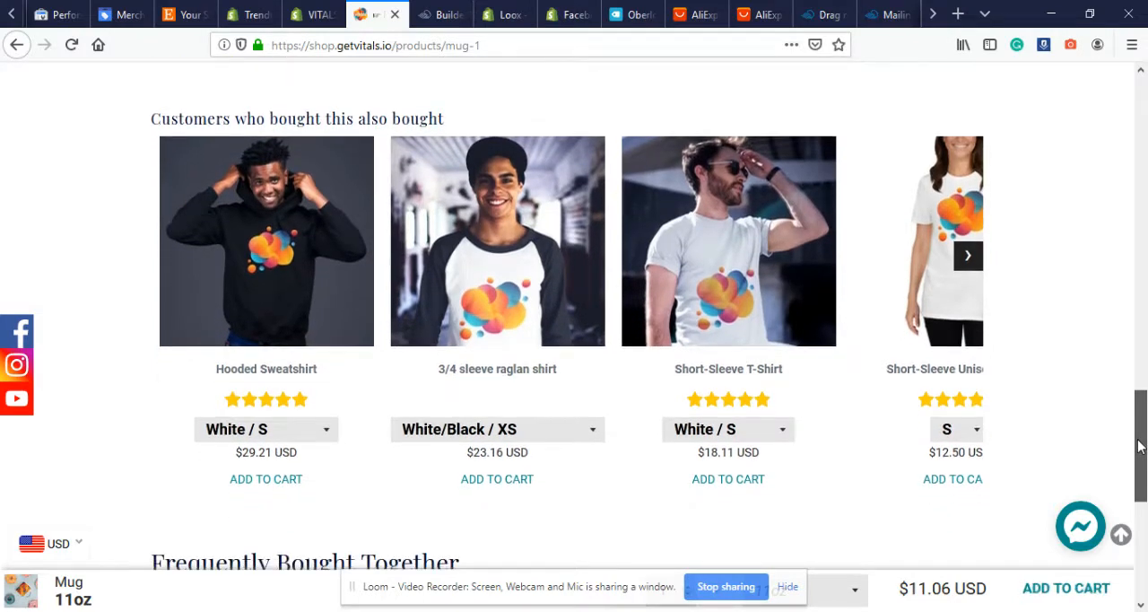
pyautogui.scroll(-3)
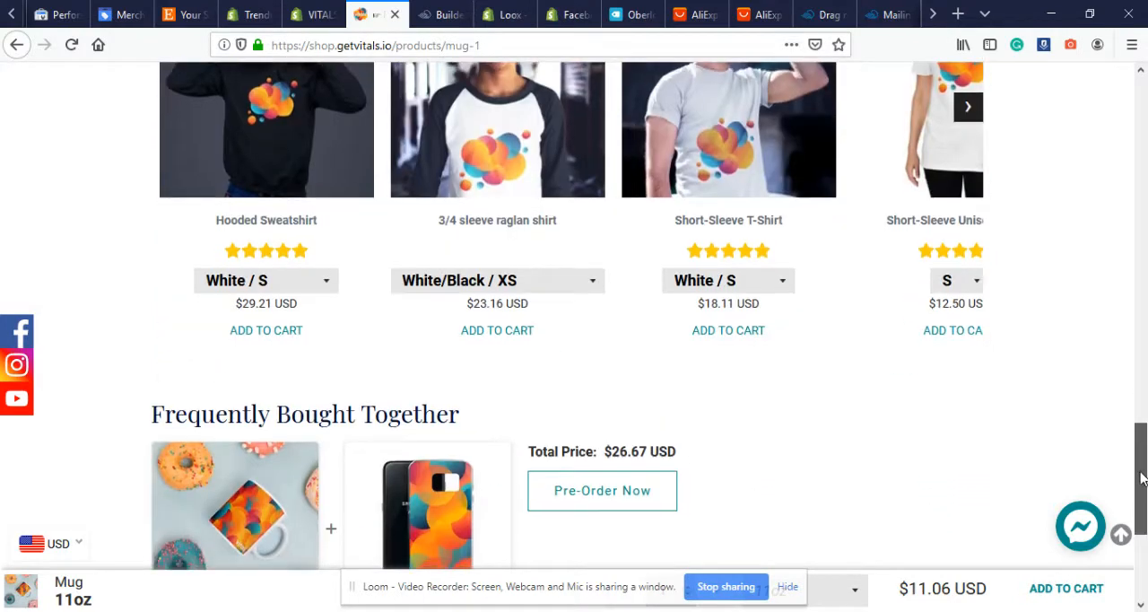
pyautogui.scroll(-3)
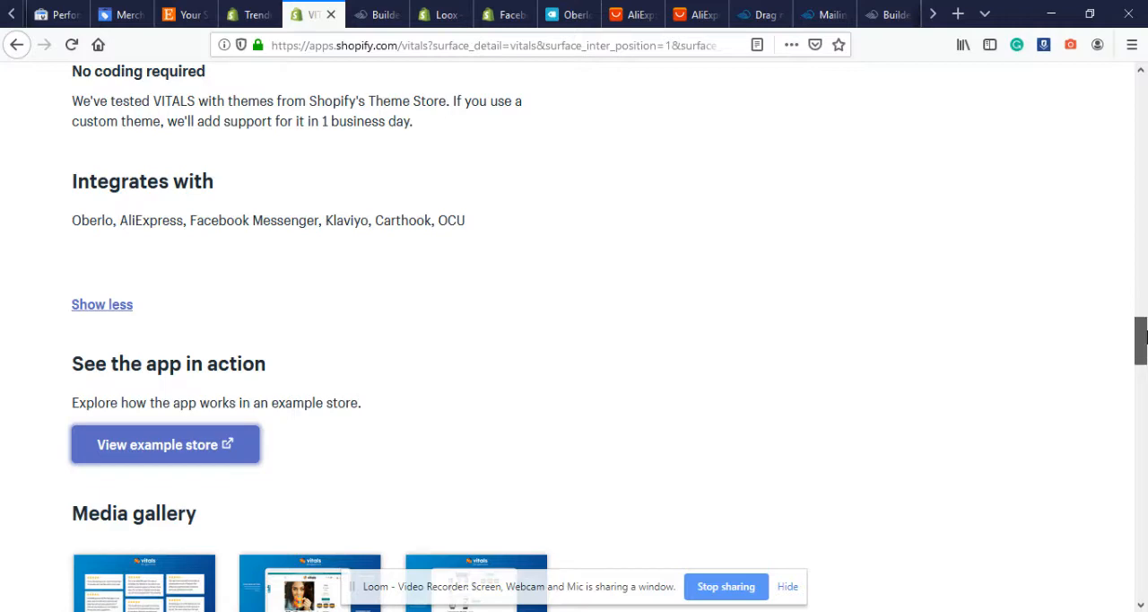
pyautogui.scroll(-3)
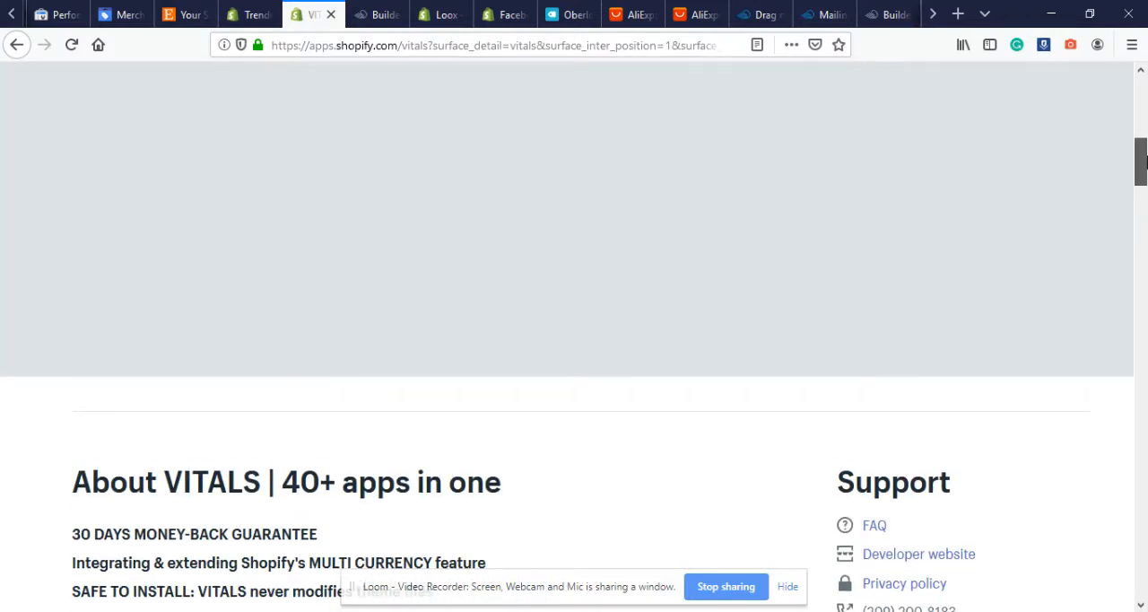